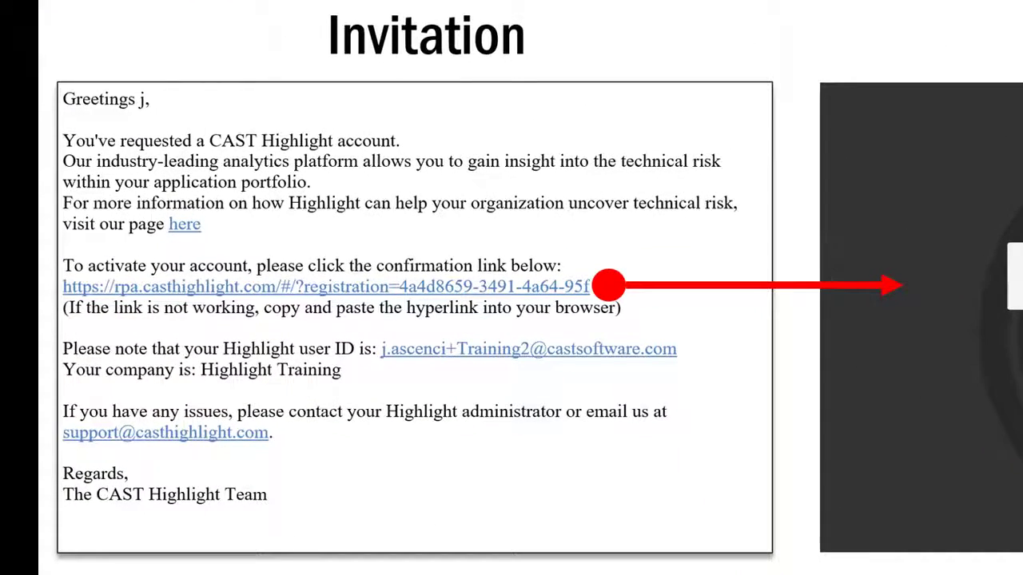
Activate the new account through the invitation e-mail's confirmation link
click(336, 286)
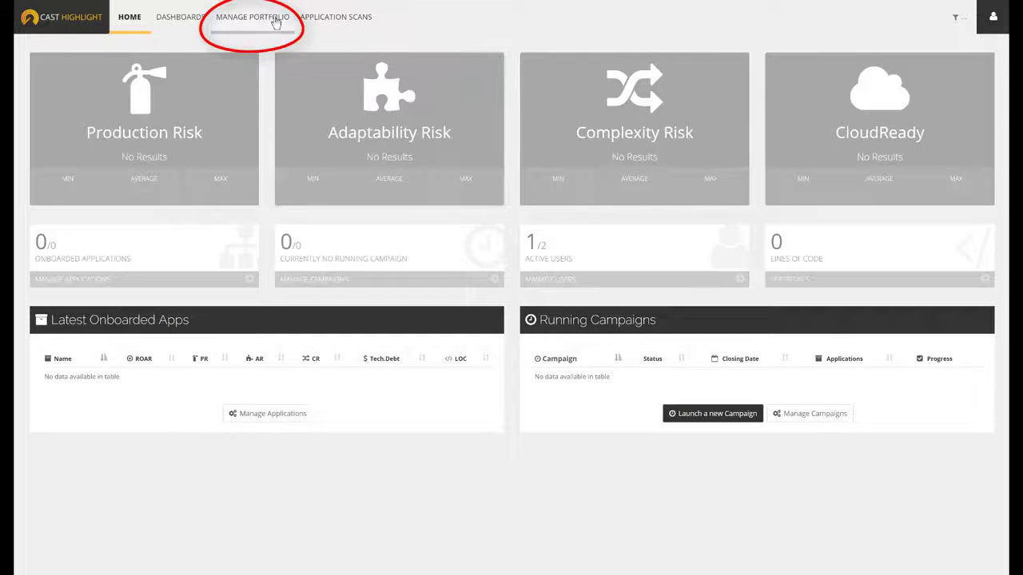
Rename My Domain to Business Apps in the portfolio
click(256, 17)
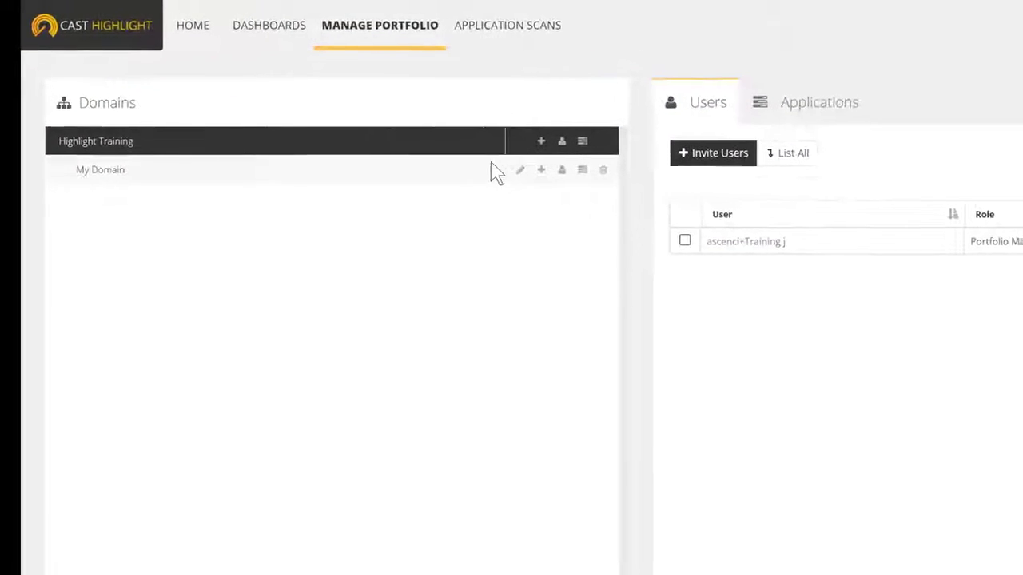
click(521, 172)
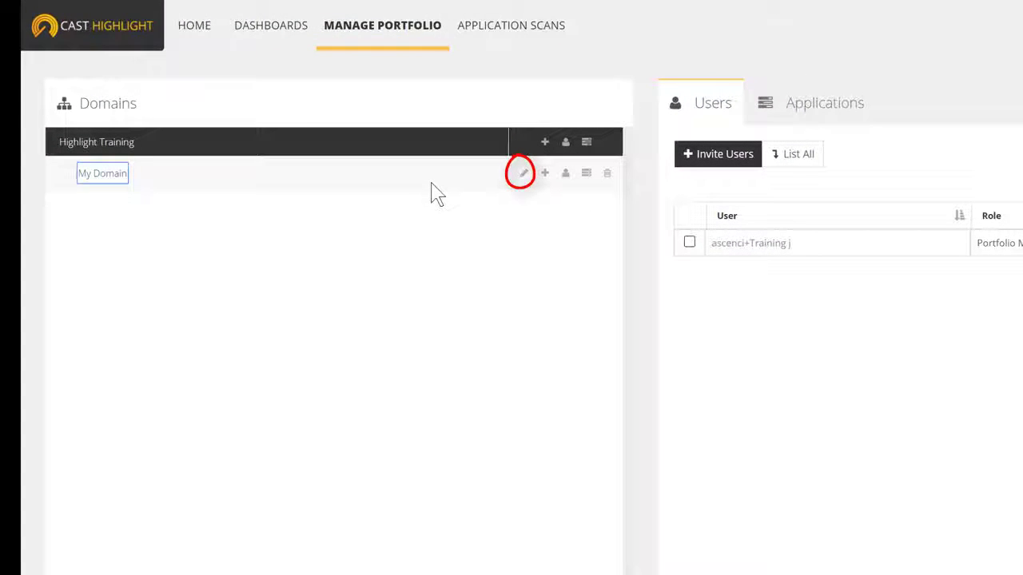
text(Business Apps)
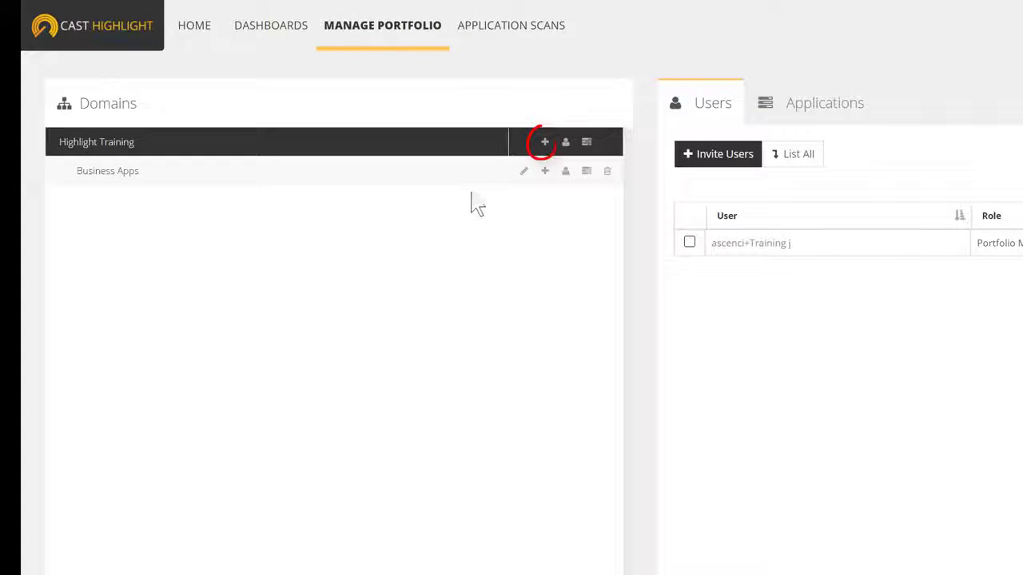
Add an IT Apps domain under Highlight Training containing an EA & APM sub-domain
click(544, 141)
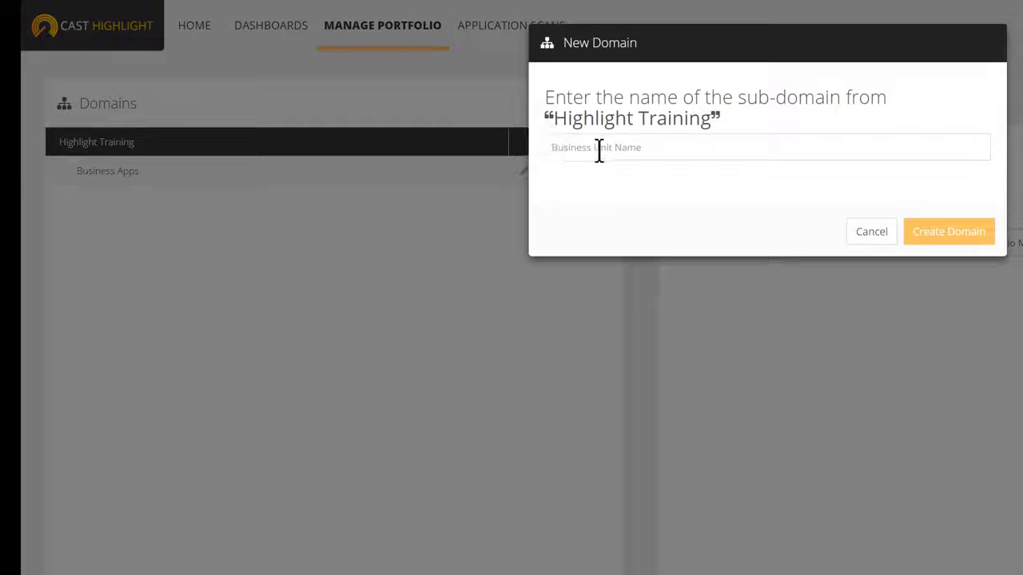
text(IT Appl)
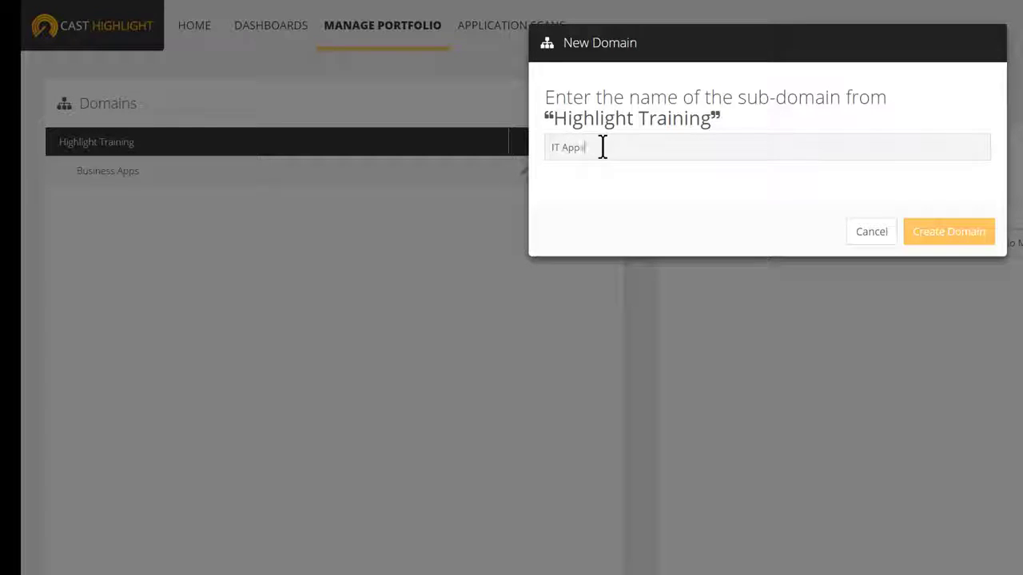
click(948, 231)
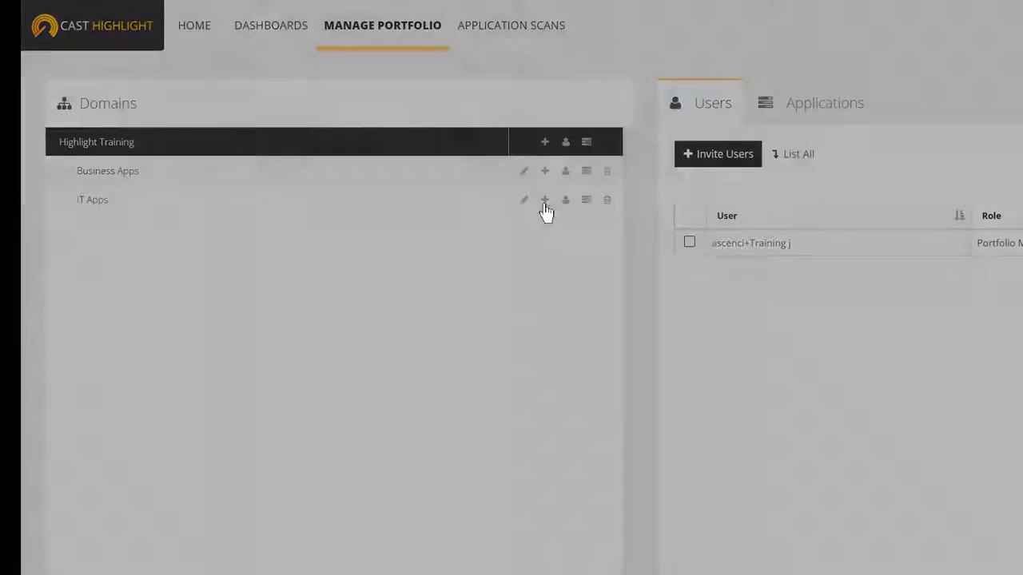
click(544, 199)
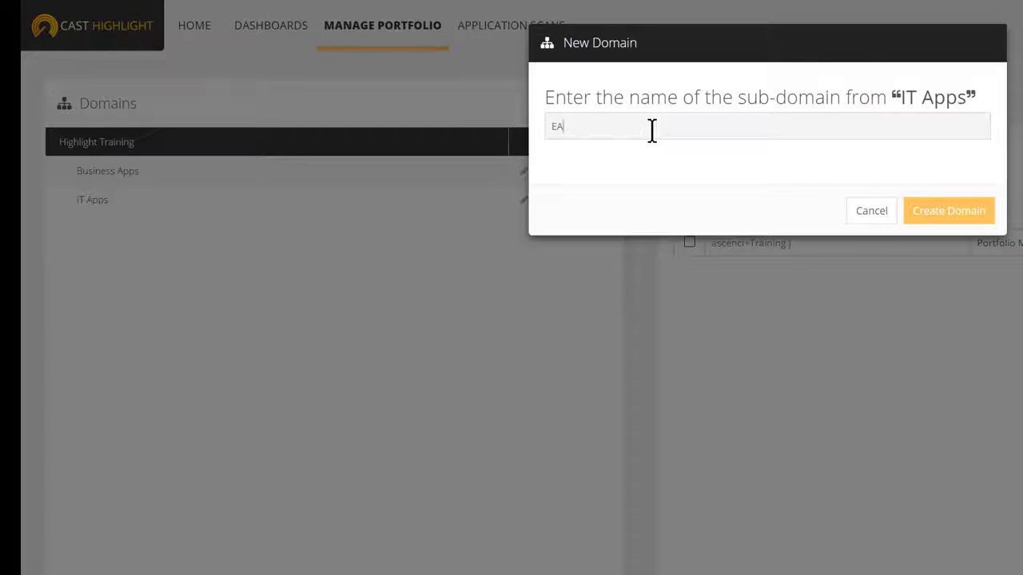
click(948, 210)
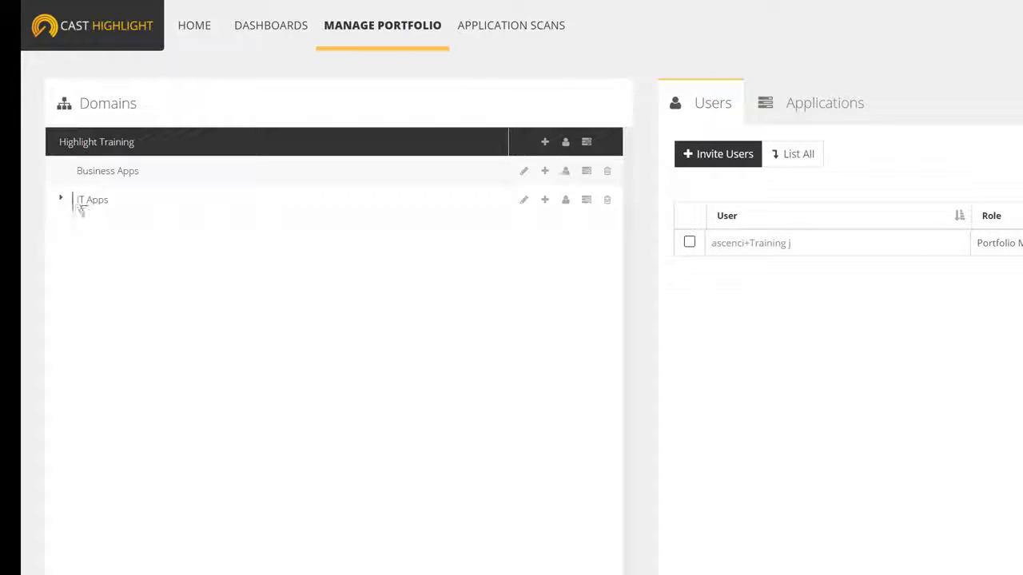
click(62, 199)
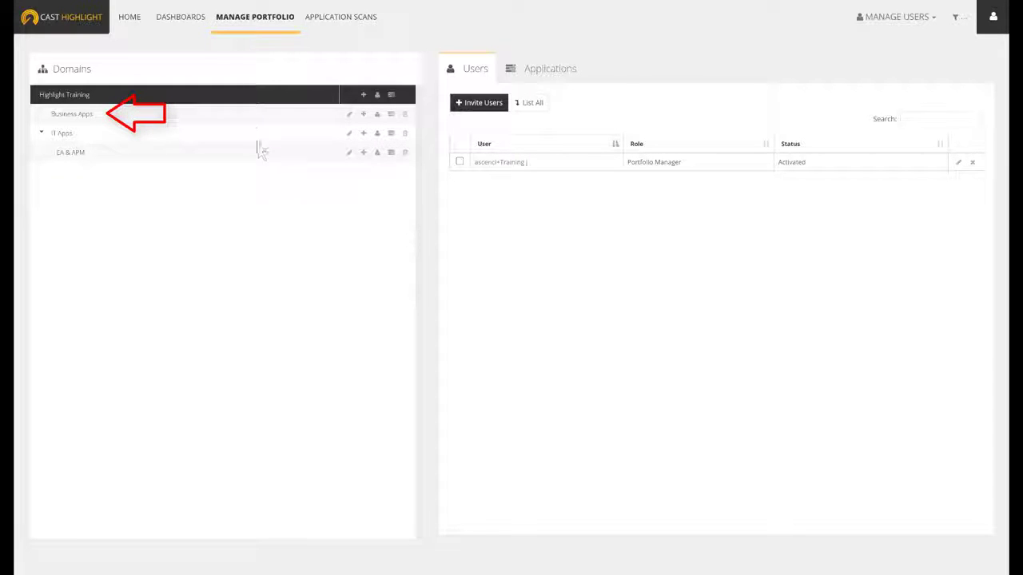
click(72, 114)
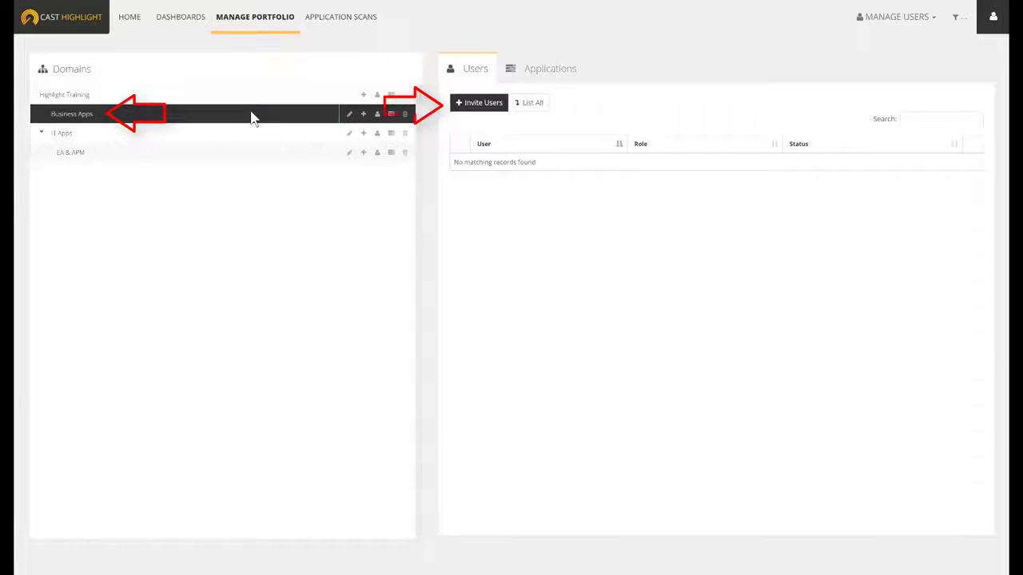
mouse_move(483, 106)
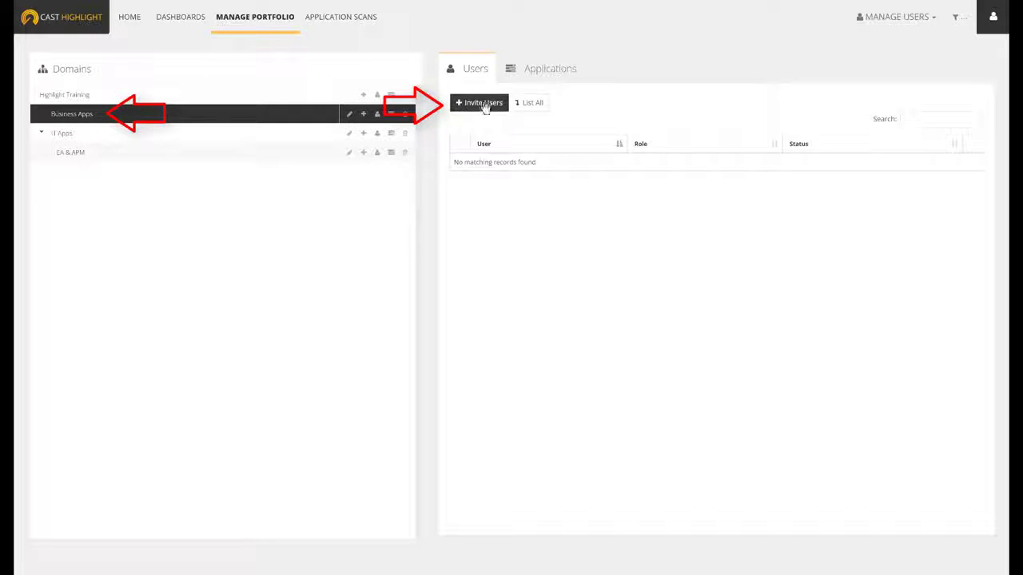
click(479, 102)
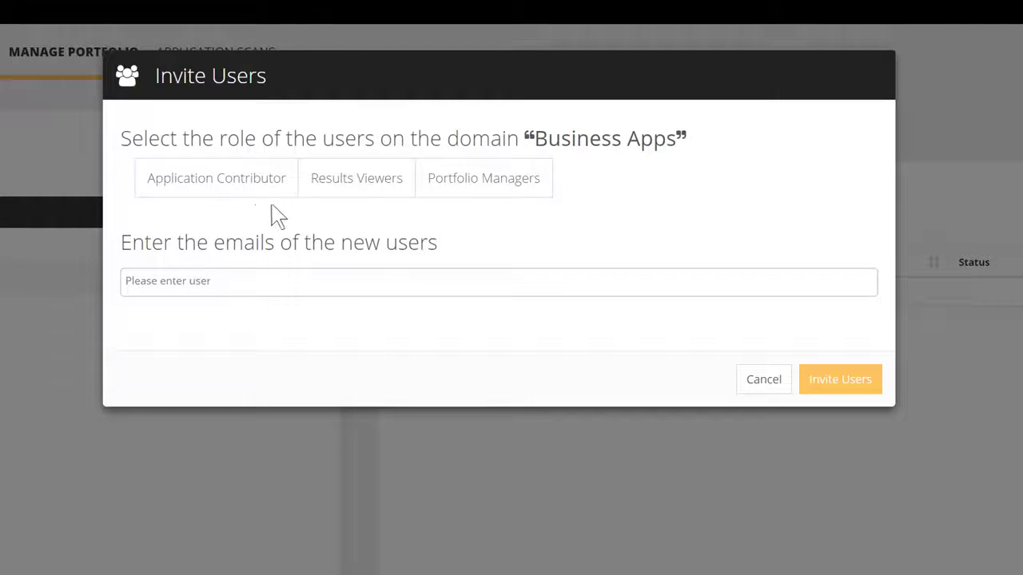
click(216, 177)
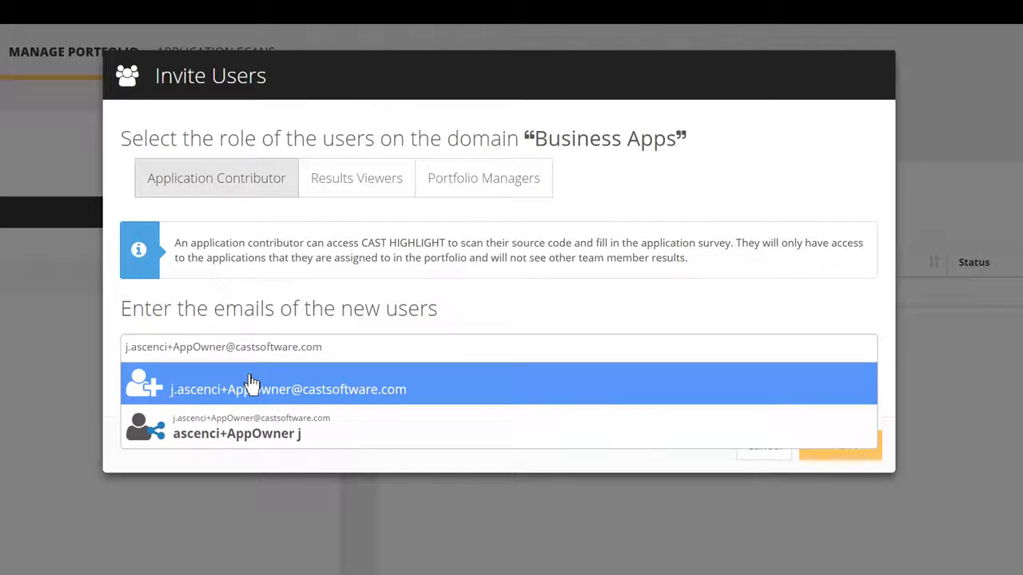
click(276, 389)
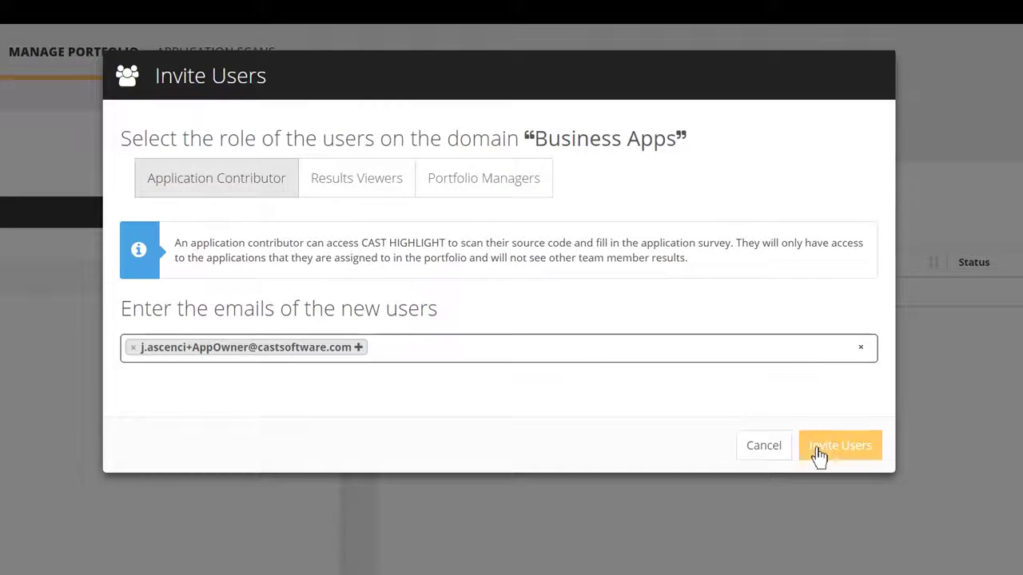
click(840, 445)
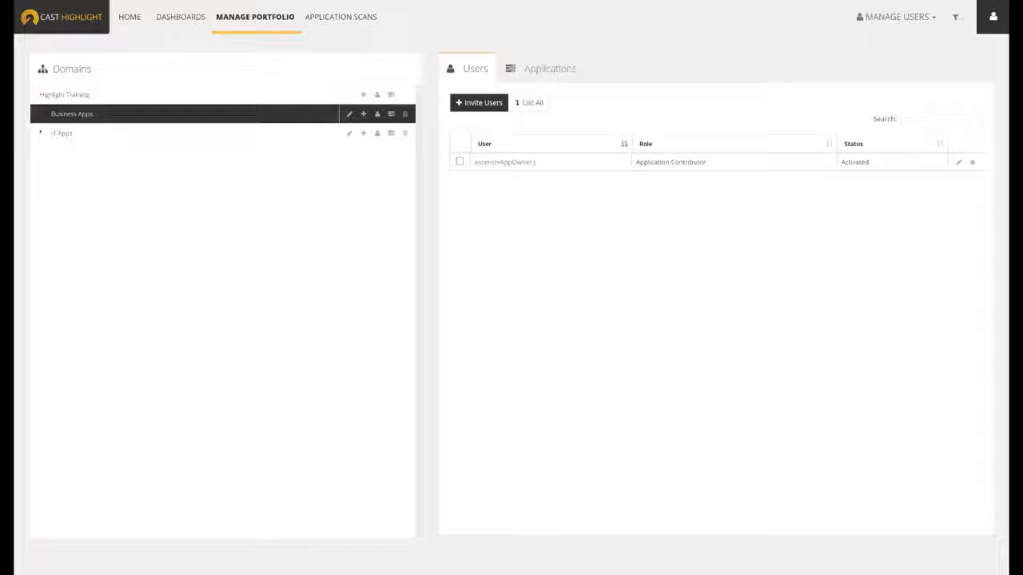
click(41, 133)
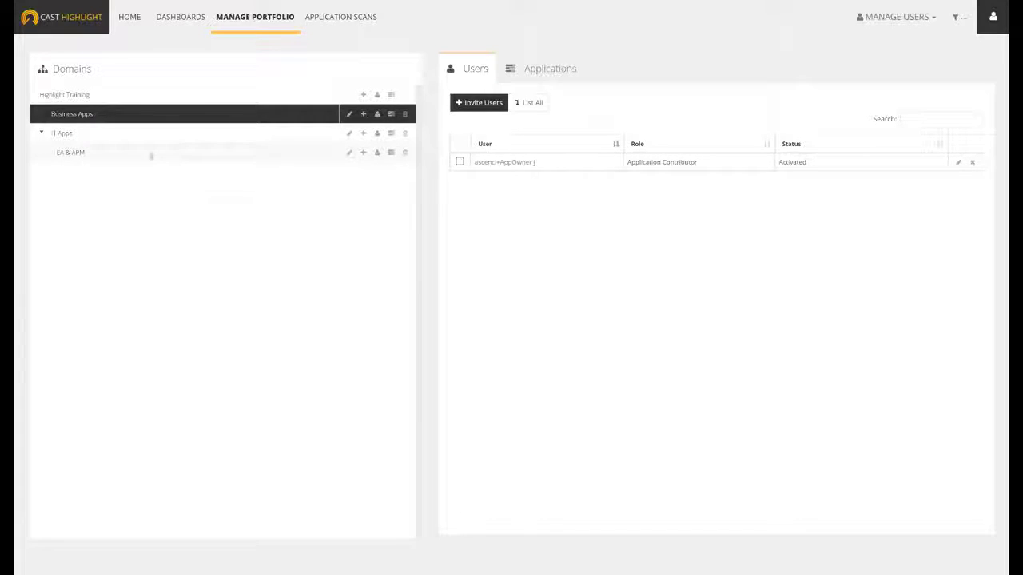
click(64, 94)
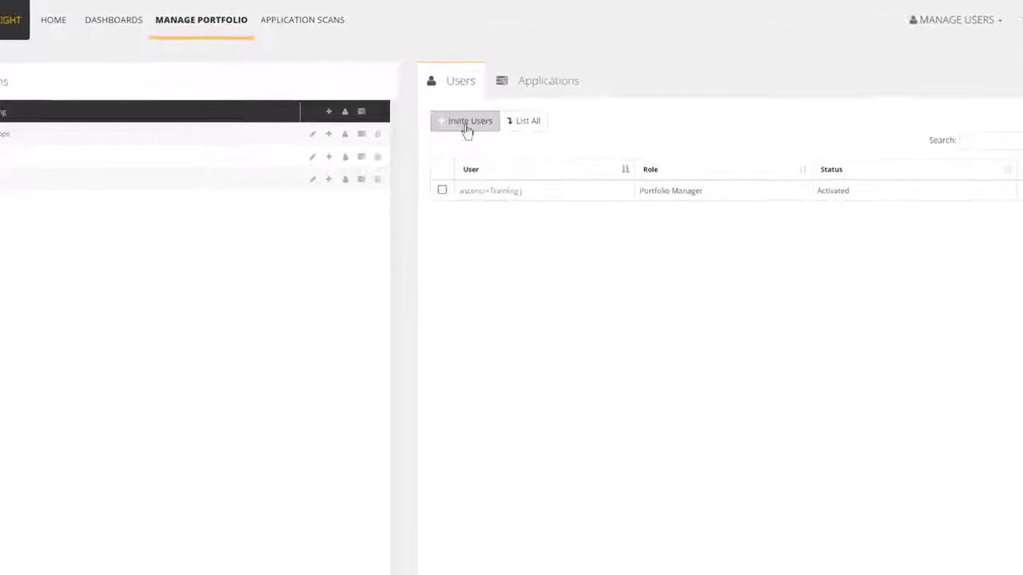
click(468, 120)
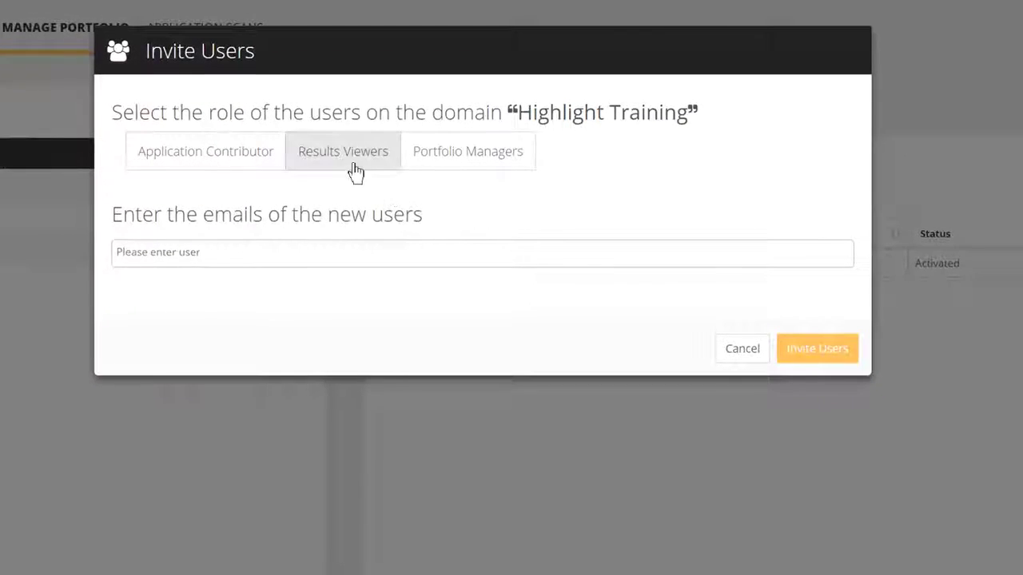
click(343, 151)
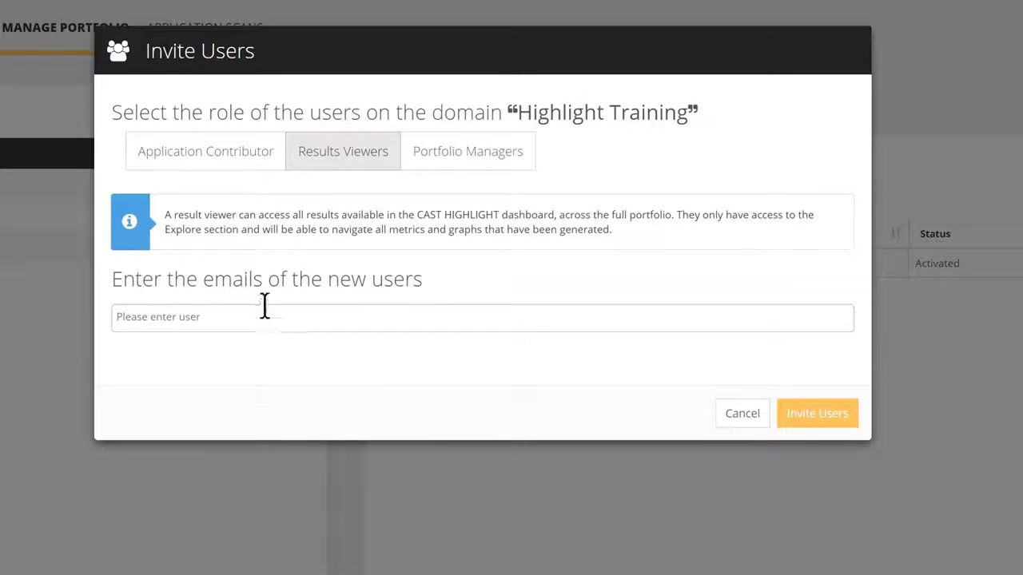
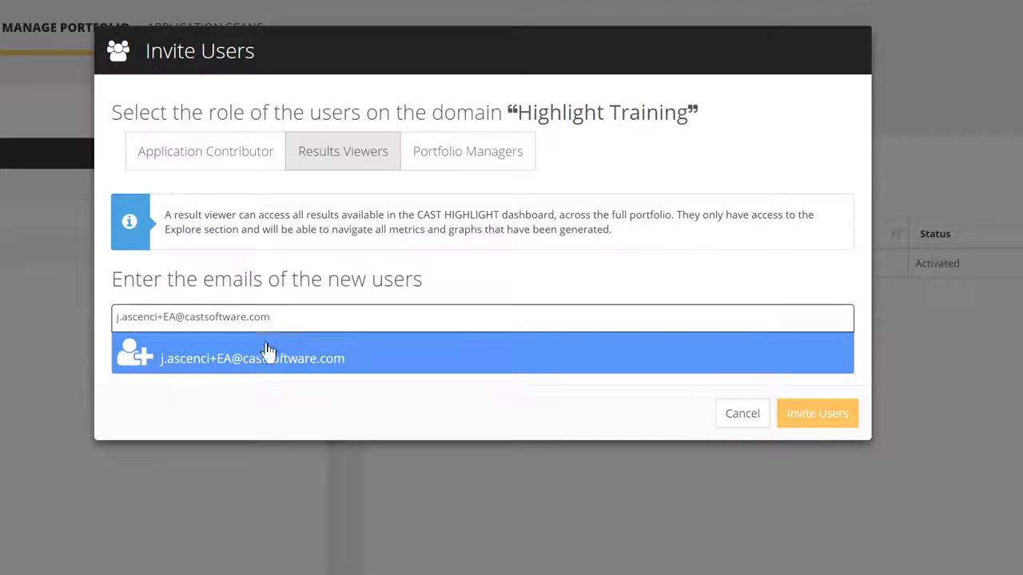
click(263, 359)
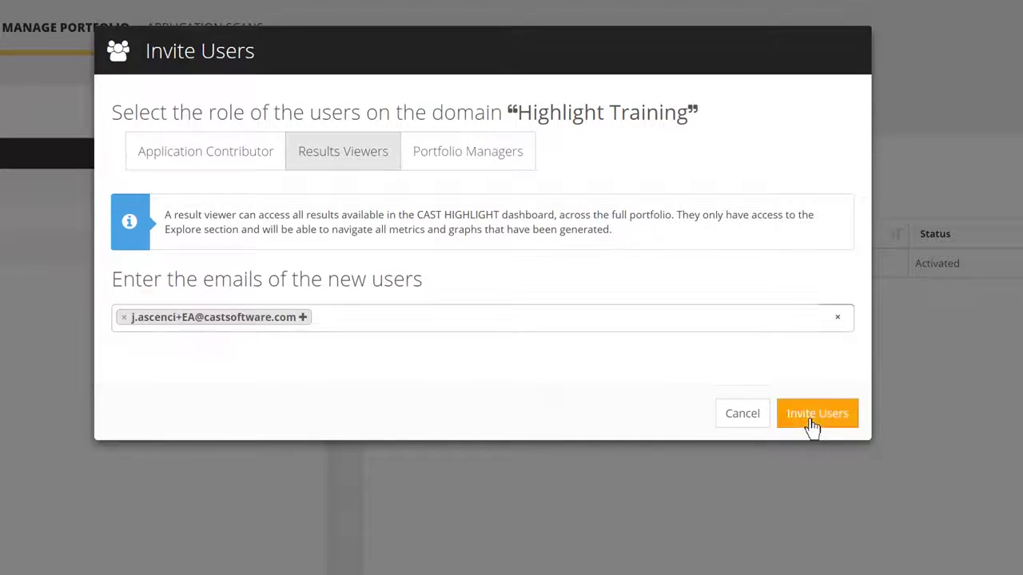
click(816, 413)
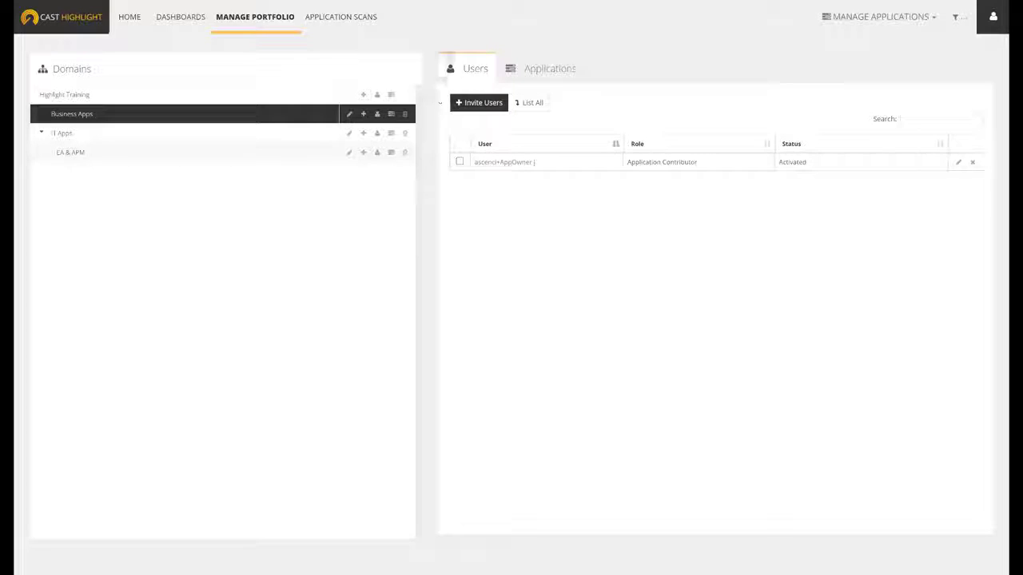
Create two applications, app1 and app2
click(548, 68)
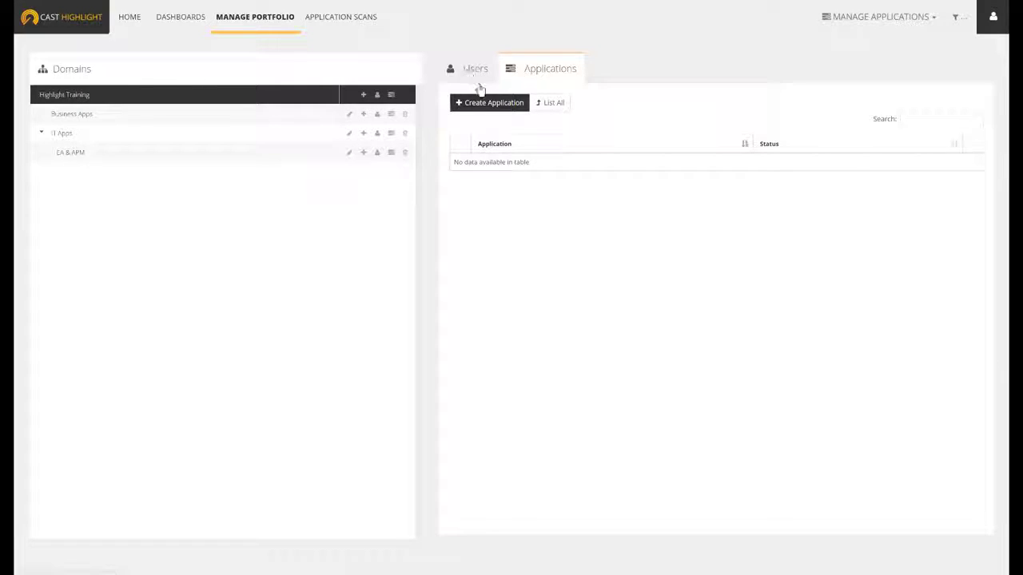
click(489, 102)
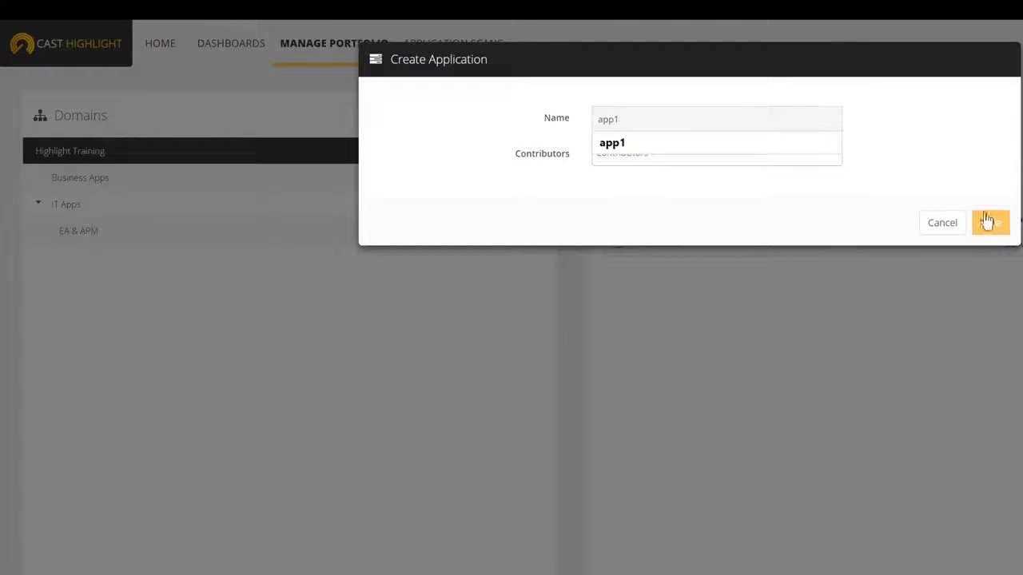
click(991, 223)
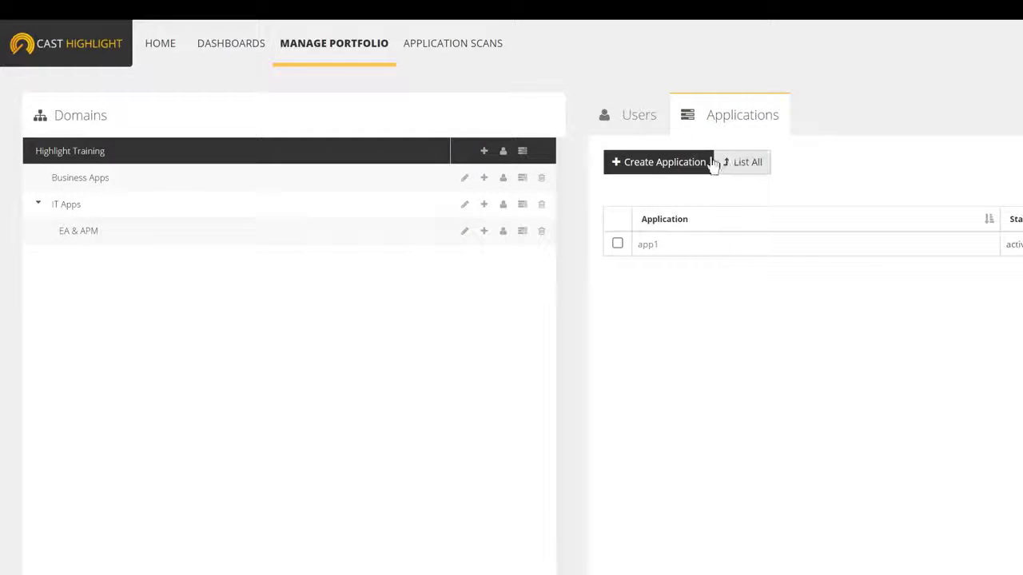
click(659, 162)
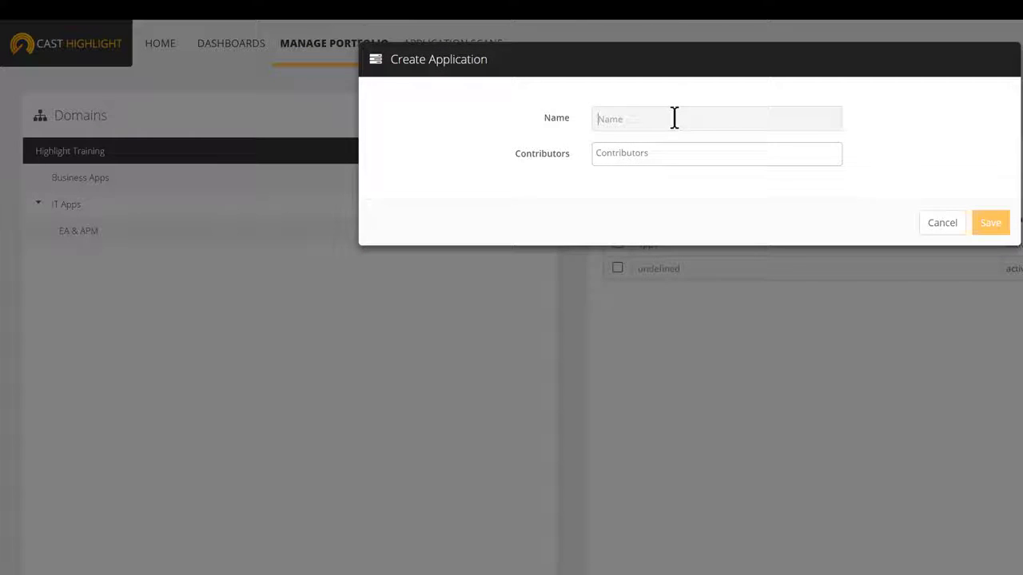
text(app2)
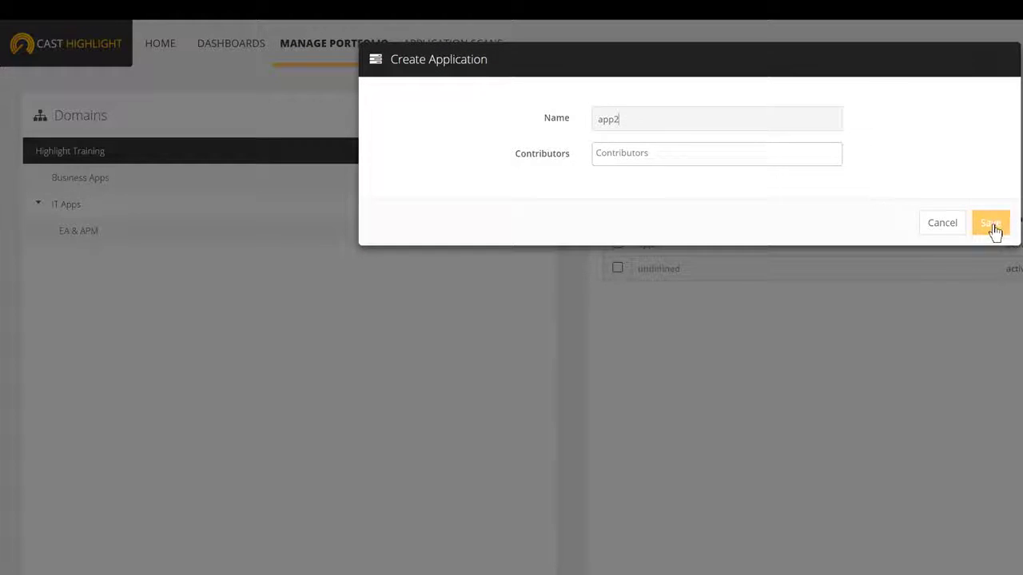
click(996, 222)
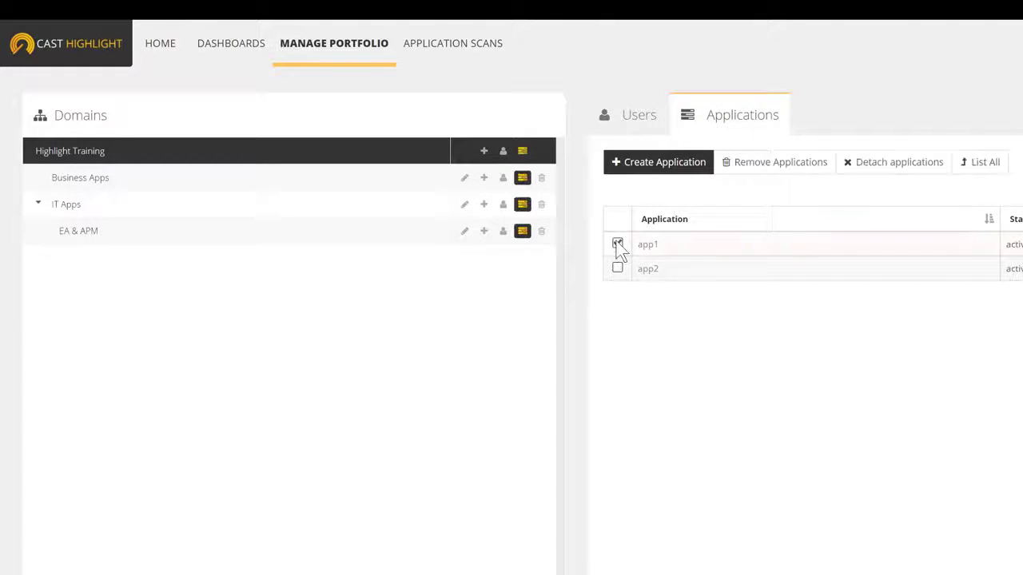
Detach app1 and app2 from Highlight Training, then check the IT Apps and Business Apps lists
click(617, 244)
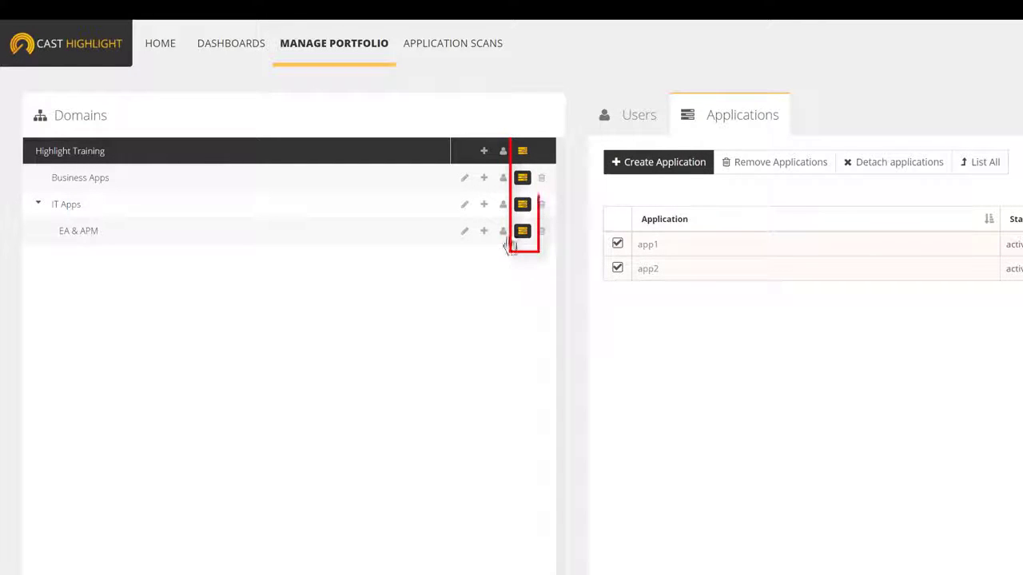
mouse_move(522, 204)
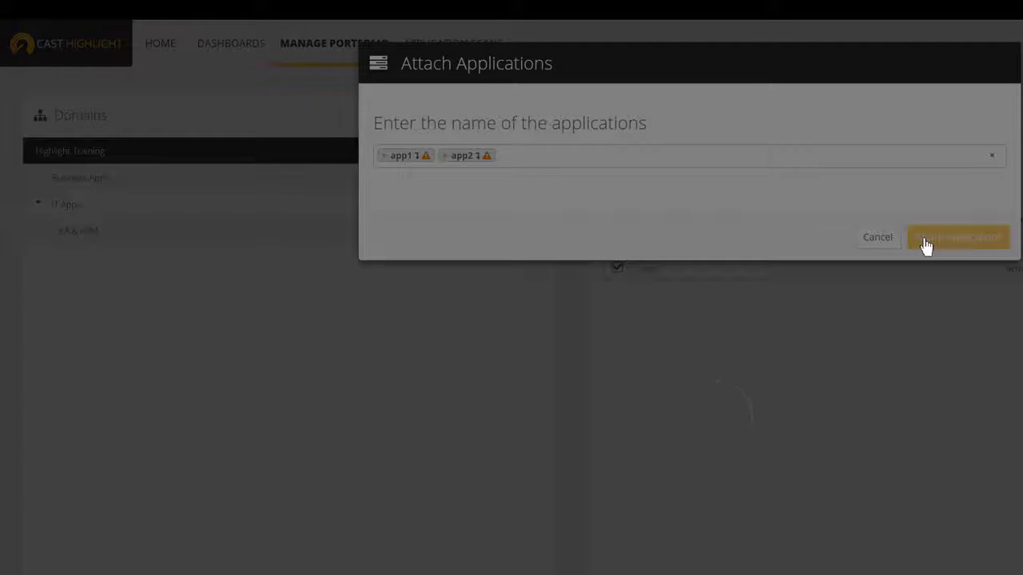
click(957, 237)
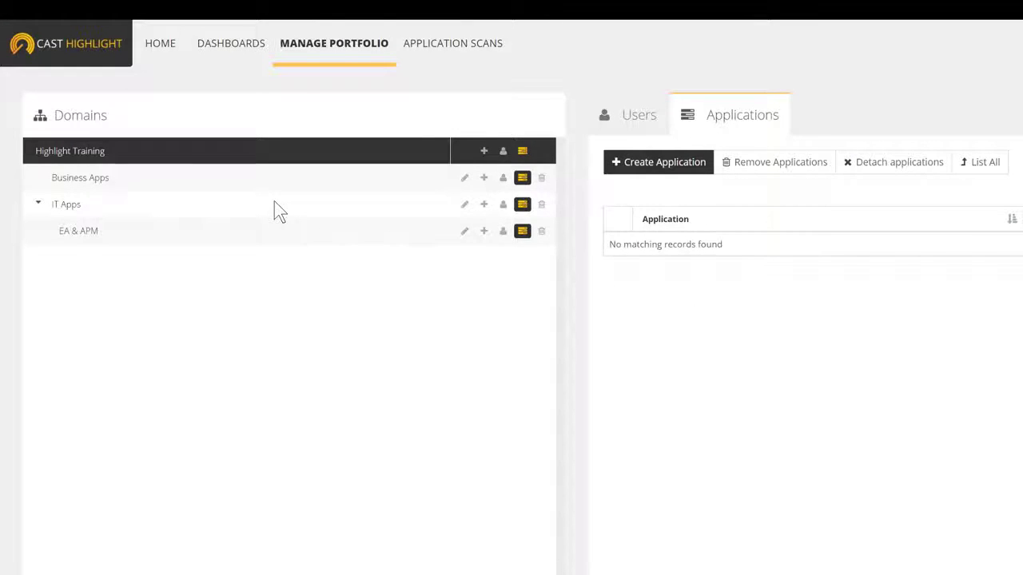
click(66, 204)
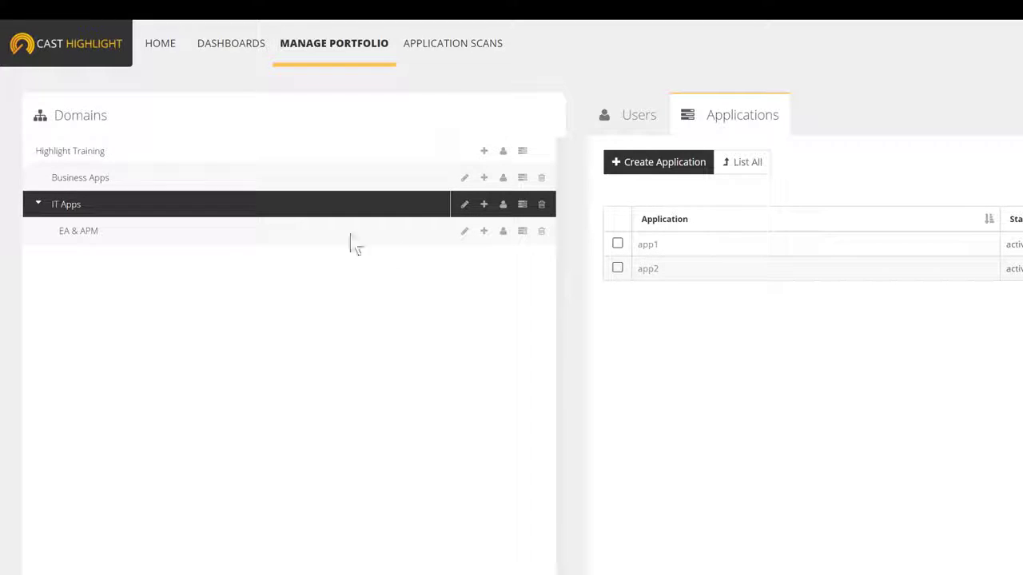
click(80, 178)
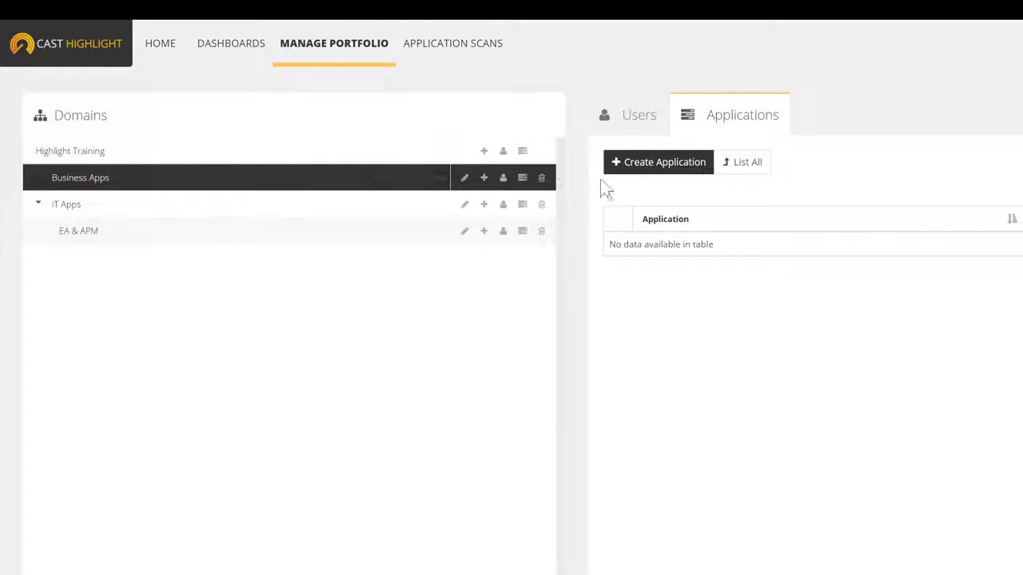
click(658, 161)
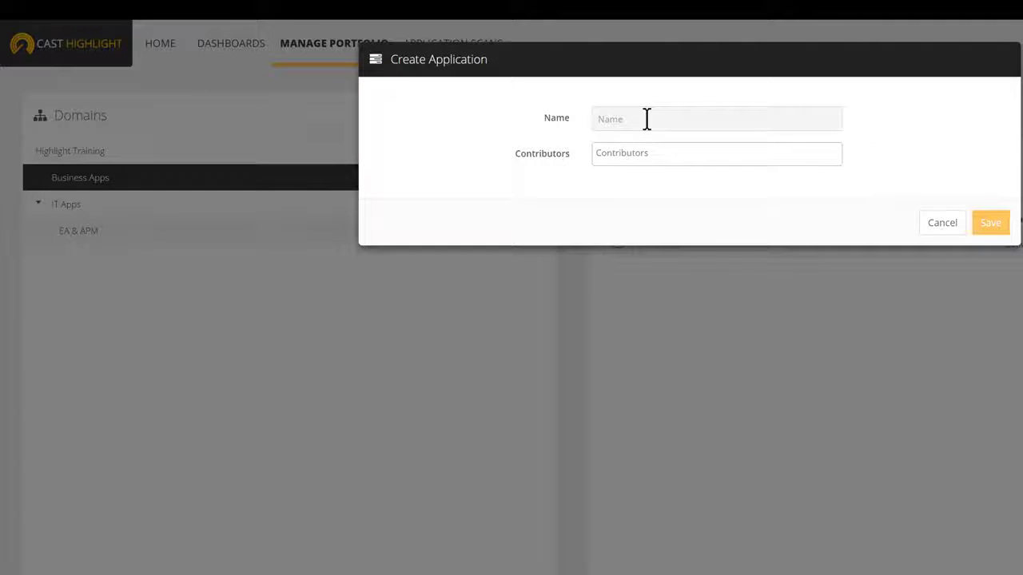
click(716, 118)
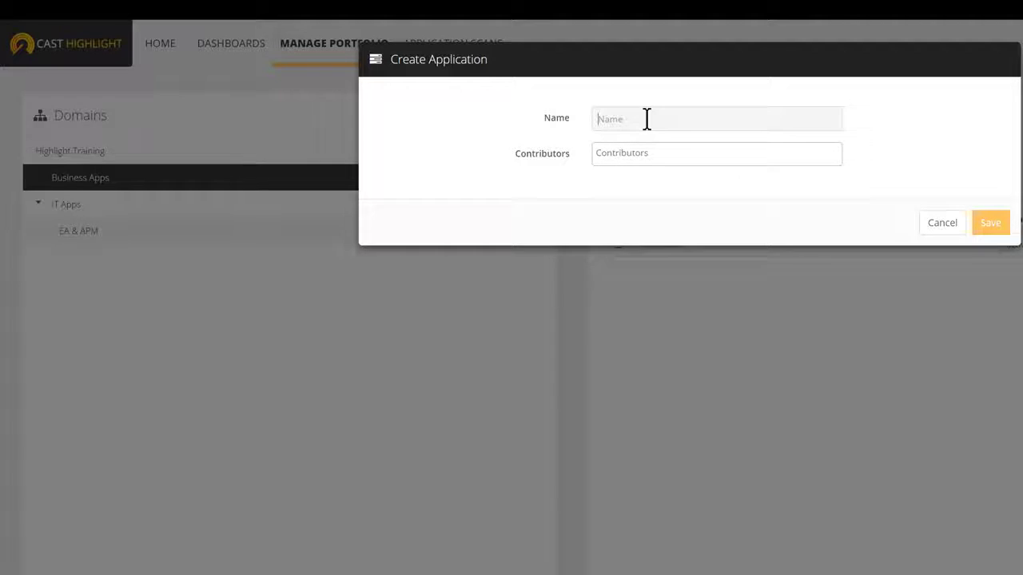
text(A)
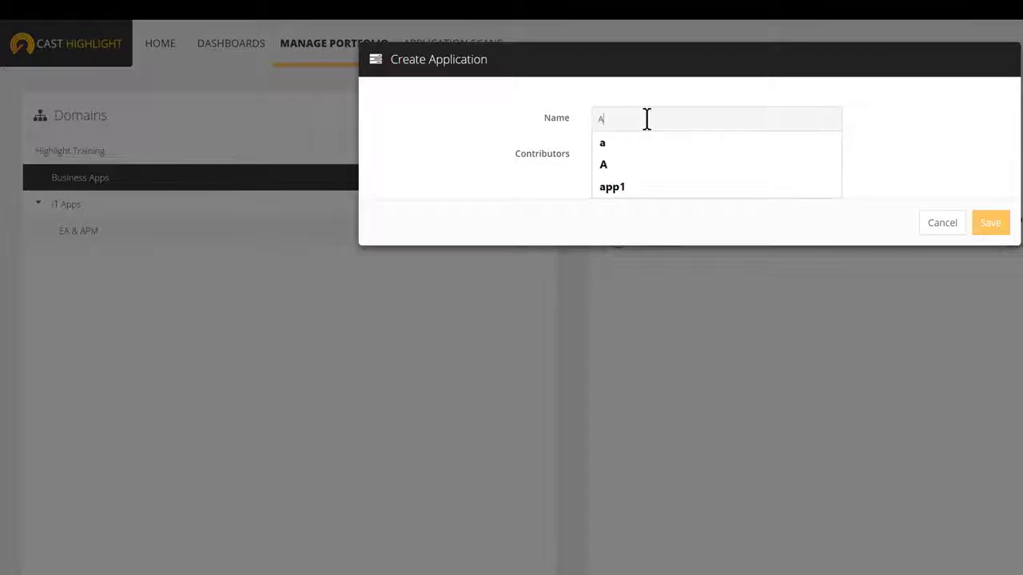
text(pp3)
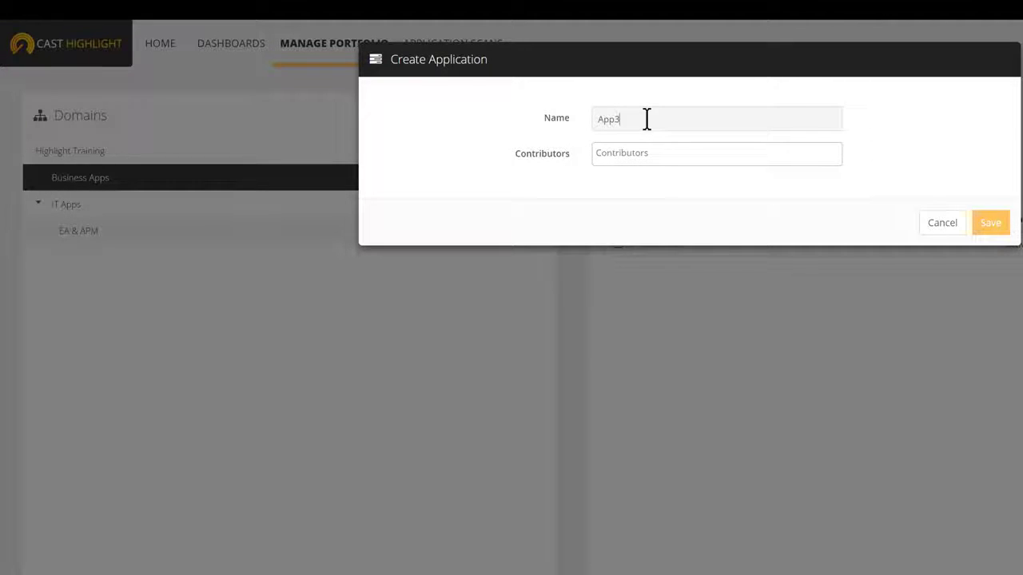
click(716, 153)
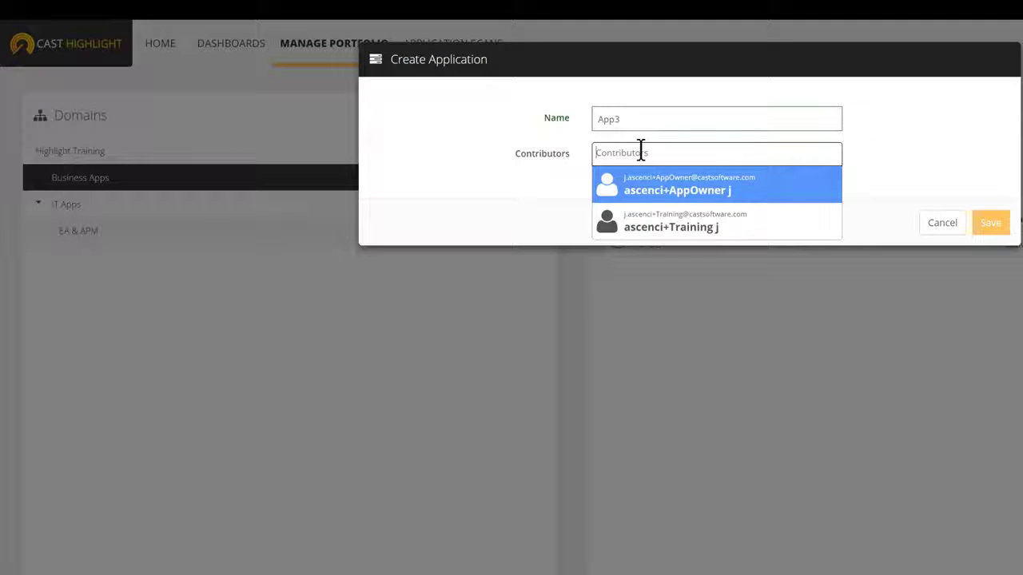
click(680, 191)
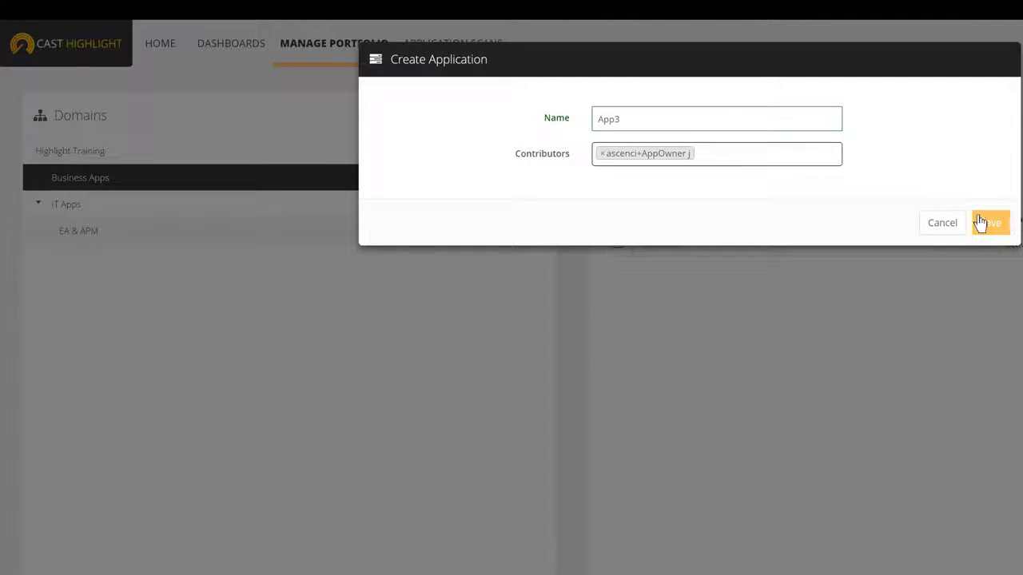
click(991, 222)
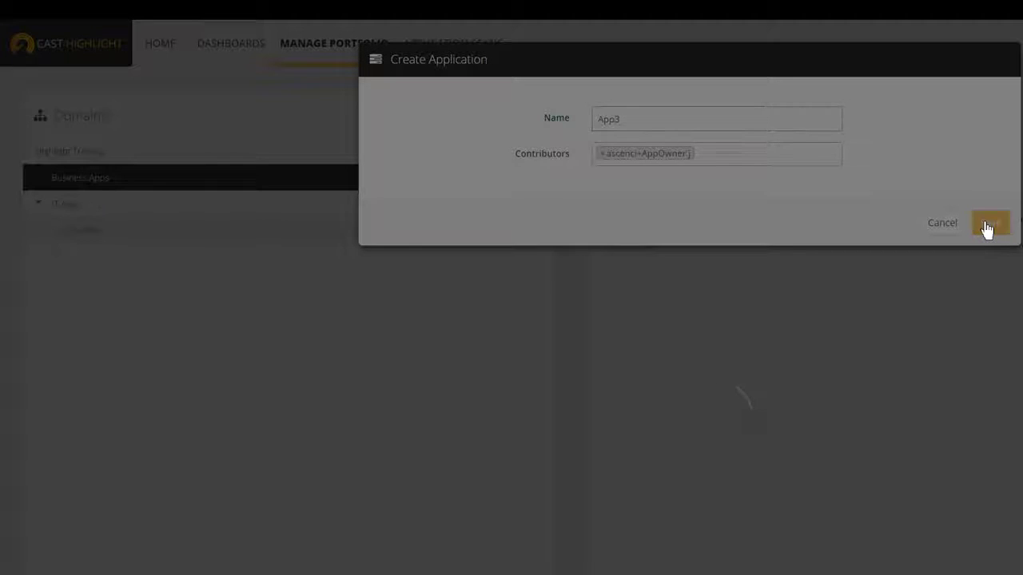
click(985, 224)
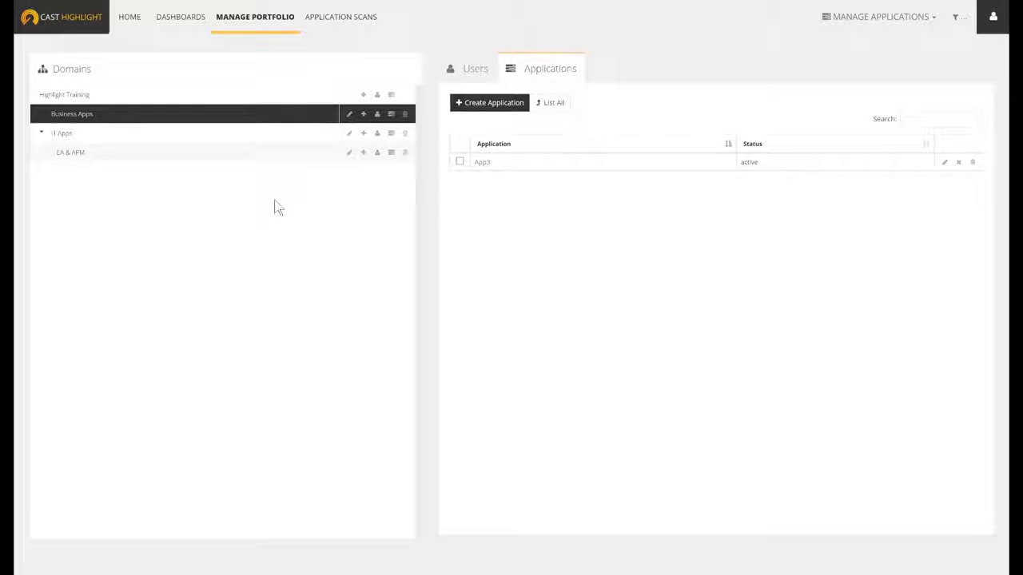
click(474, 68)
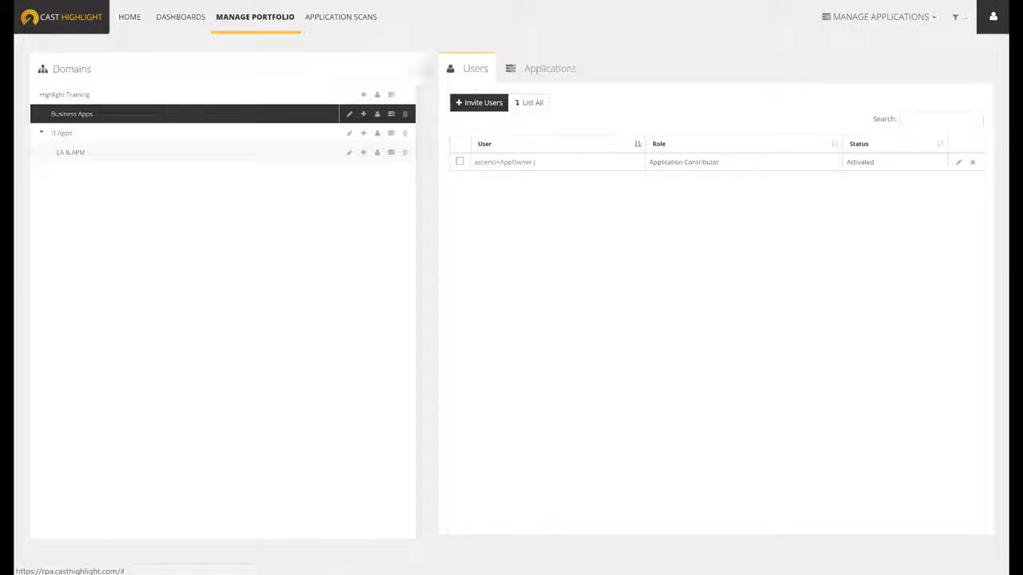
click(63, 95)
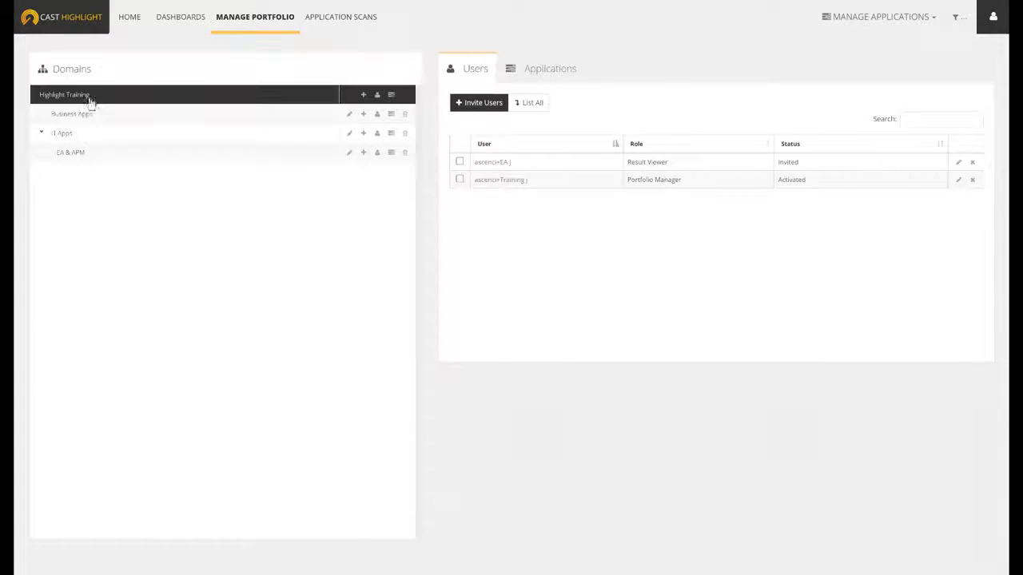
click(71, 113)
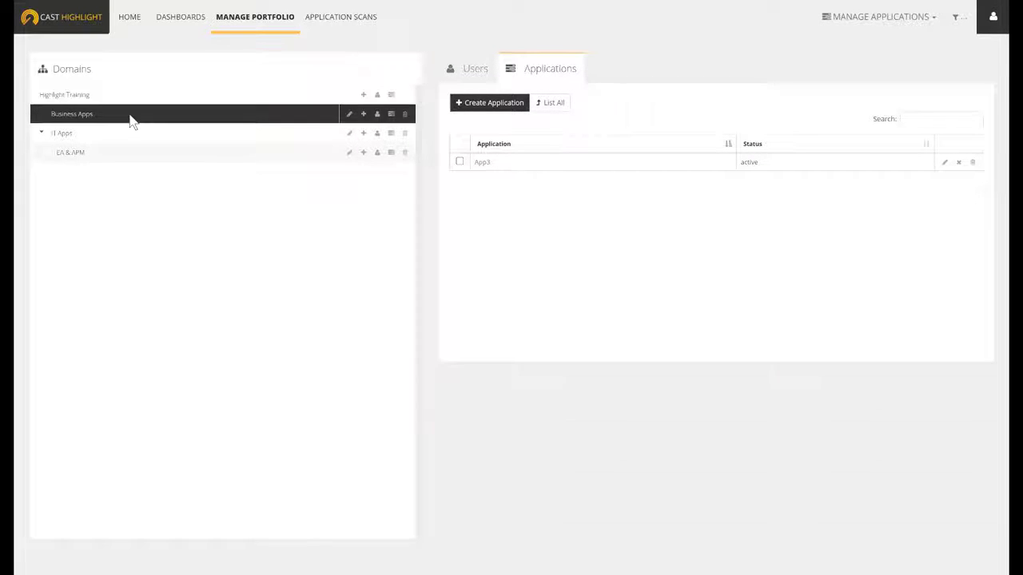
click(460, 162)
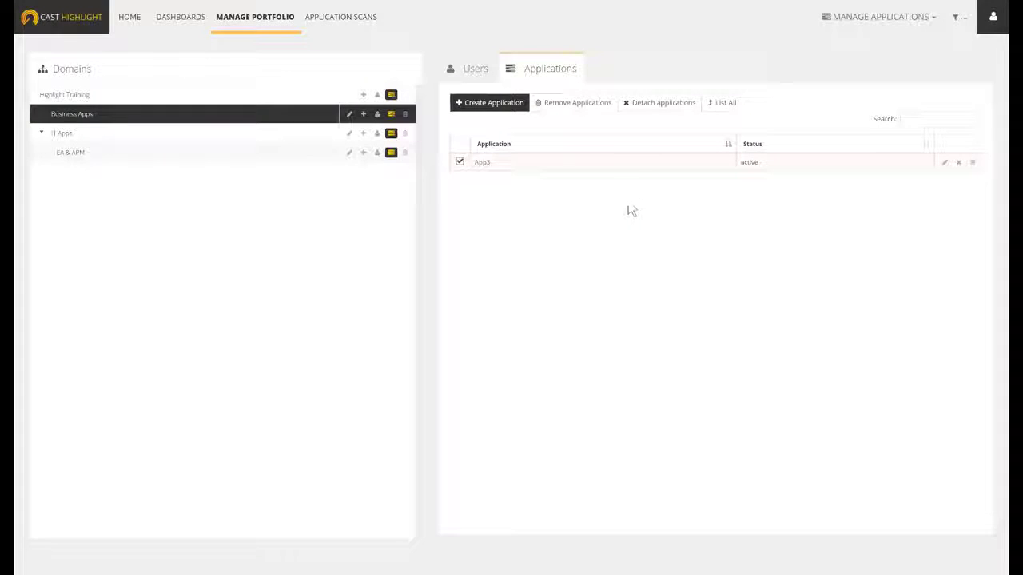
click(70, 152)
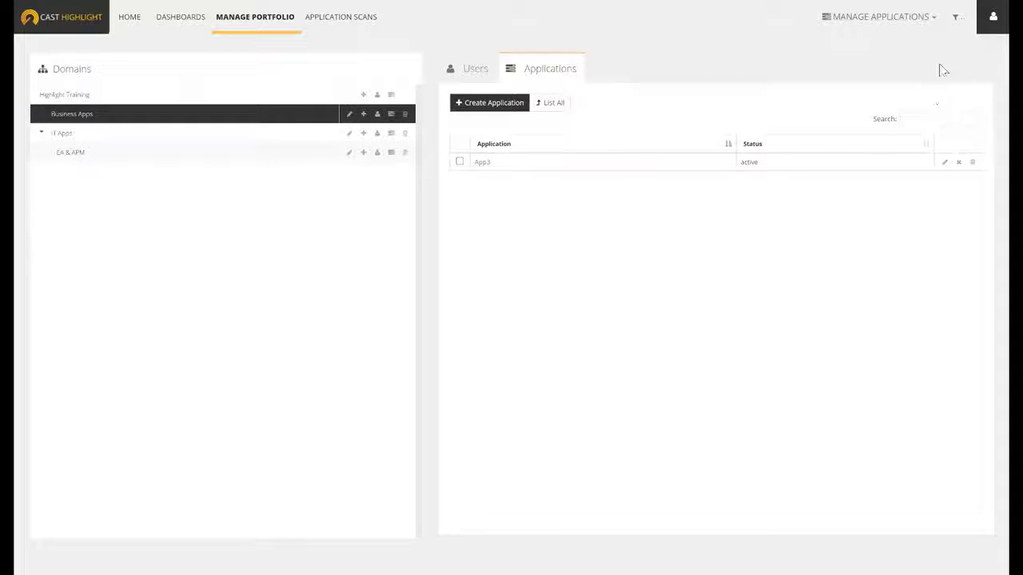
mouse_move(902, 25)
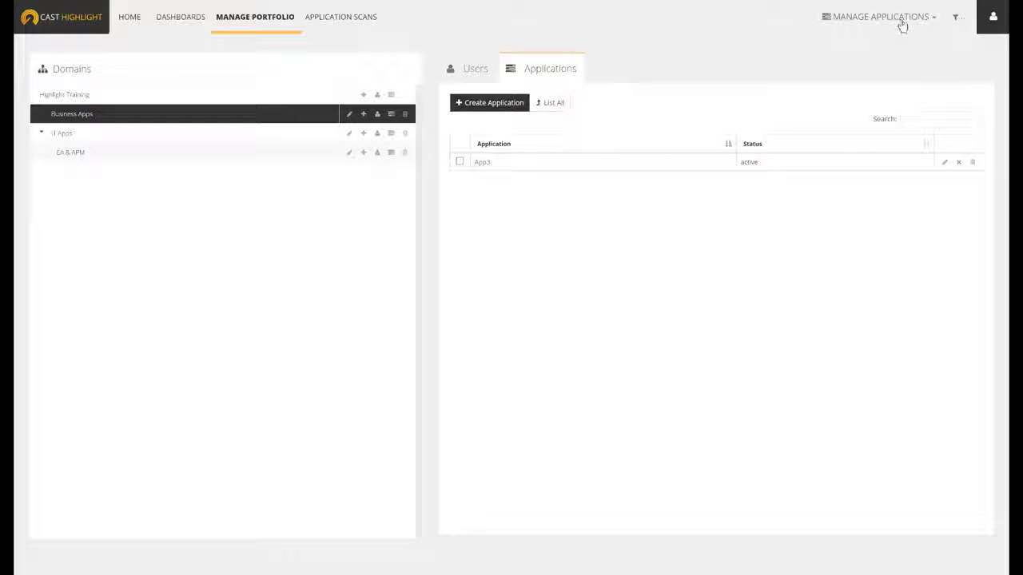
Go to Manage Surveys from the portfolio management dropdown
click(897, 17)
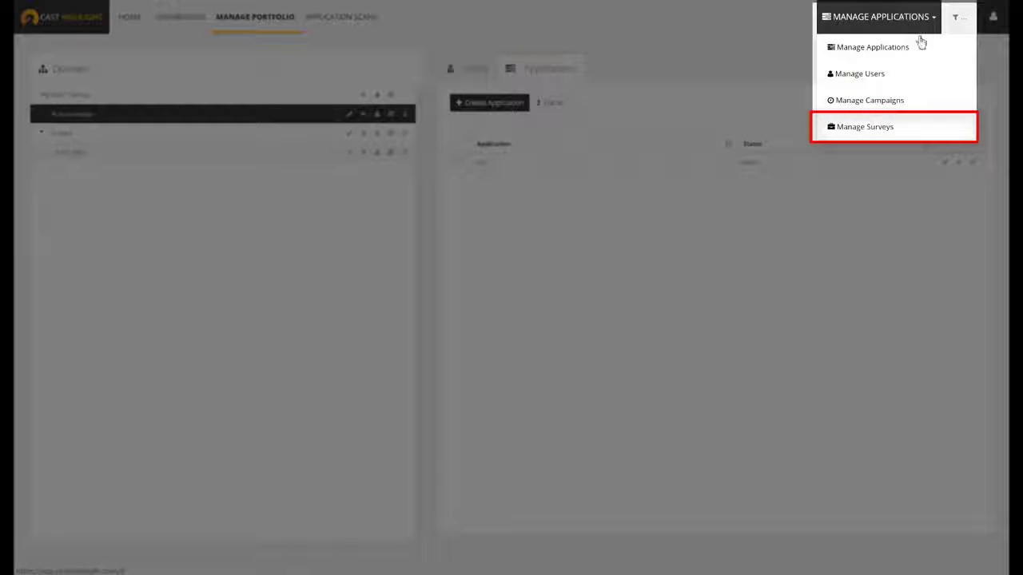
mouse_move(957, 126)
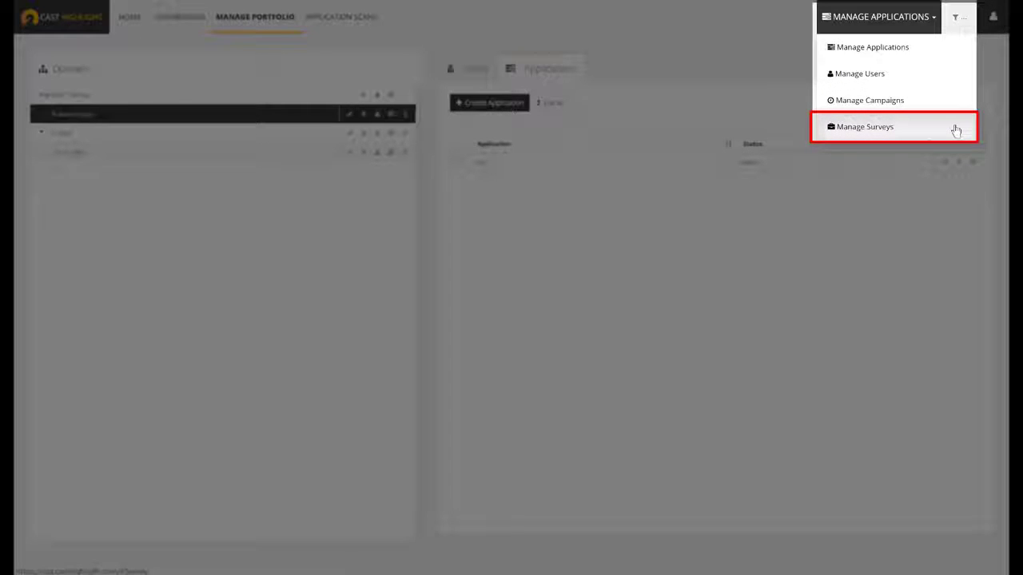
click(865, 127)
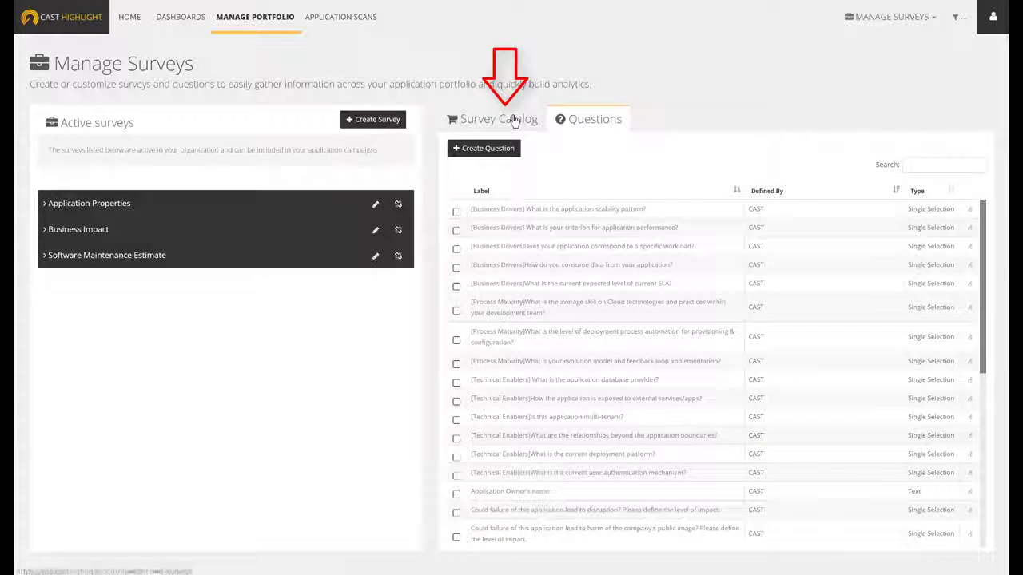
Add CloudReady from the Survey Catalog and save it in Edit Survey
click(498, 119)
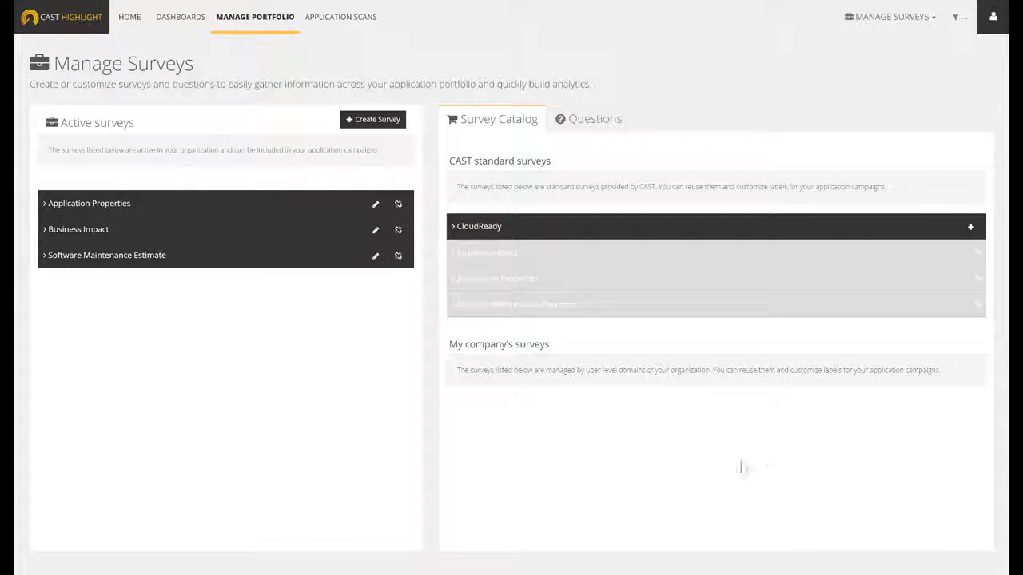
click(971, 227)
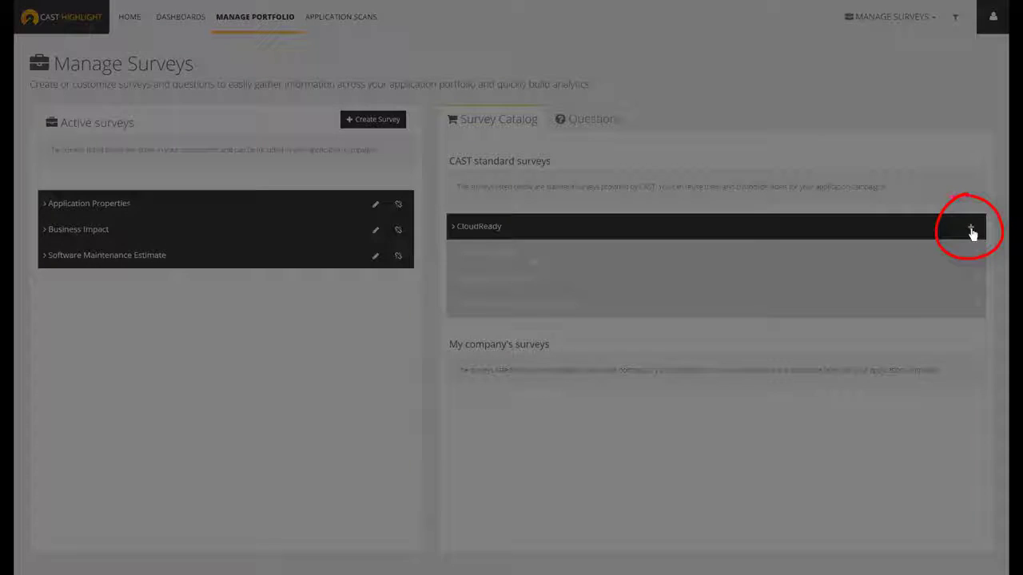
click(969, 227)
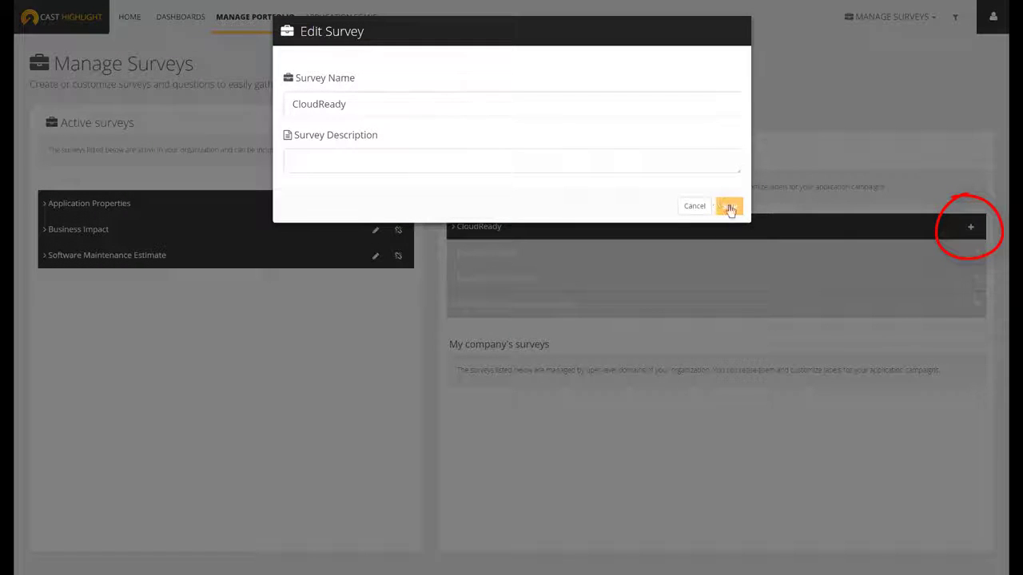
click(729, 206)
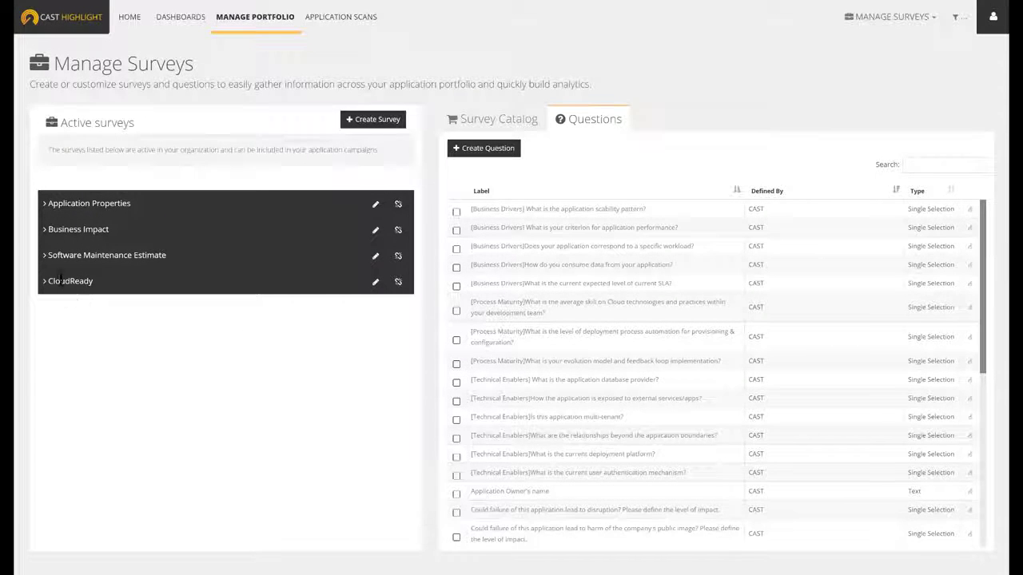
click(72, 280)
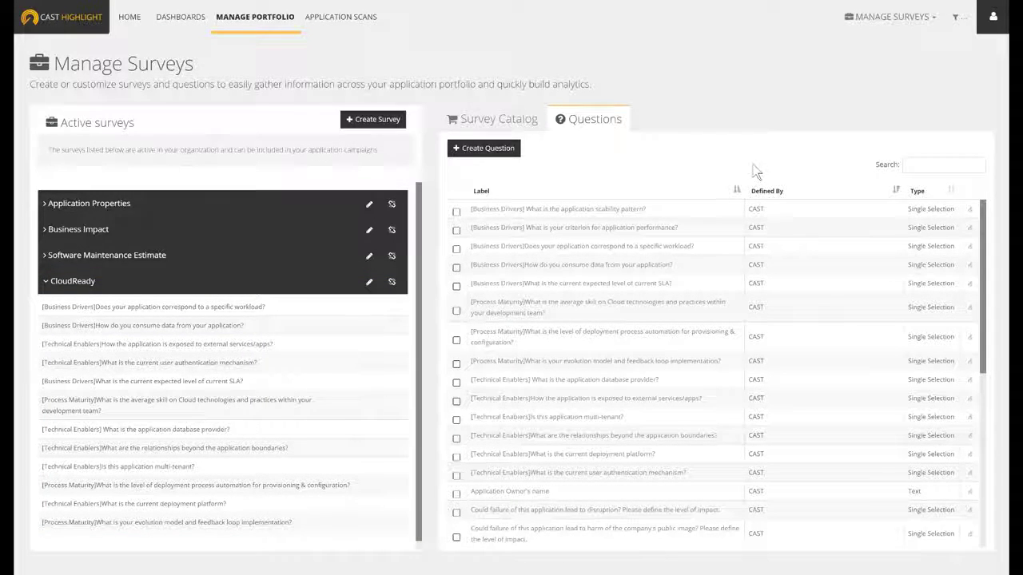
mouse_move(309, 259)
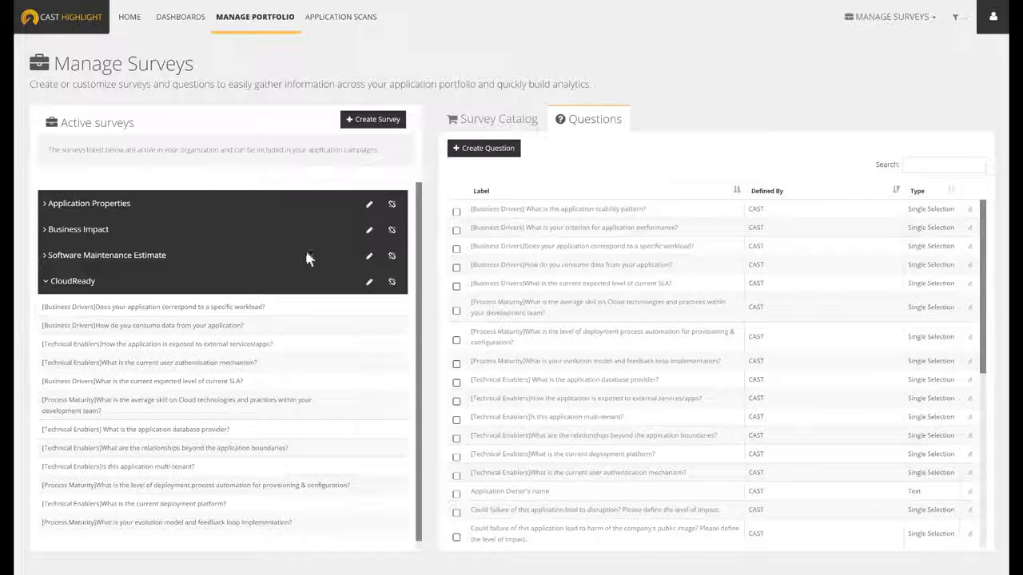
click(72, 281)
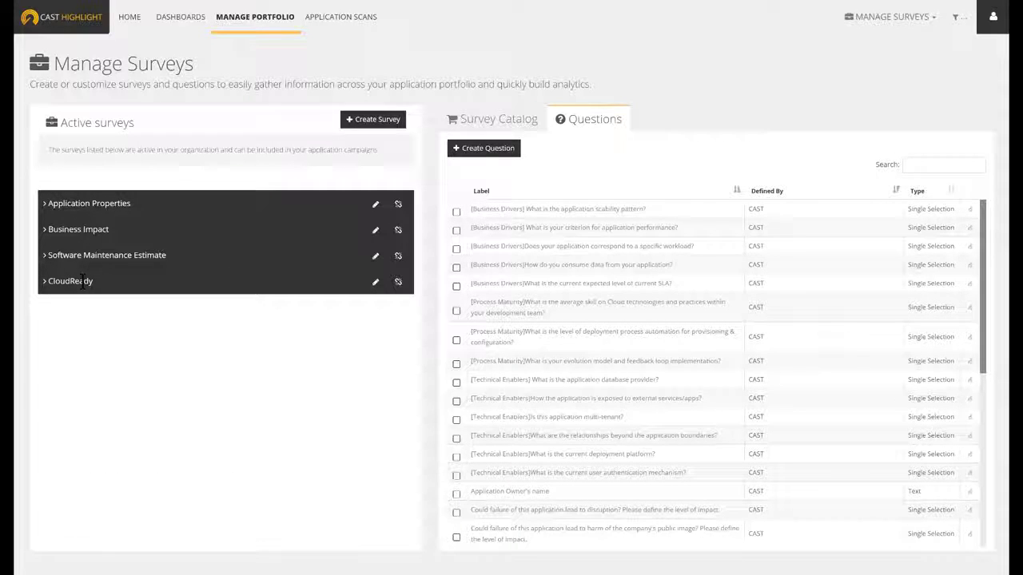
mouse_move(143, 301)
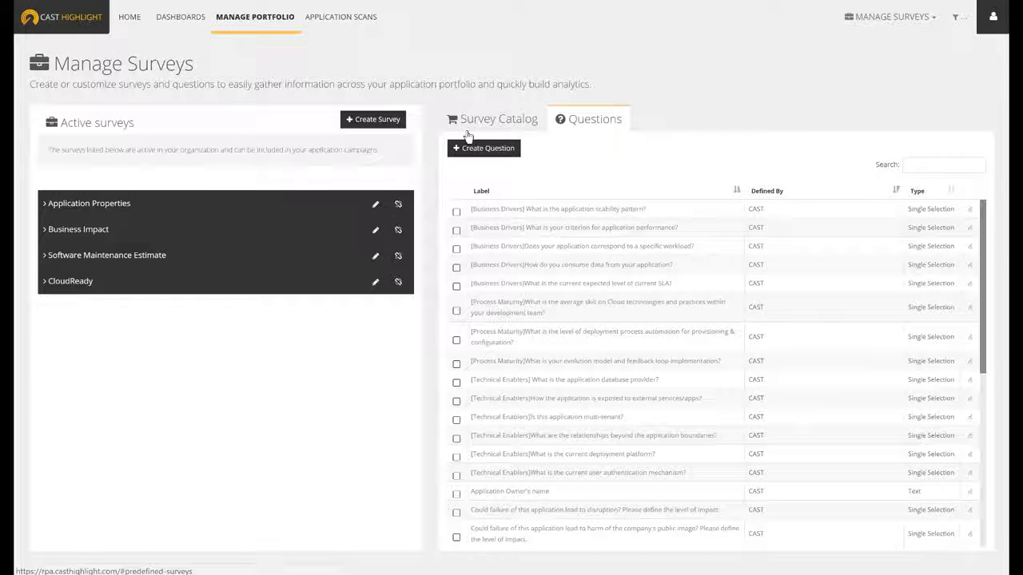
mouse_move(374, 119)
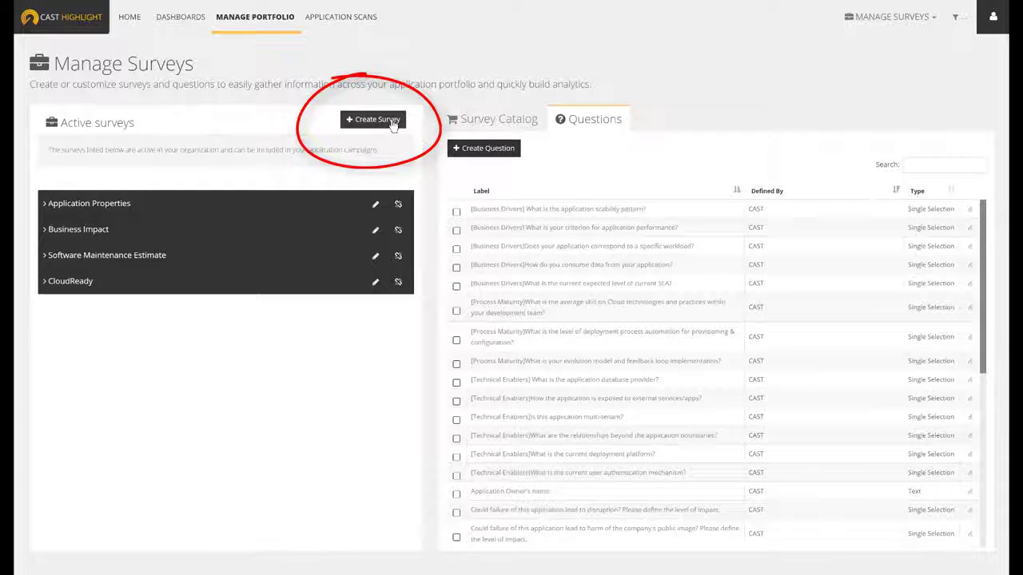
Create and save a custom survey named 'My Survey'
click(373, 119)
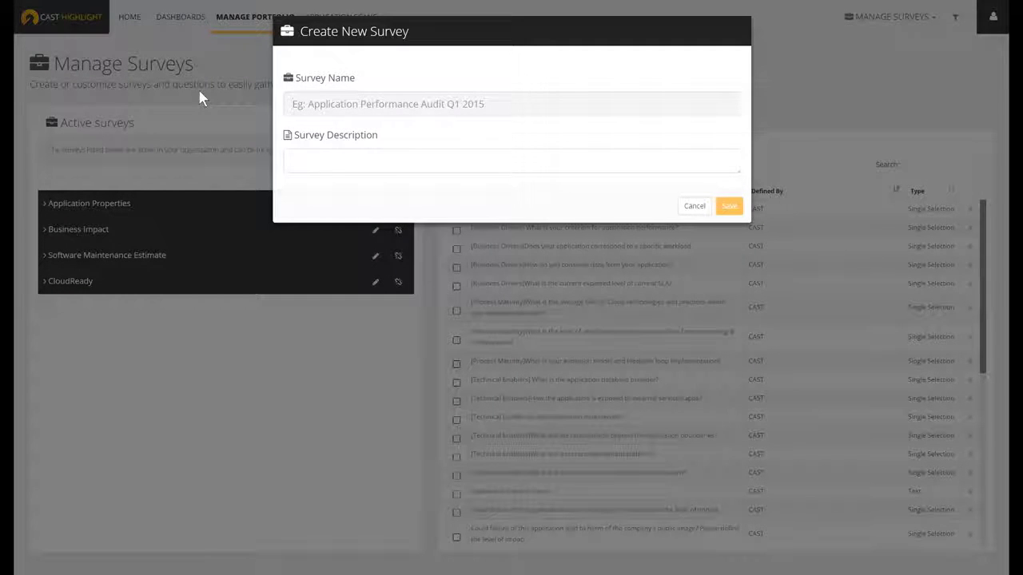
text(My Survey)
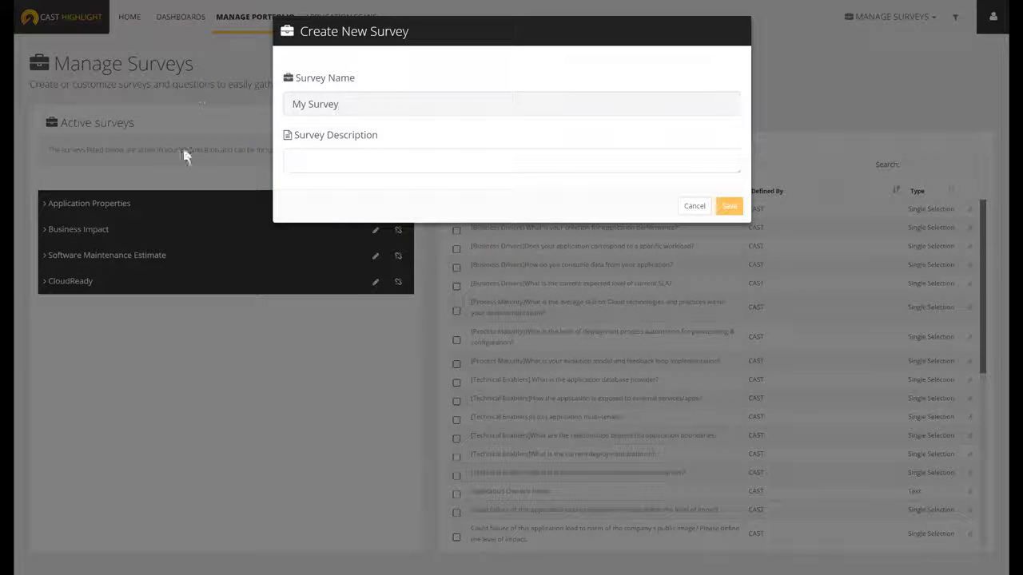
click(729, 207)
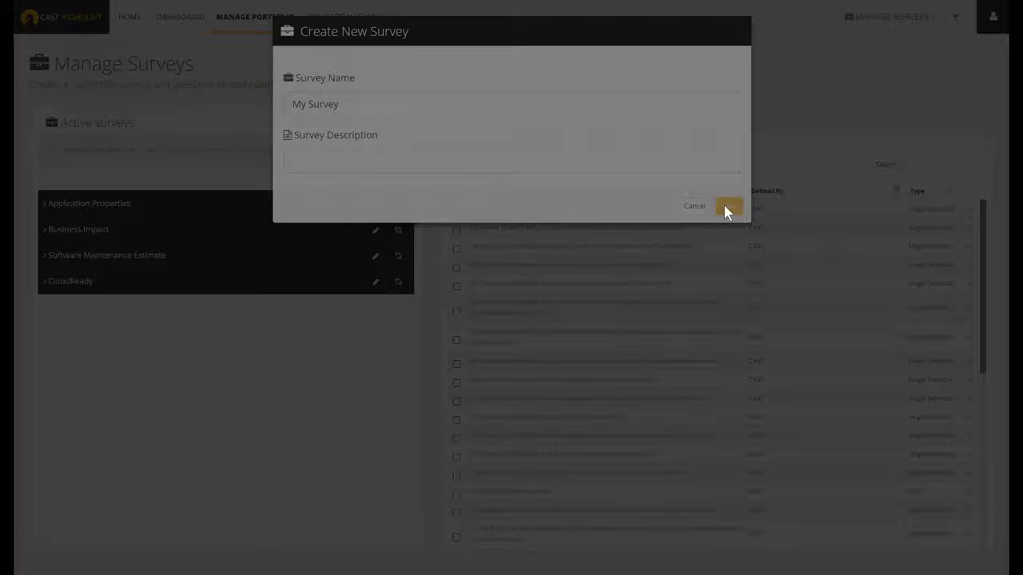
click(729, 206)
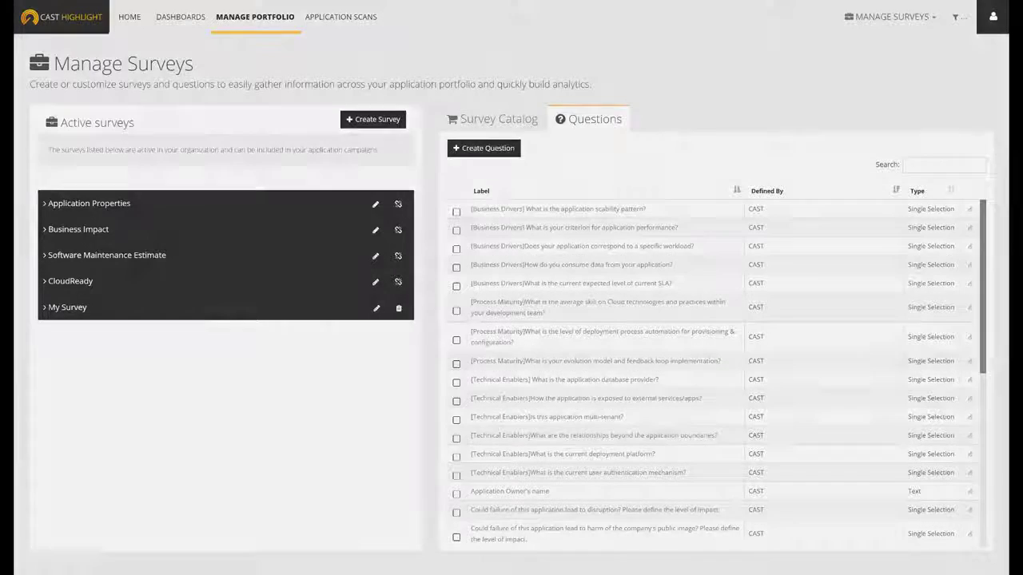
Create the text question 'Functional Description of the application'
click(483, 147)
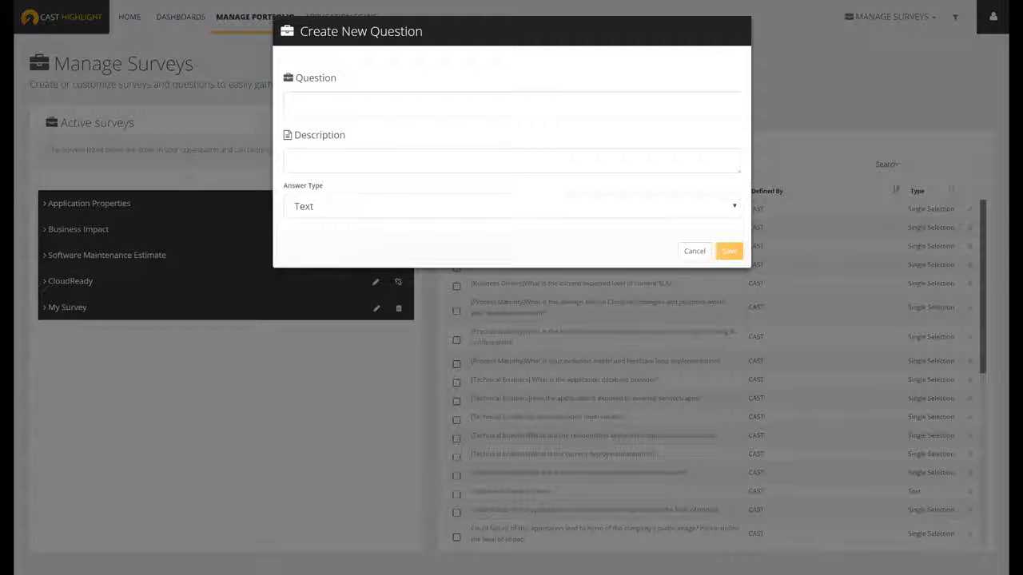
text(Functional Description of the application)
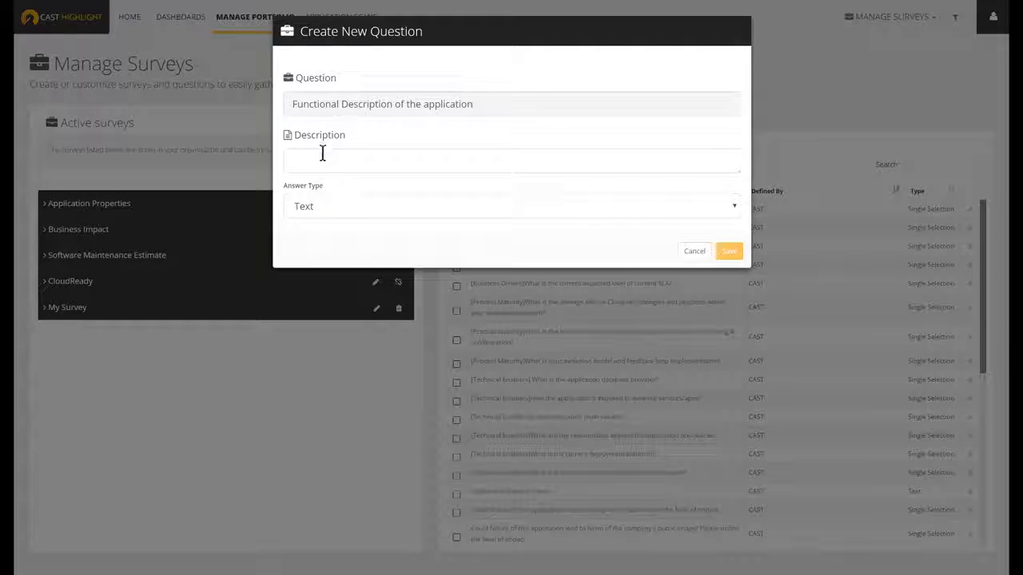
text(descr)
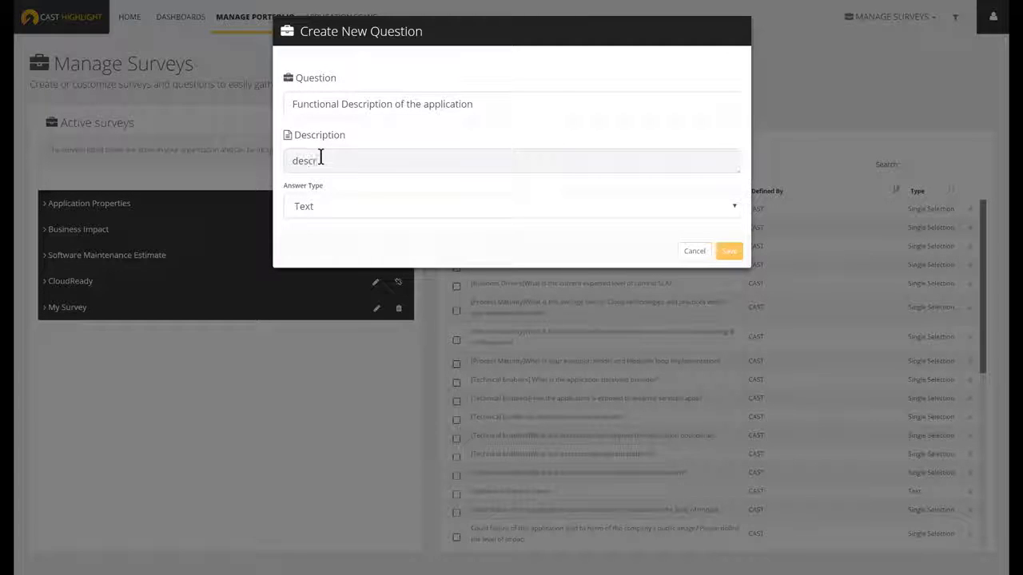
text(iption)
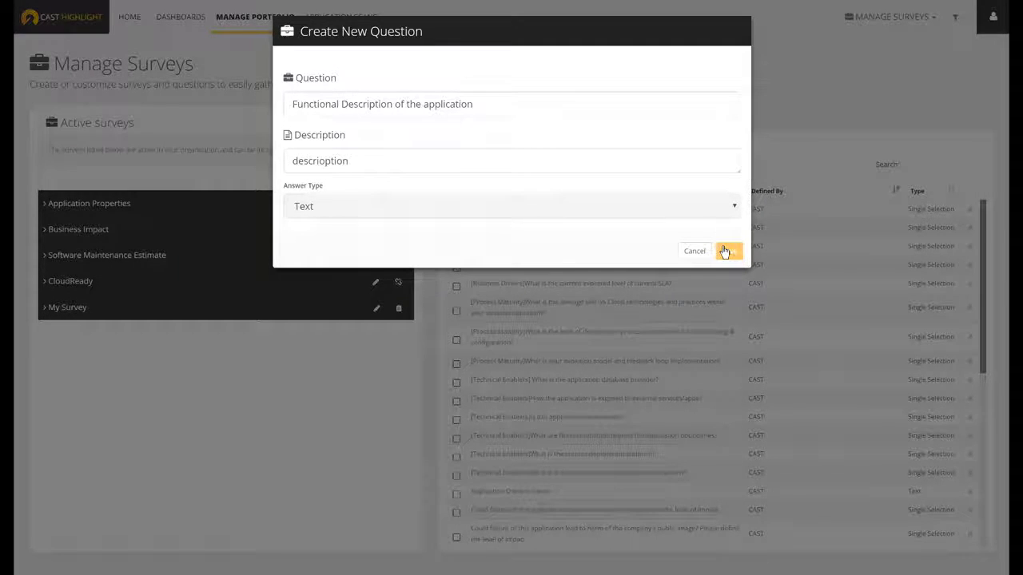
click(730, 250)
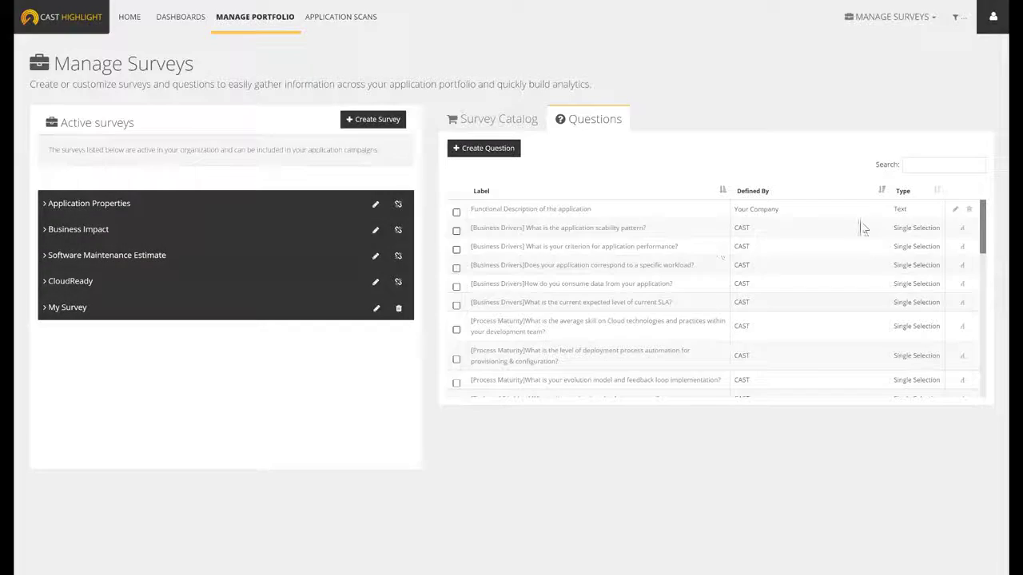
Create the number-type question 'Number Incidents these last 12 months?'
scroll(down, 3)
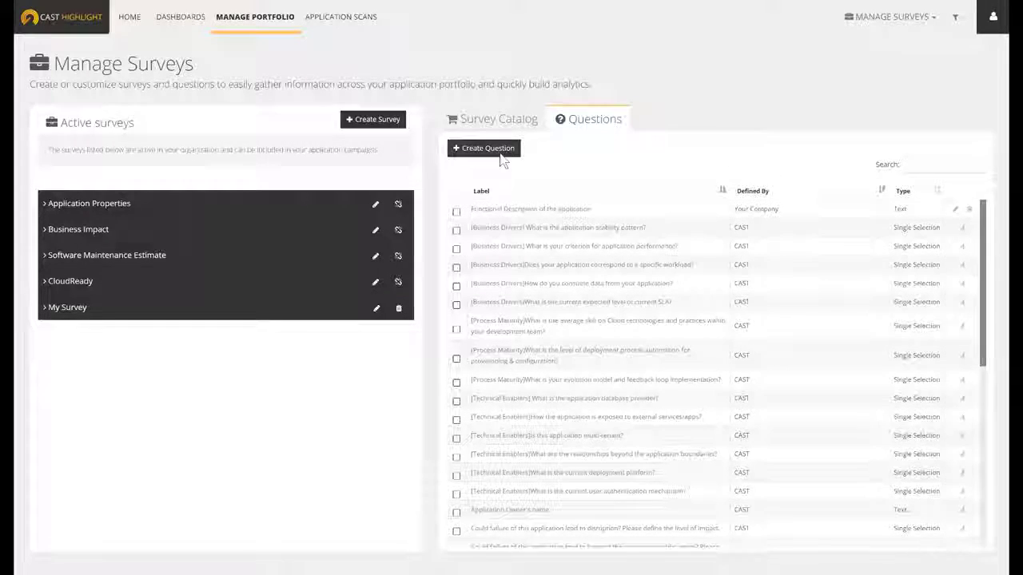
click(485, 148)
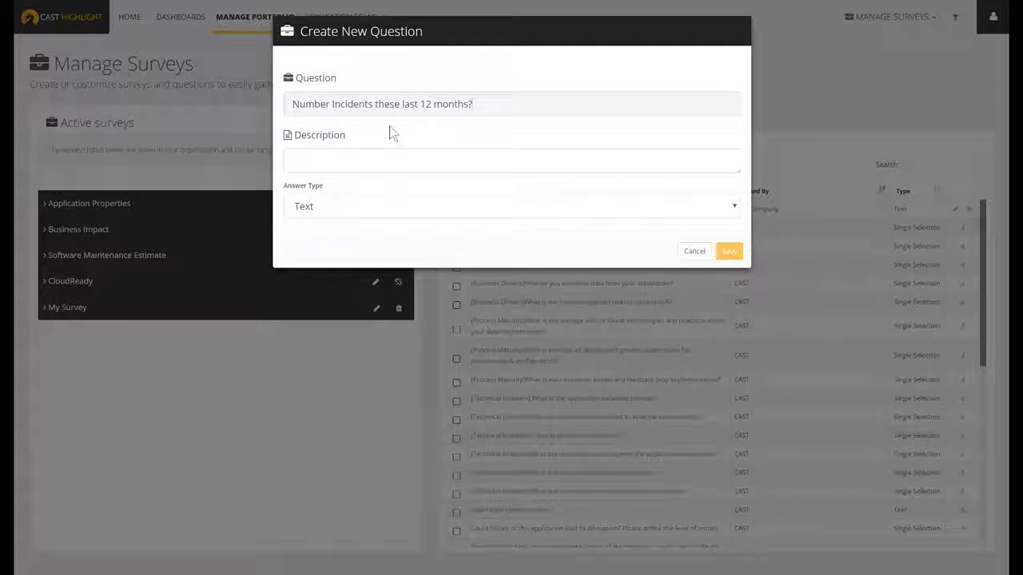
click(378, 162)
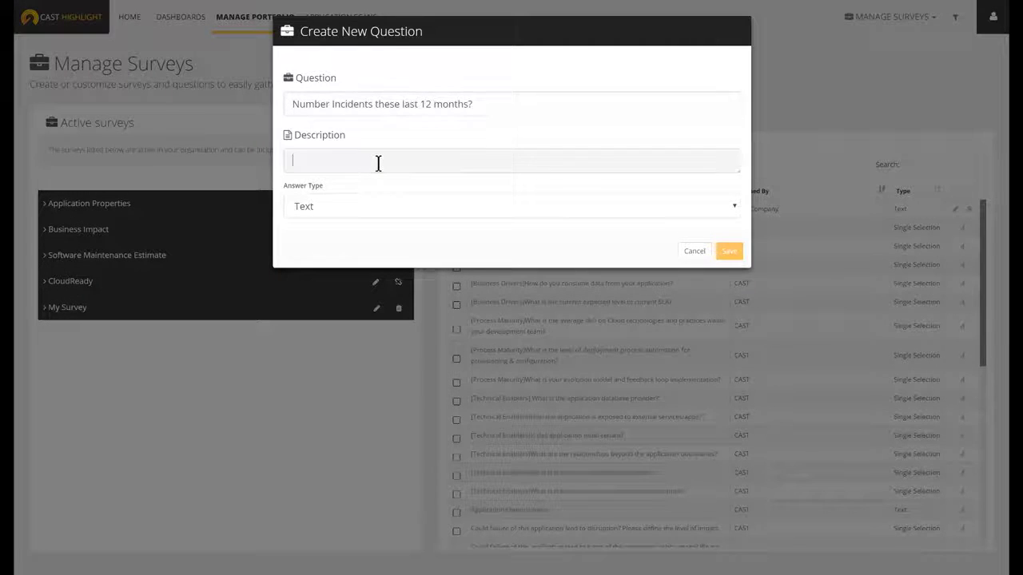
click(511, 206)
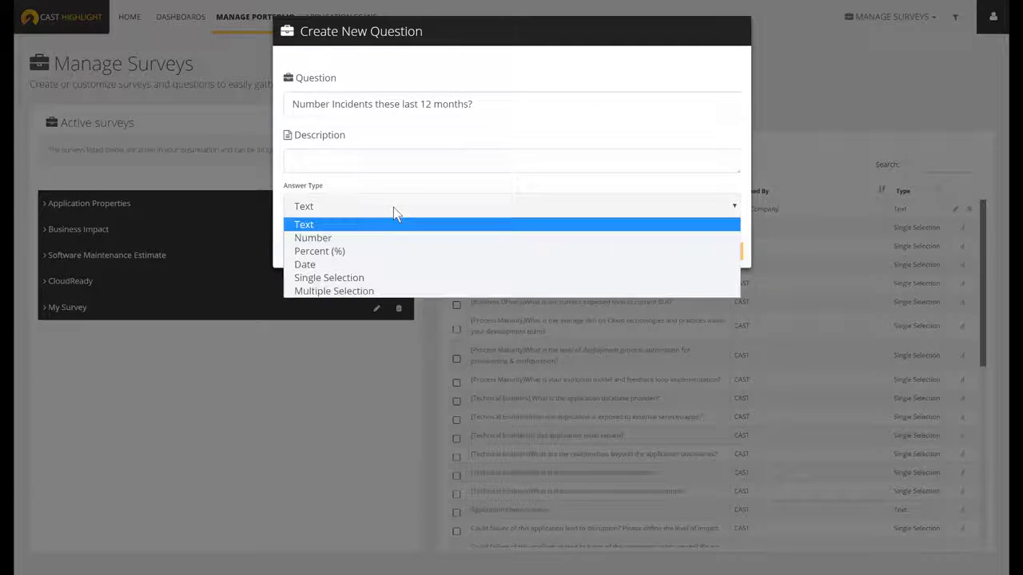
click(313, 237)
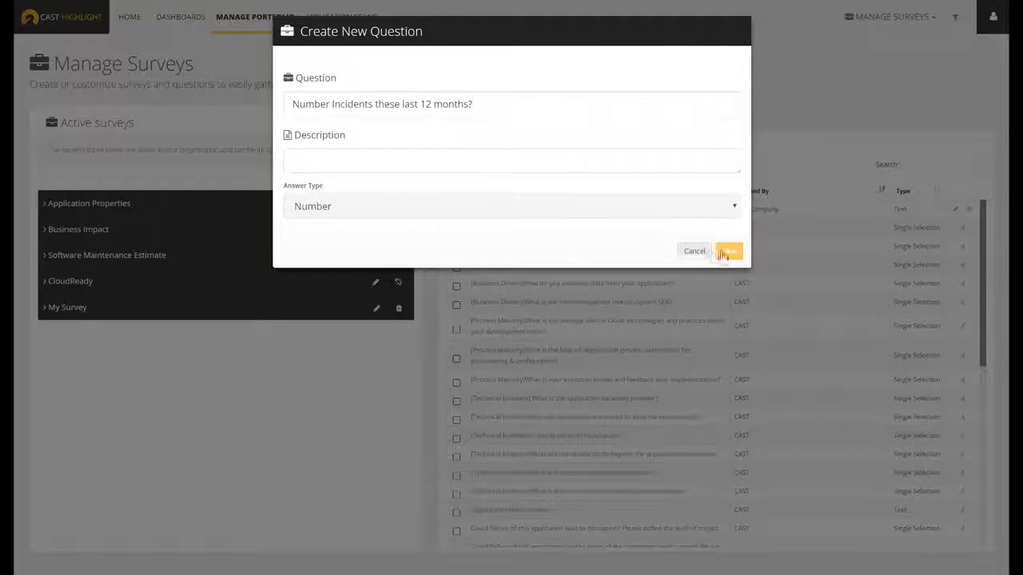
click(728, 251)
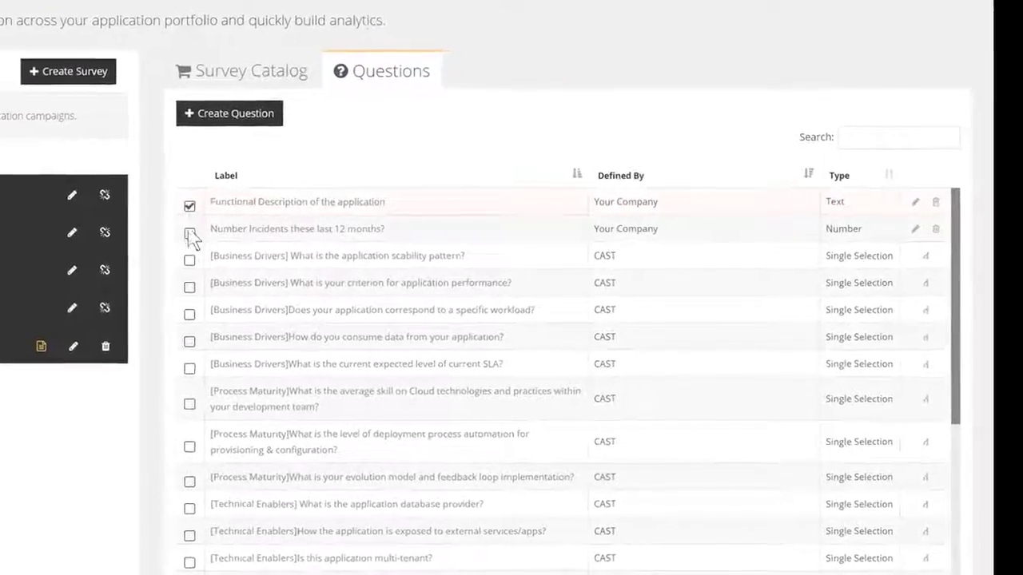
Attach the two new questions, including Number Incidents, to My Survey and view the Survey Catalog
click(189, 232)
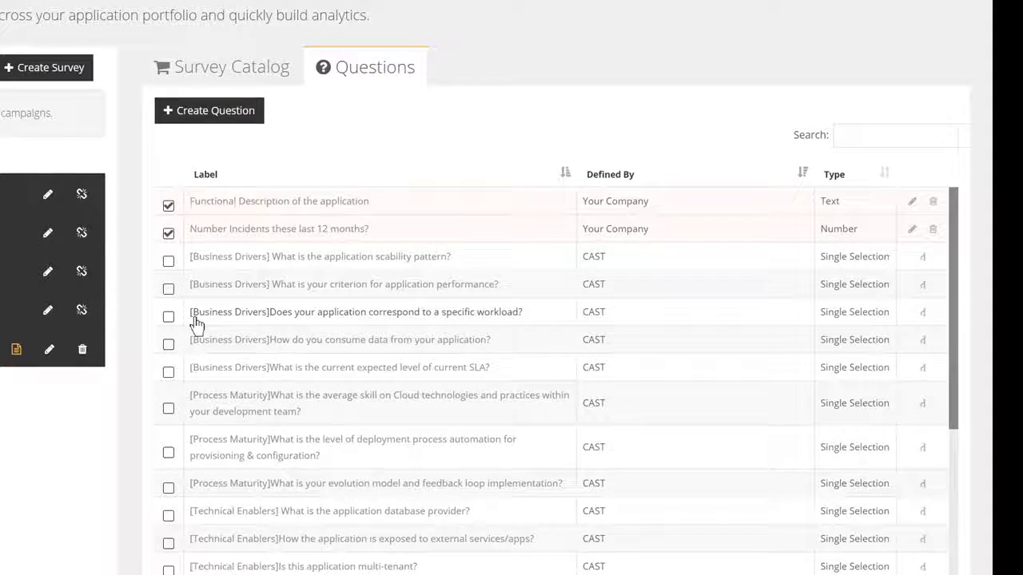
mouse_move(198, 321)
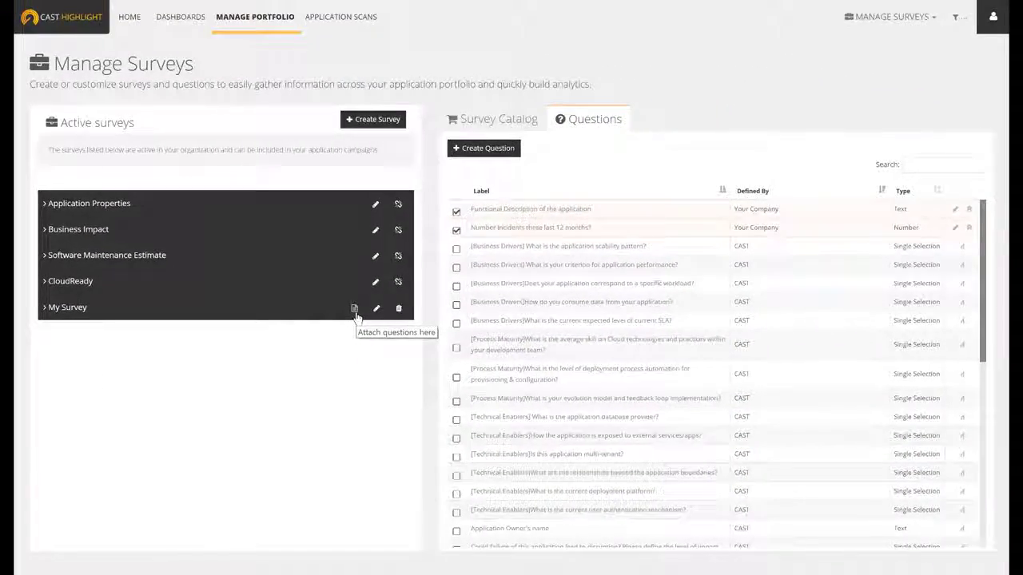
click(354, 308)
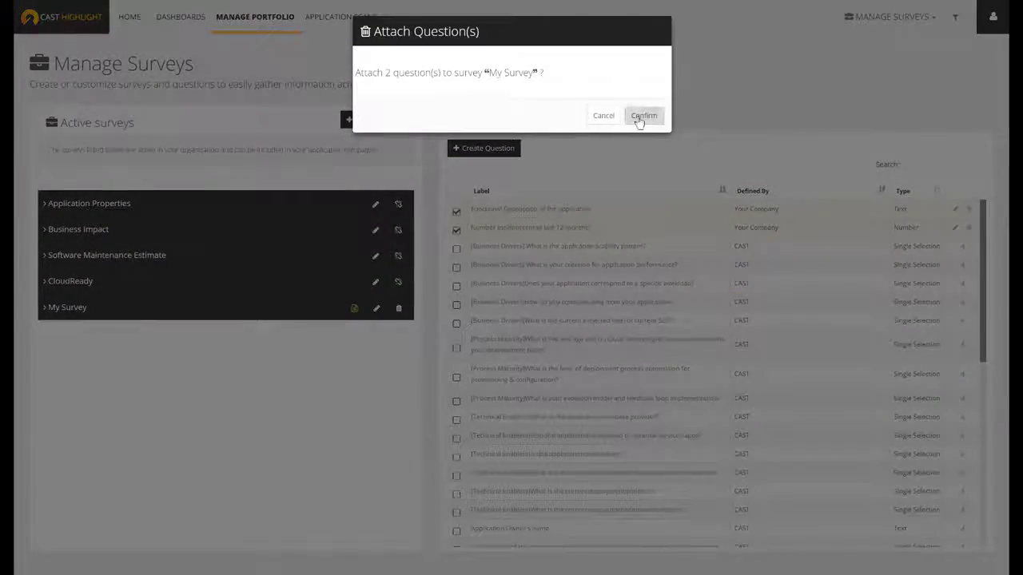
click(644, 115)
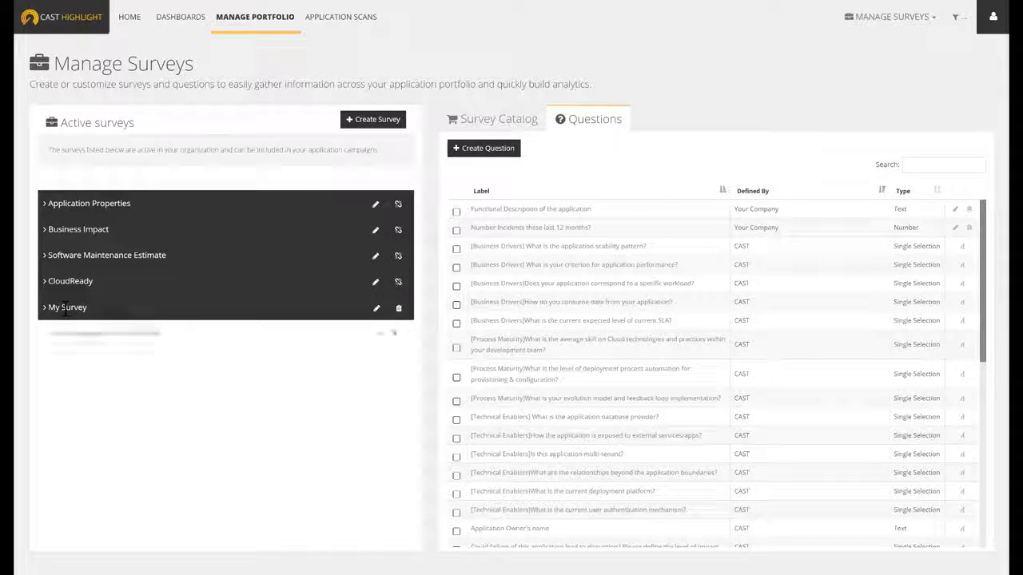
click(66, 307)
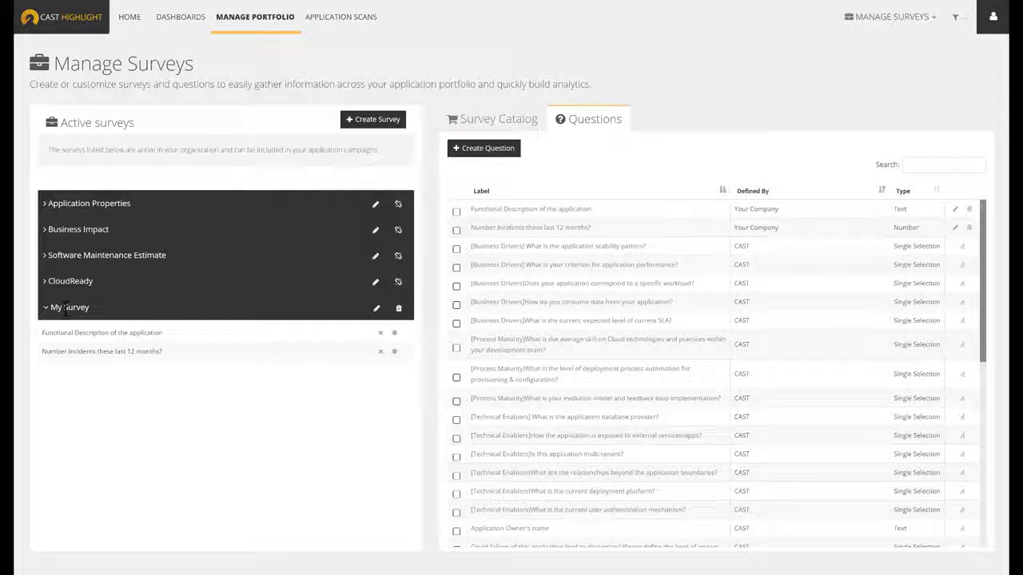
click(497, 118)
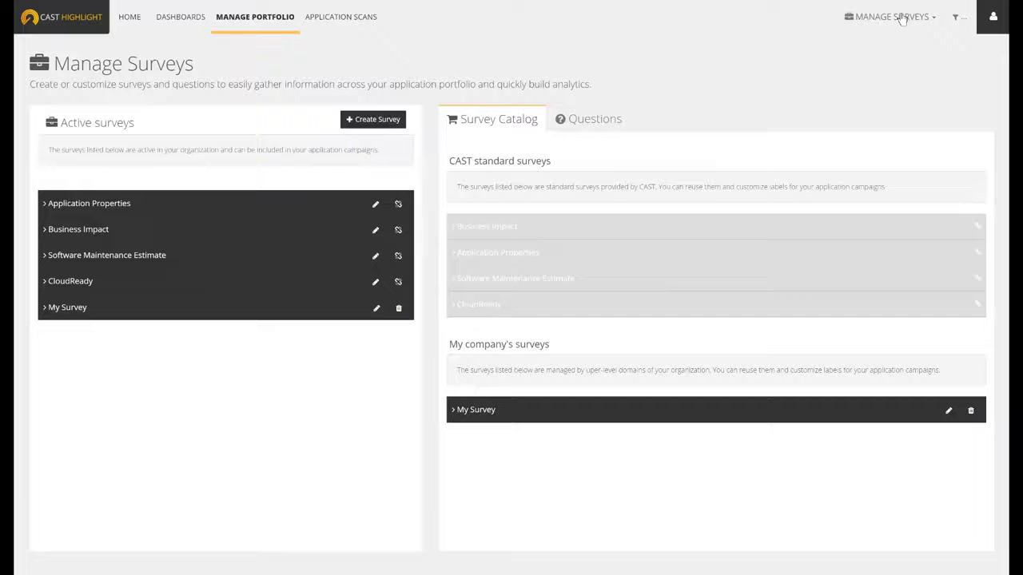
Switch from Manage Surveys to the Manage Campaigns page via the top-right menu
click(889, 18)
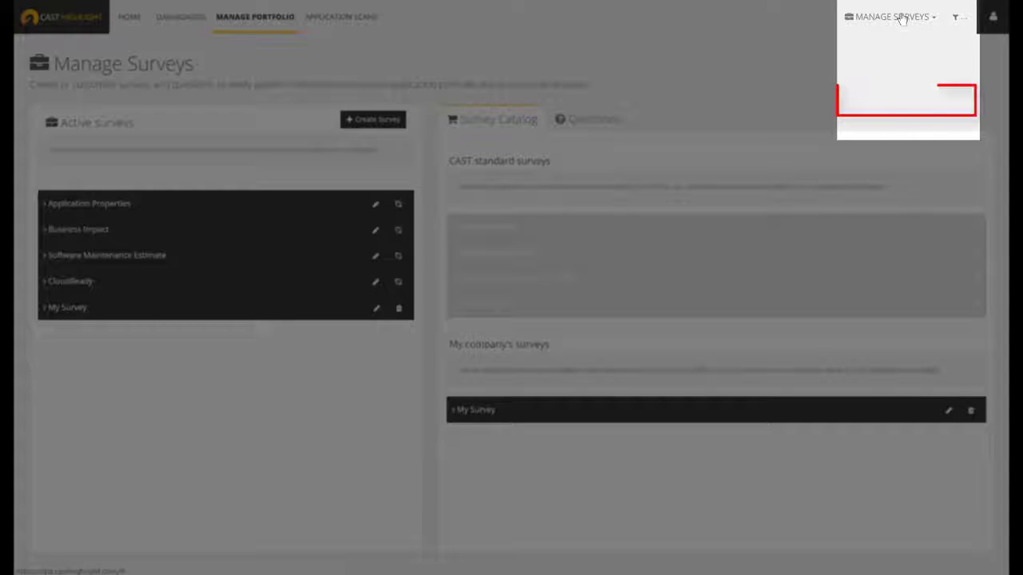
click(892, 17)
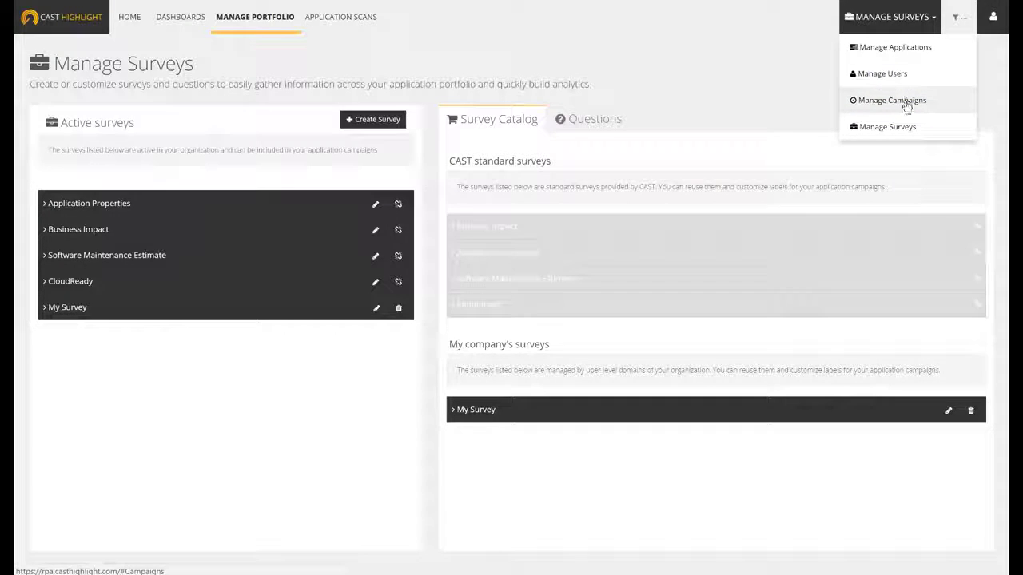
click(894, 100)
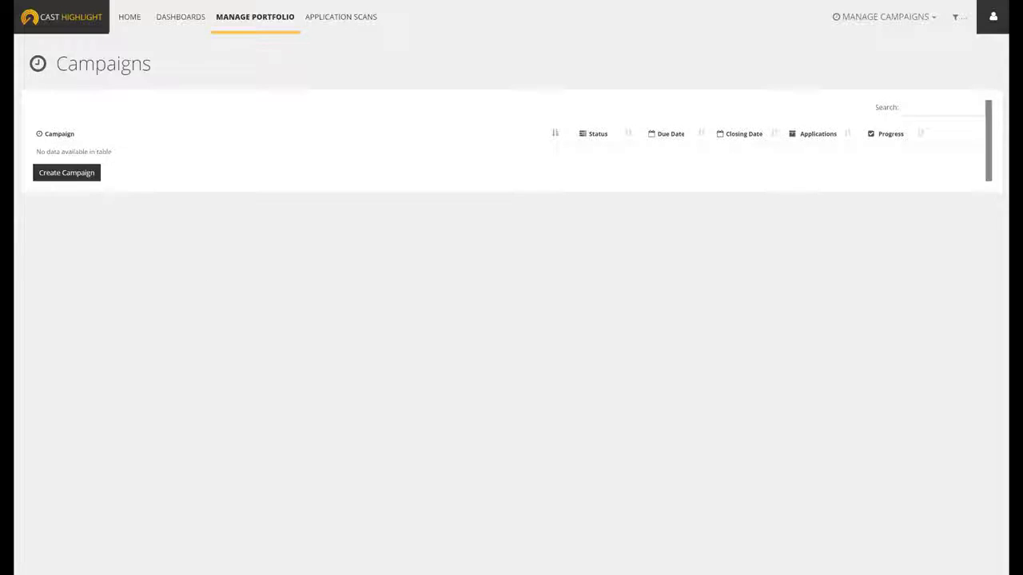
Create a campaign named '2017 04 – Business Apps' with due date 05/21/2017
click(67, 173)
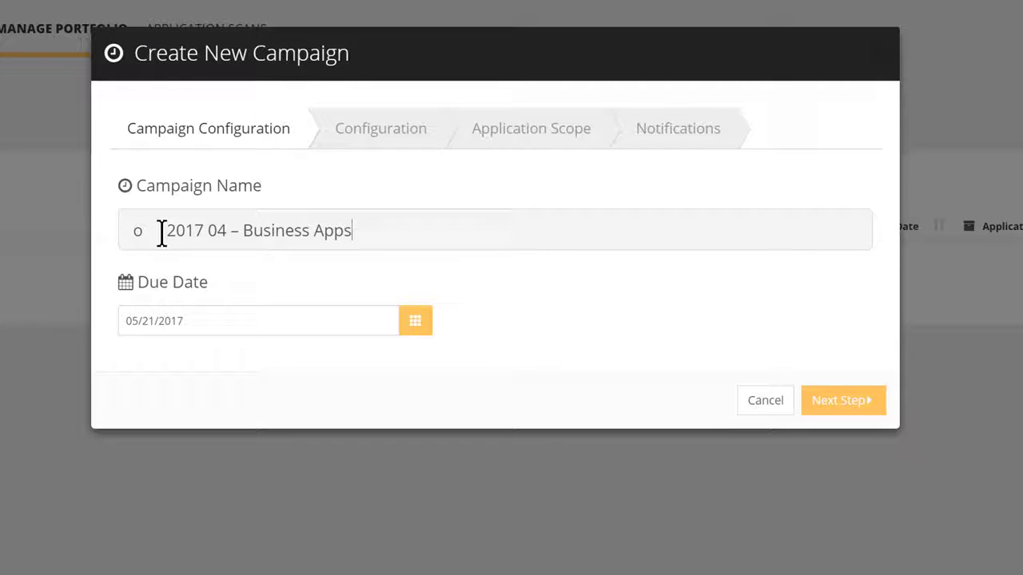
double_click(137, 230)
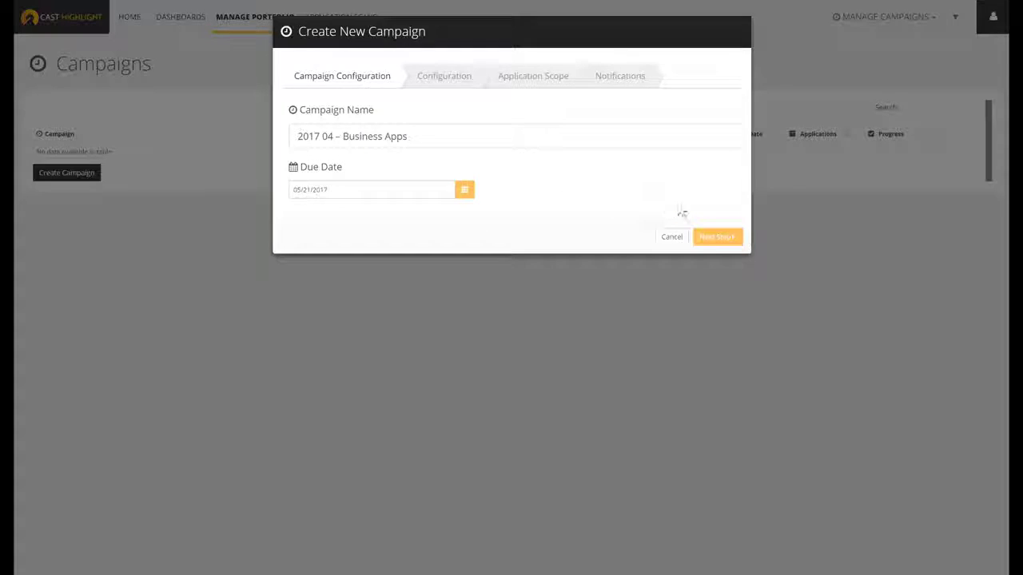
Add the Software Maintenance Estimate survey to the campaign and switch Include source scan off
click(717, 237)
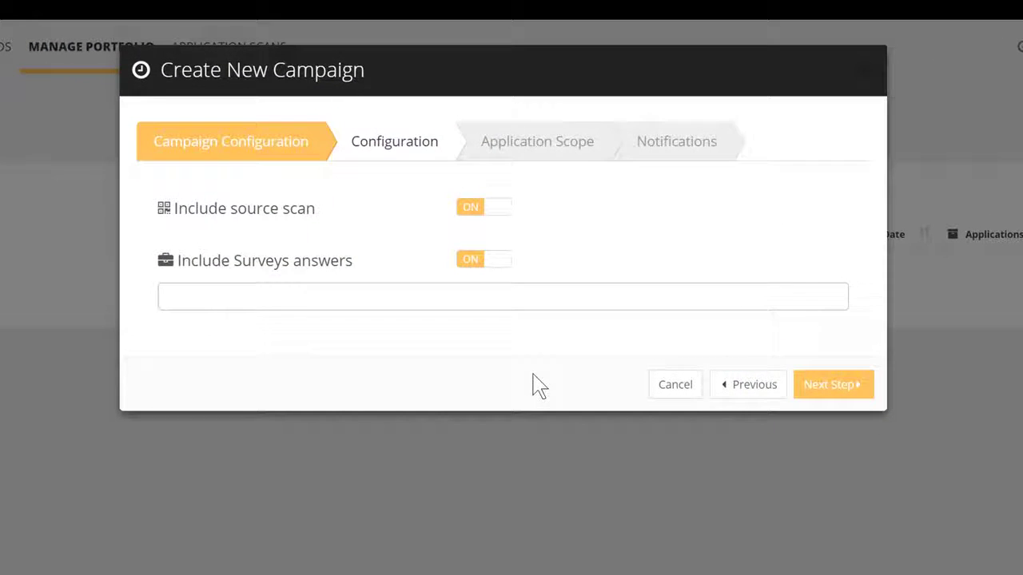
click(483, 207)
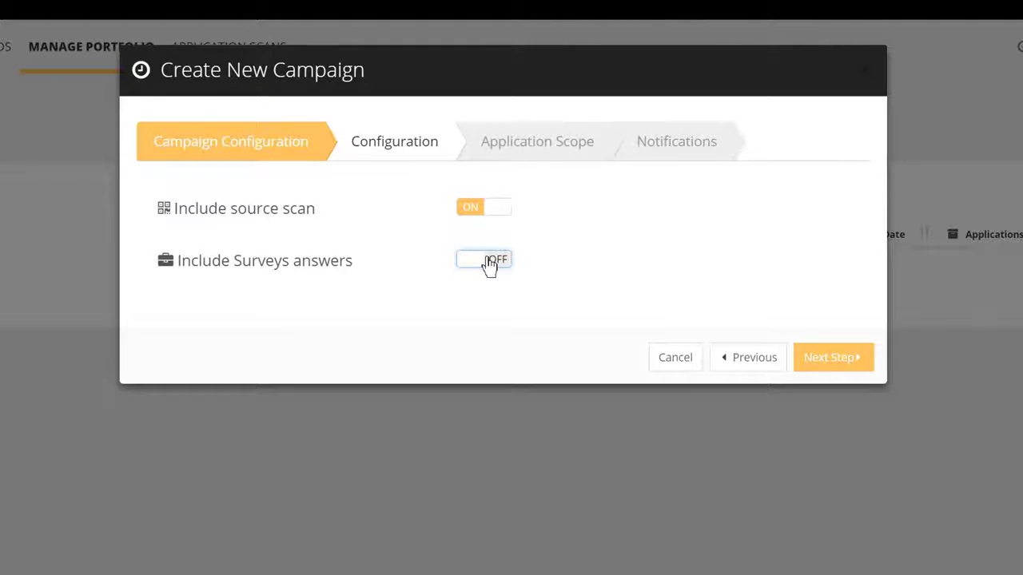
click(483, 259)
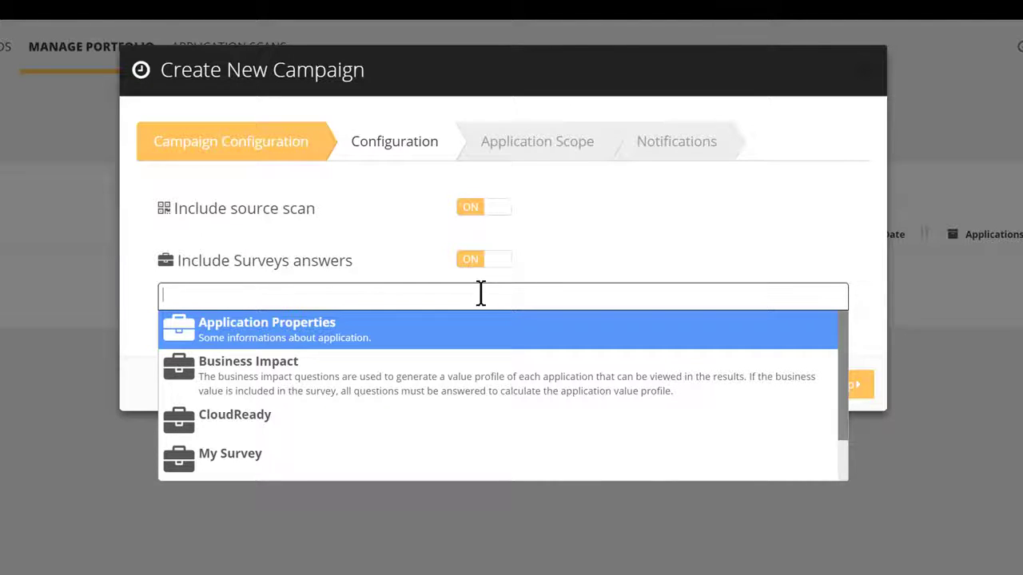
click(266, 330)
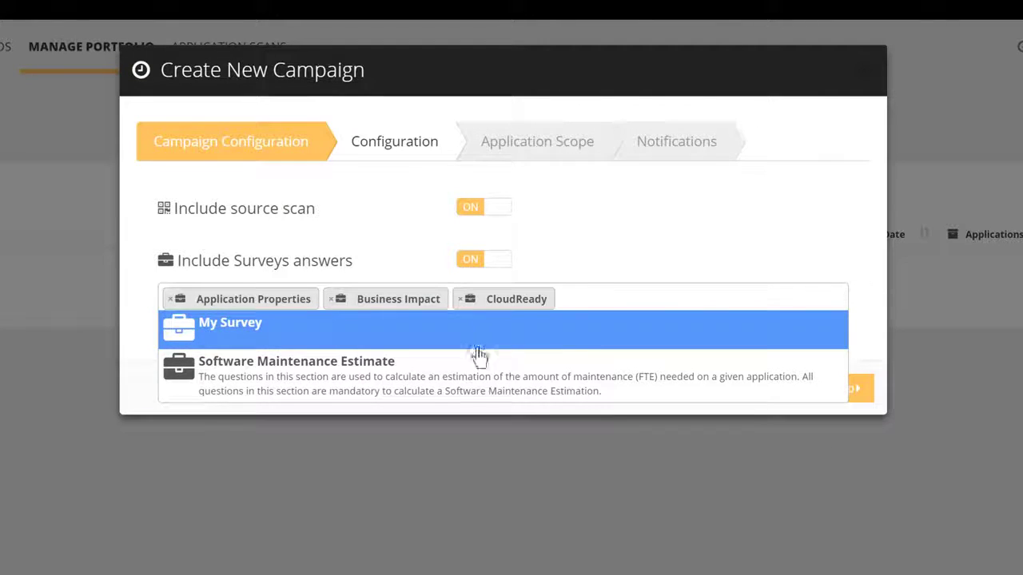
click(296, 362)
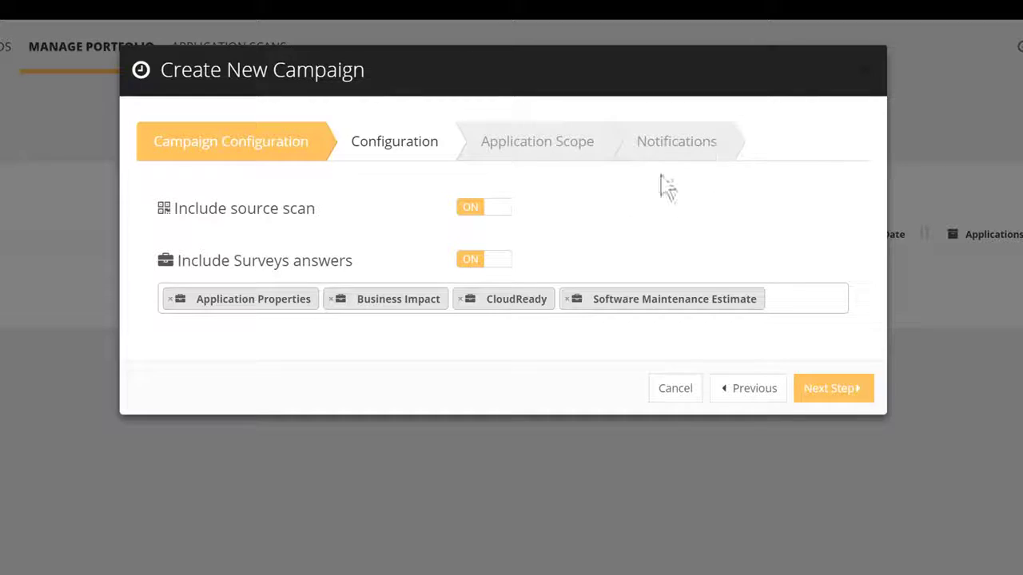
click(484, 207)
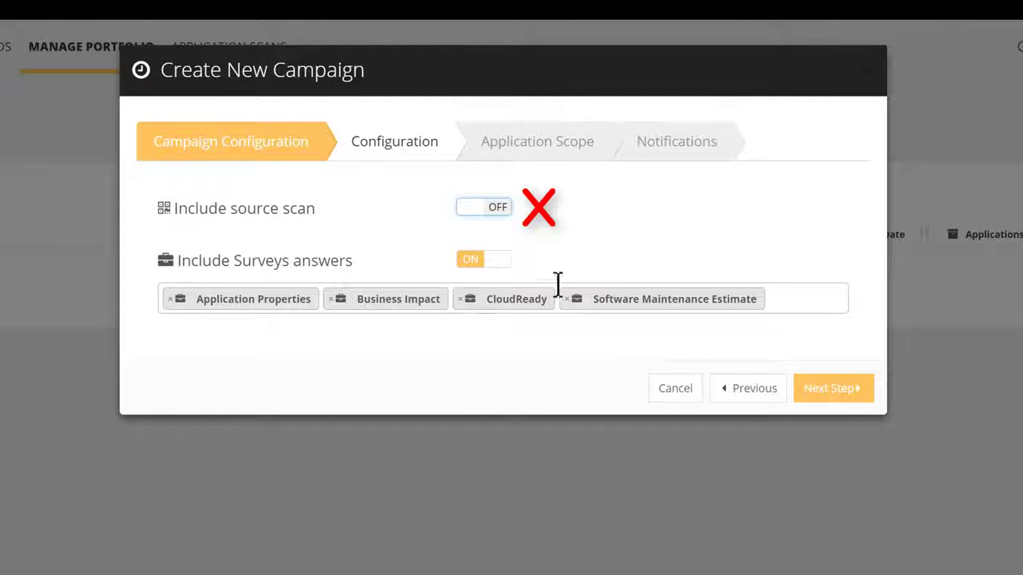
Clear the campaign's survey selections and turn source scan and survey answers back on
click(577, 298)
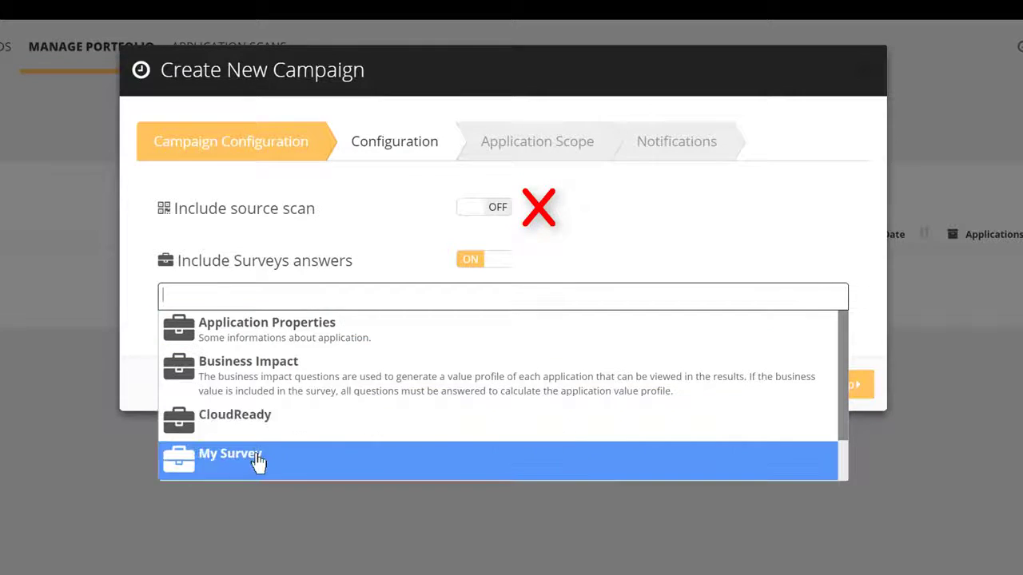
click(258, 461)
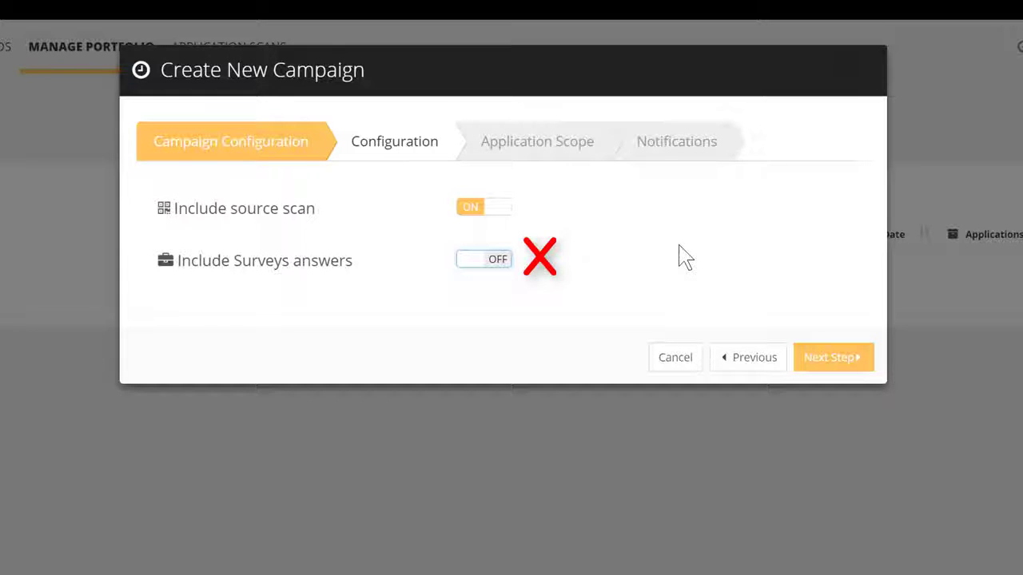
mouse_move(620, 264)
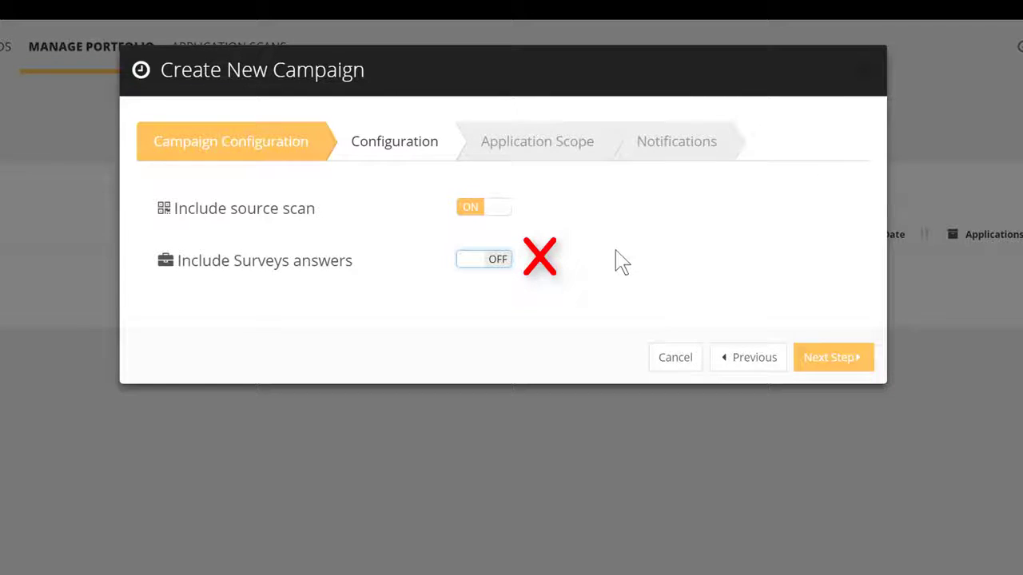
mouse_move(614, 260)
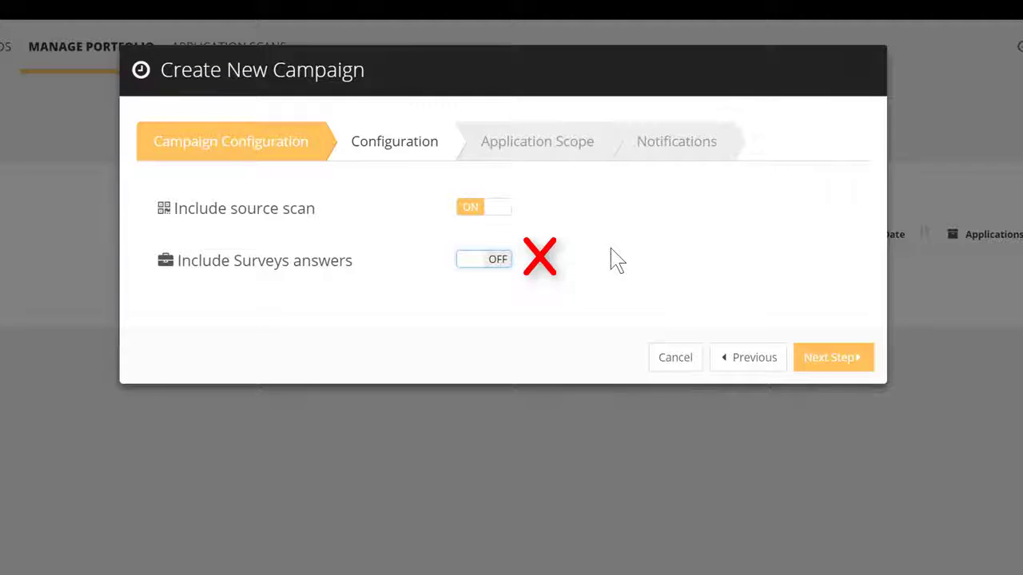
click(484, 259)
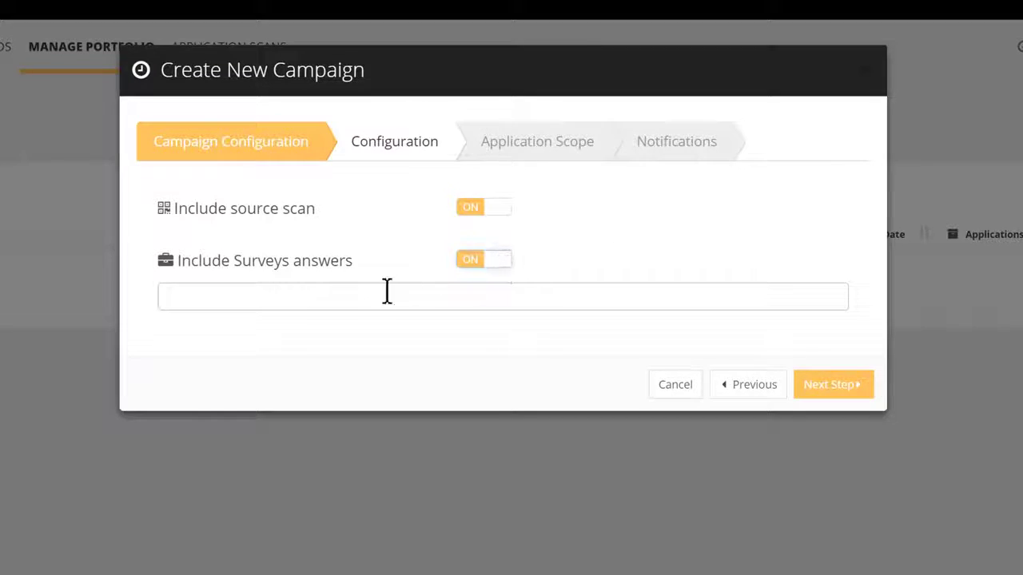
Set the campaign scope to the Business Apps domain with App3 and reach Notifications
click(387, 295)
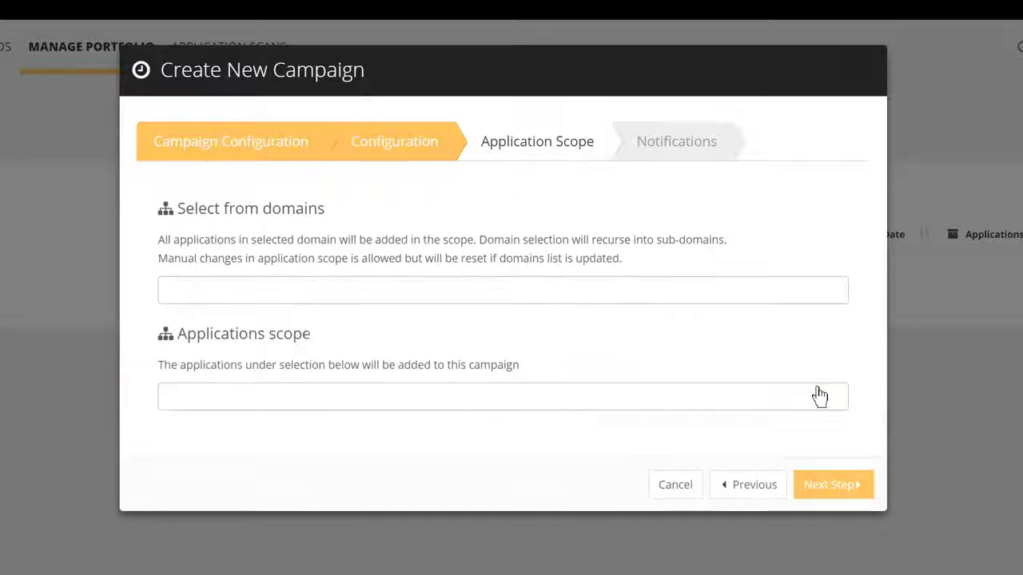
mouse_move(556, 238)
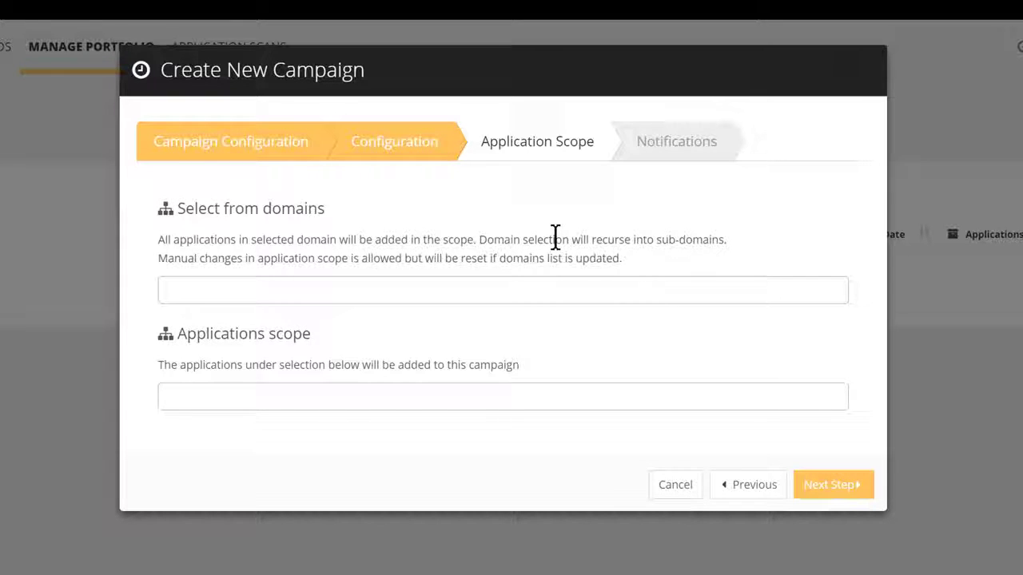
mouse_move(544, 289)
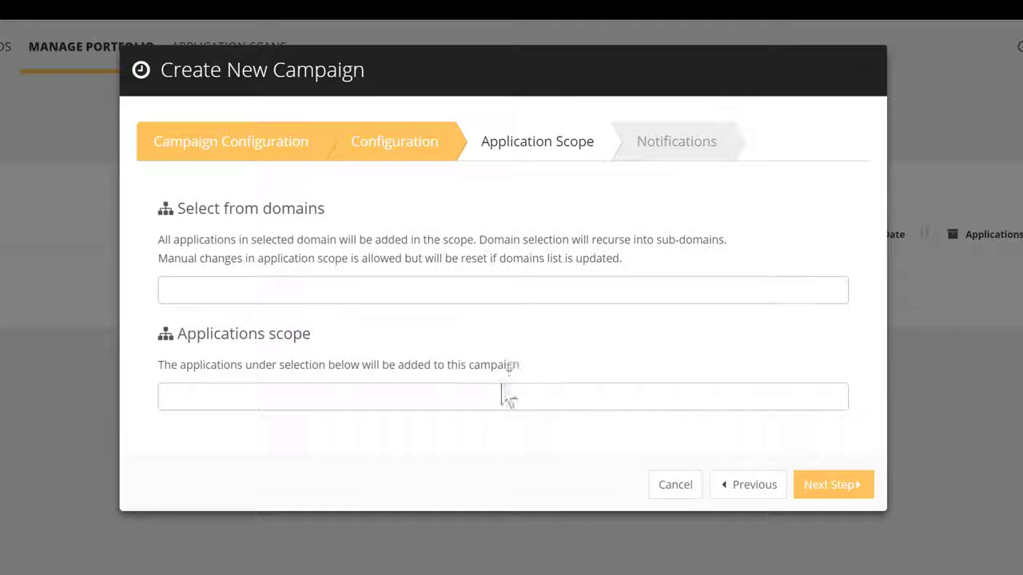
click(501, 396)
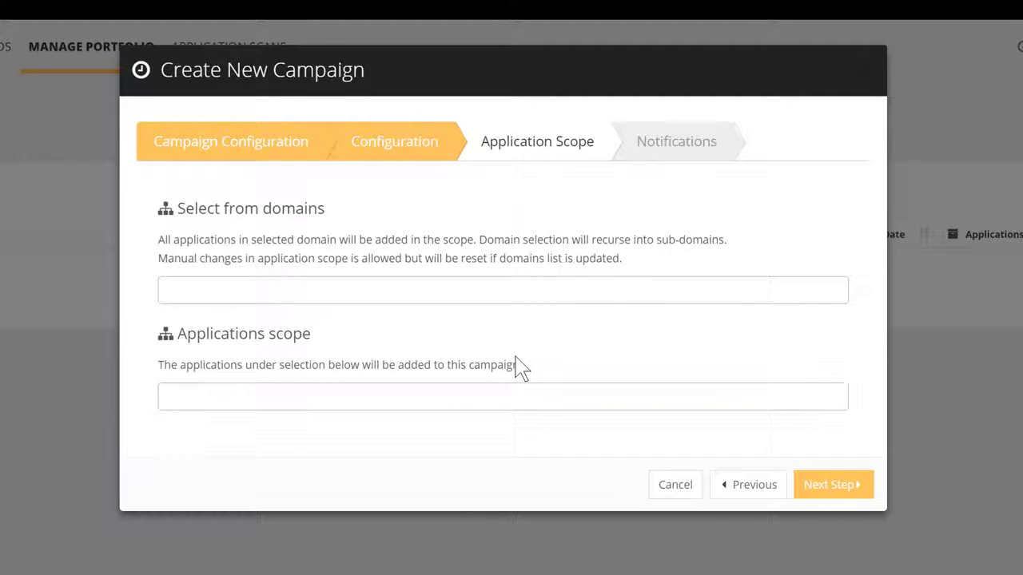
click(525, 286)
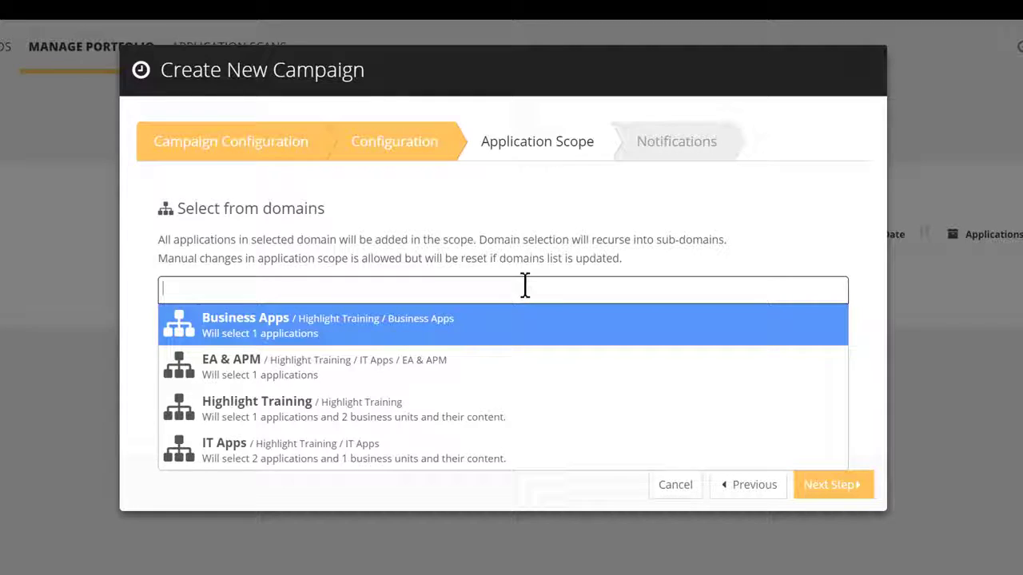
click(245, 320)
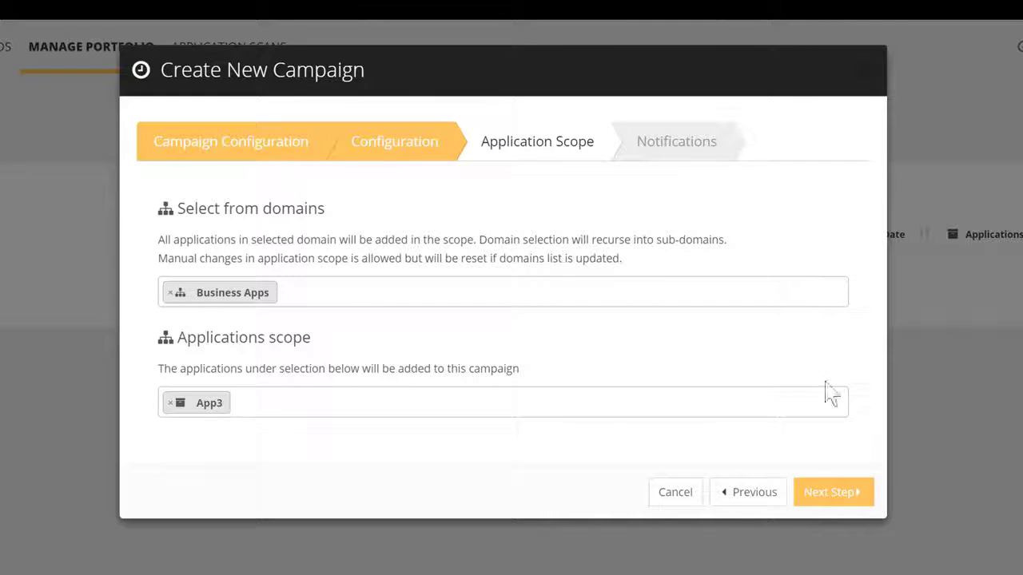
click(833, 492)
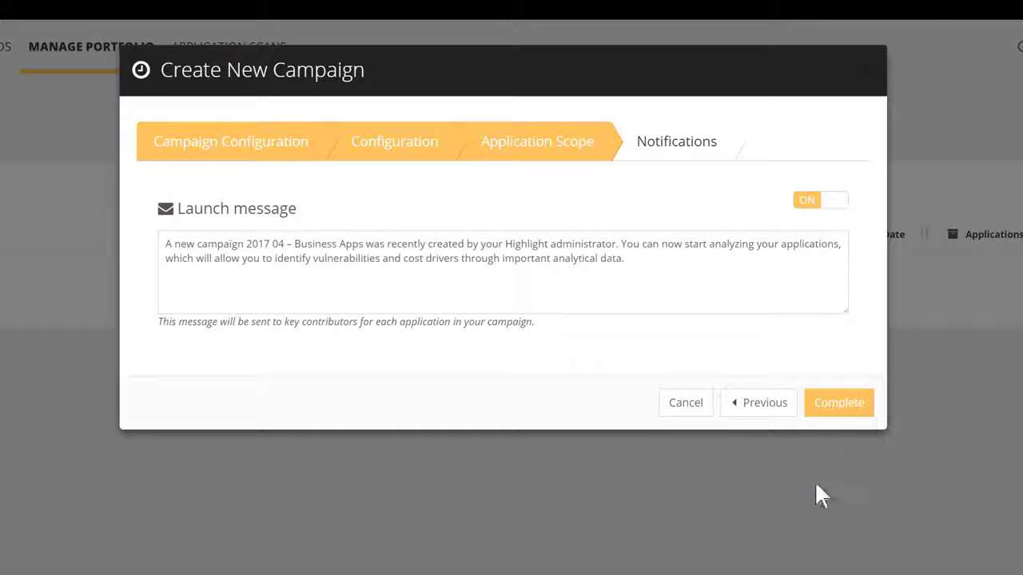
Append the line '- tutorials / content ....' to the end of the launch message
click(643, 263)
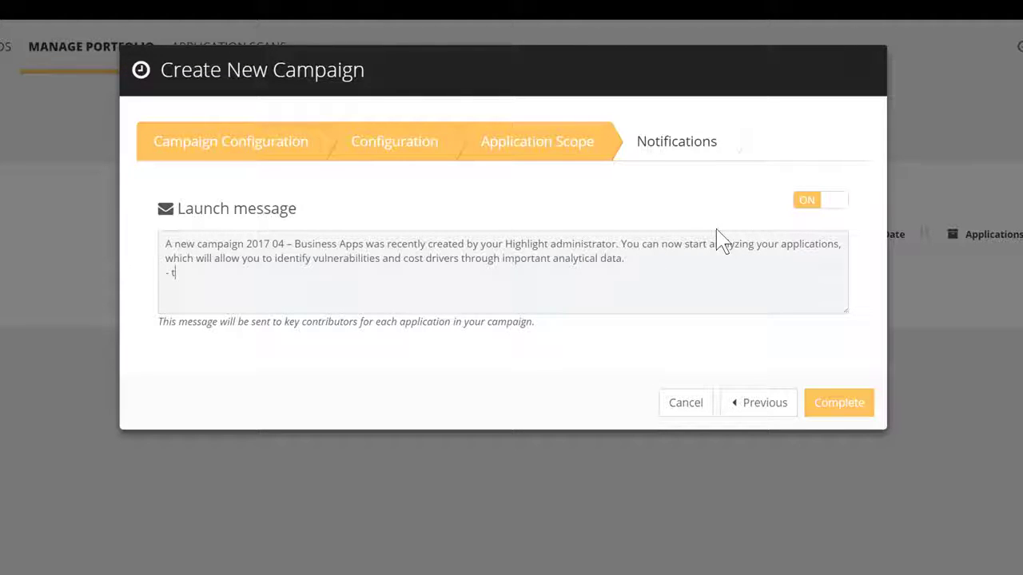
text(utorials)
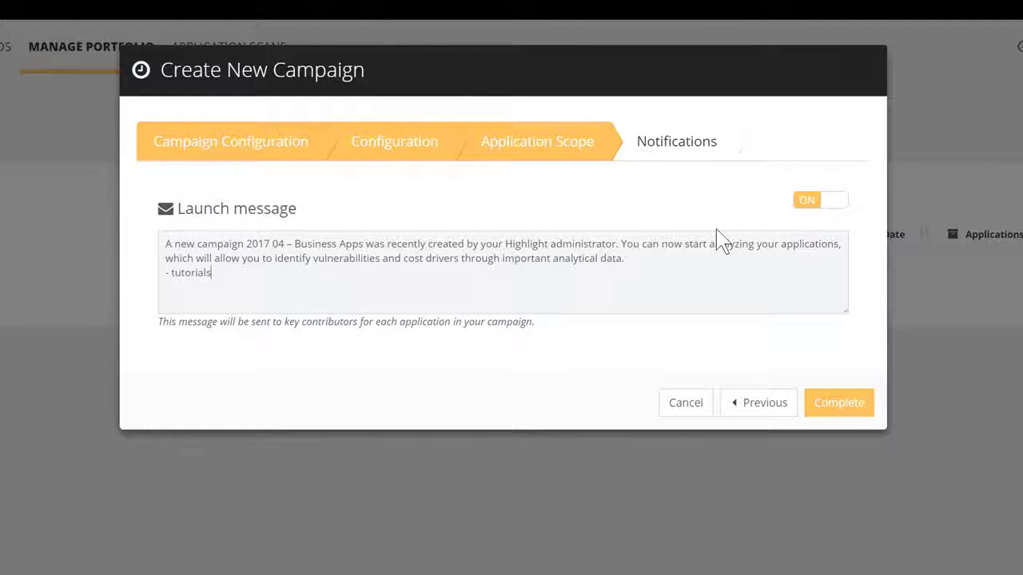
text(/ content ....)
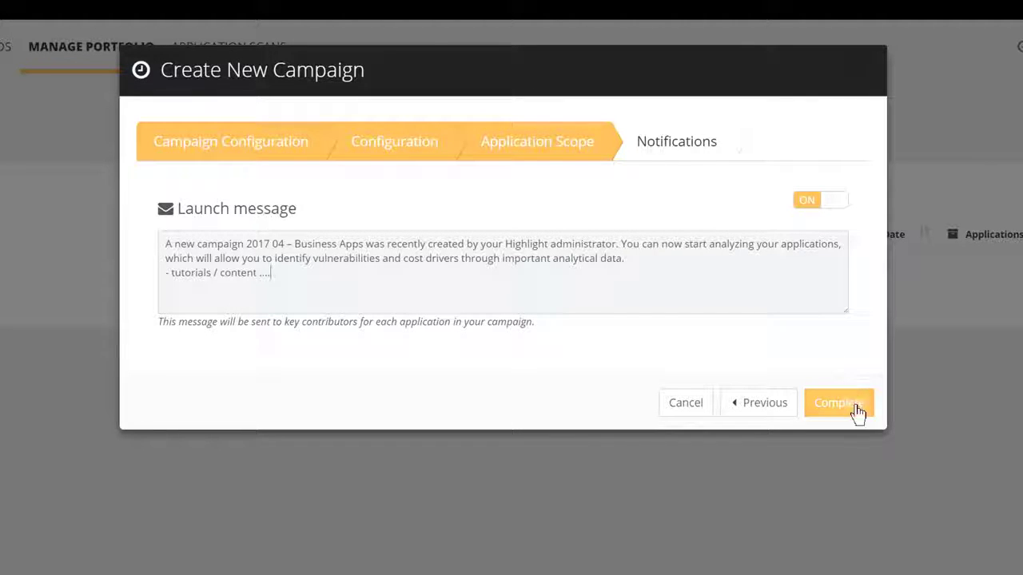
Complete the '2017 04 – Business Apps' campaign and start it so its status reads started
click(839, 403)
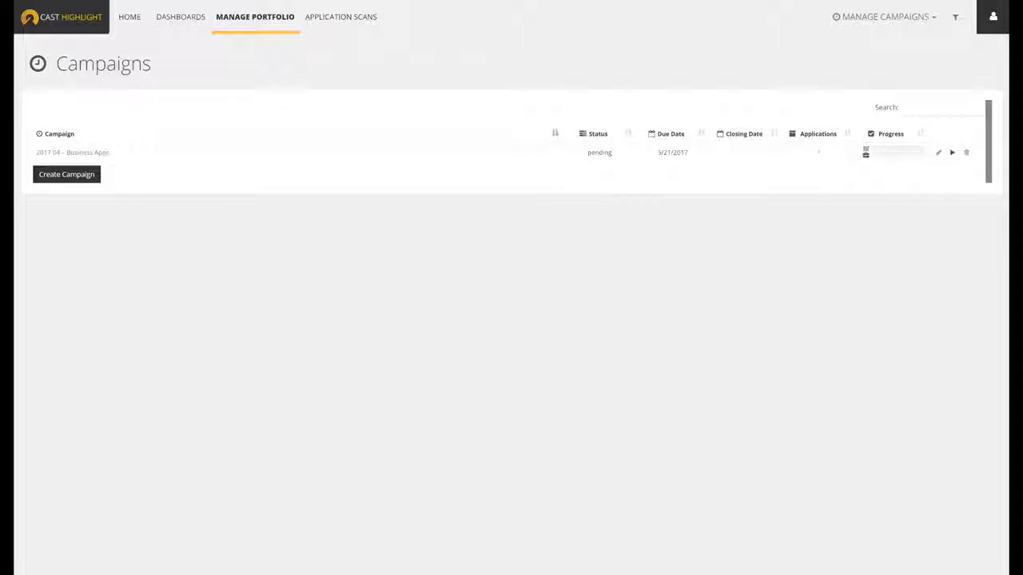
click(954, 153)
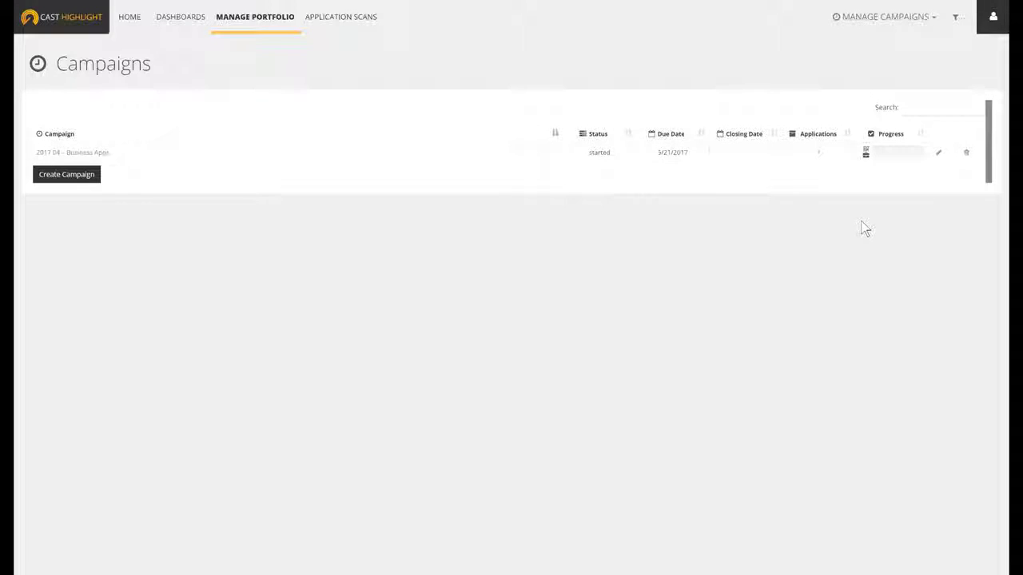
click(598, 148)
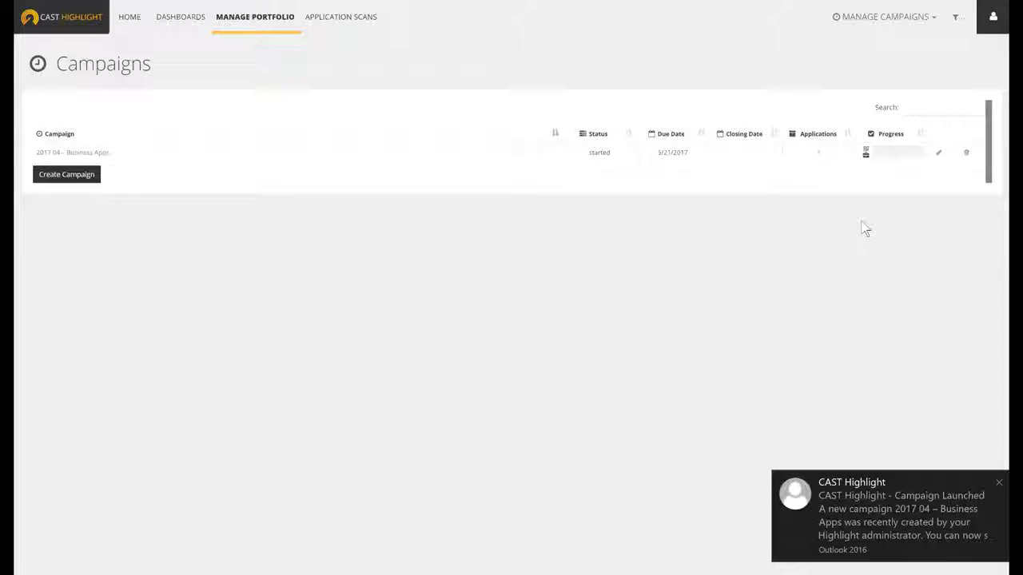
click(999, 482)
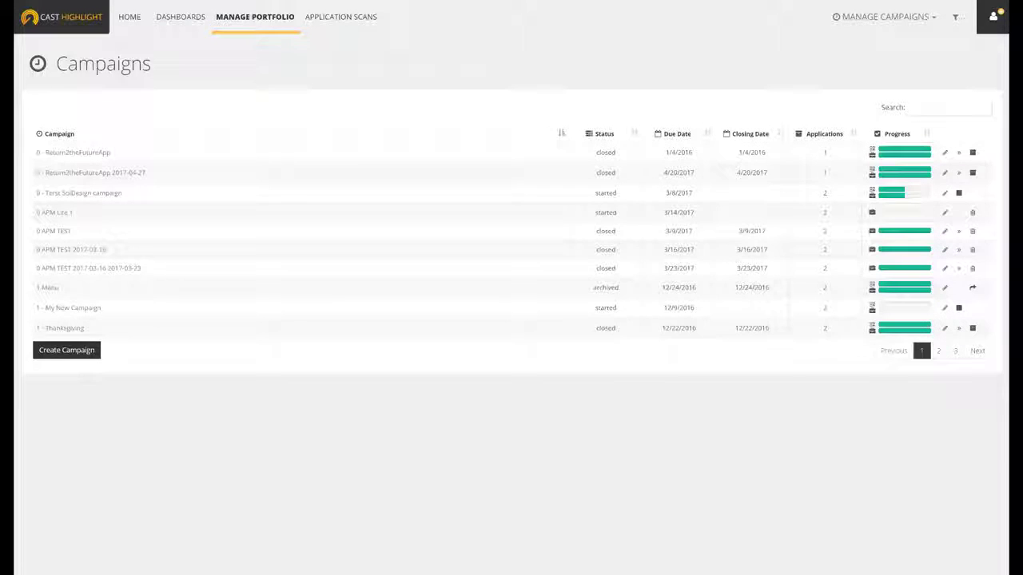
mouse_move(730, 373)
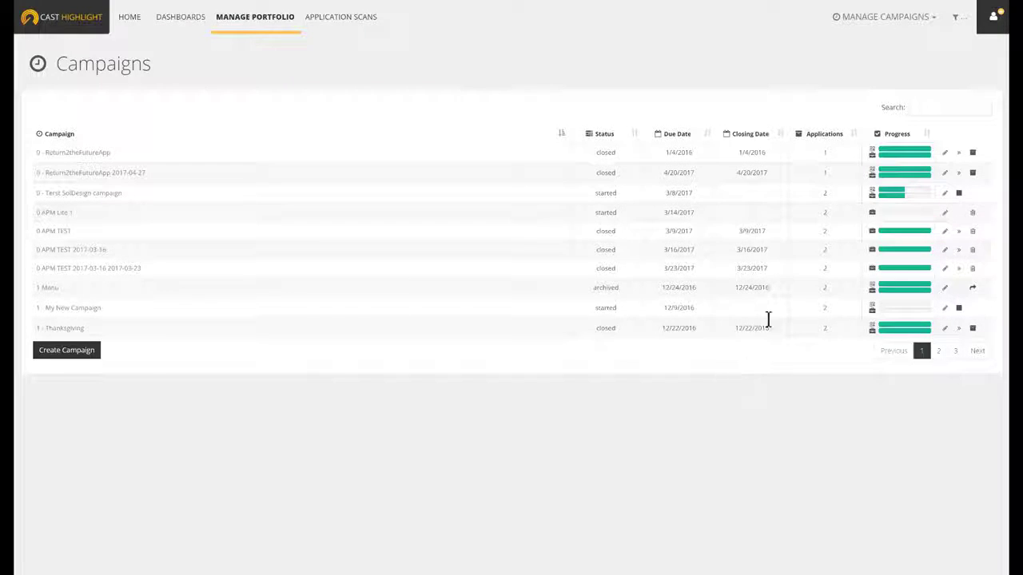
mouse_move(959, 178)
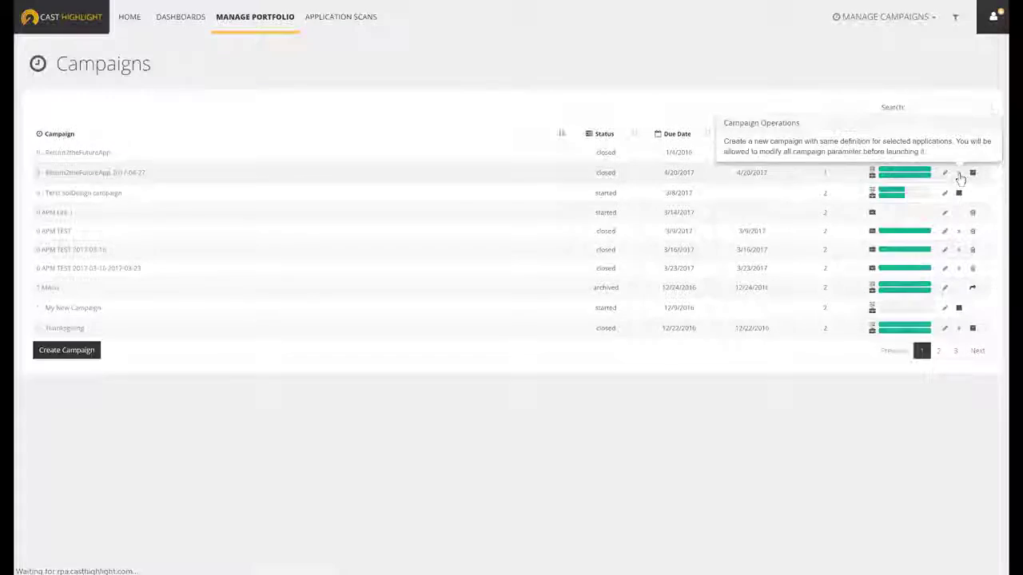
Duplicate the '0 - Return2theFutureApp 2017-04-27' campaign into a new campaign
click(971, 175)
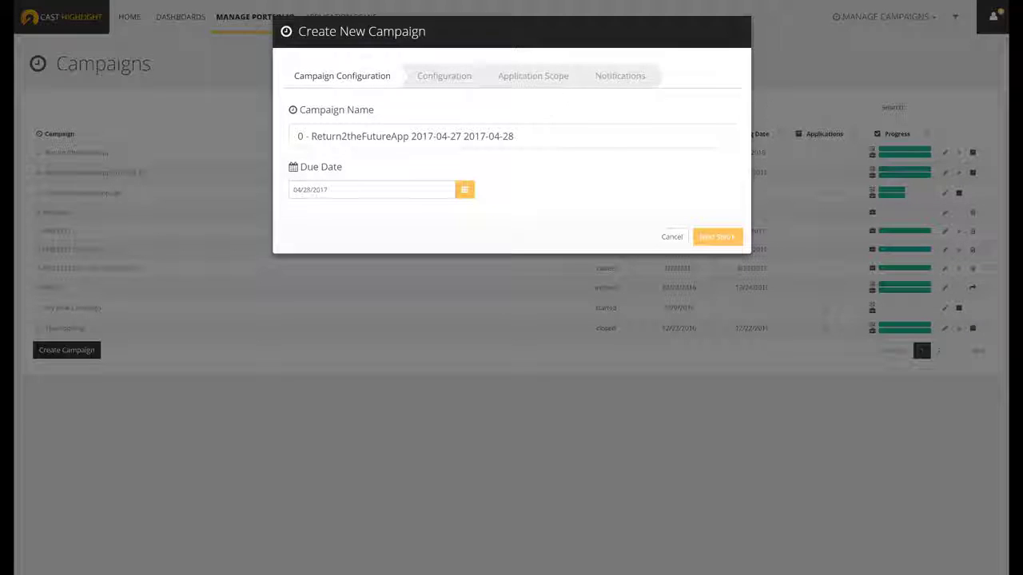
Rename the copy '0 - Return2theFutureApp 2017-04-28', exclude survey answers, and reach Notifications
double_click(444, 136)
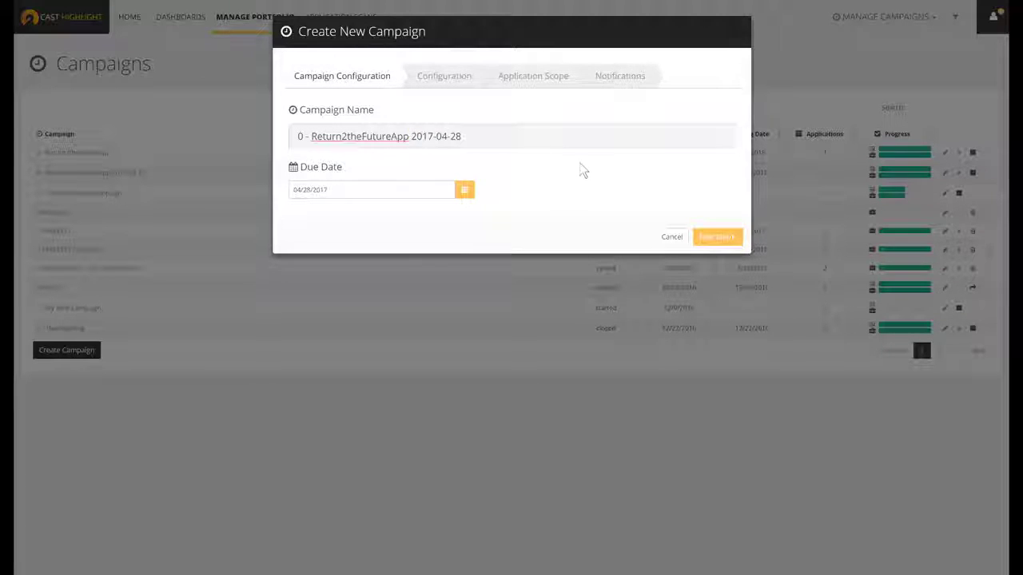
click(717, 236)
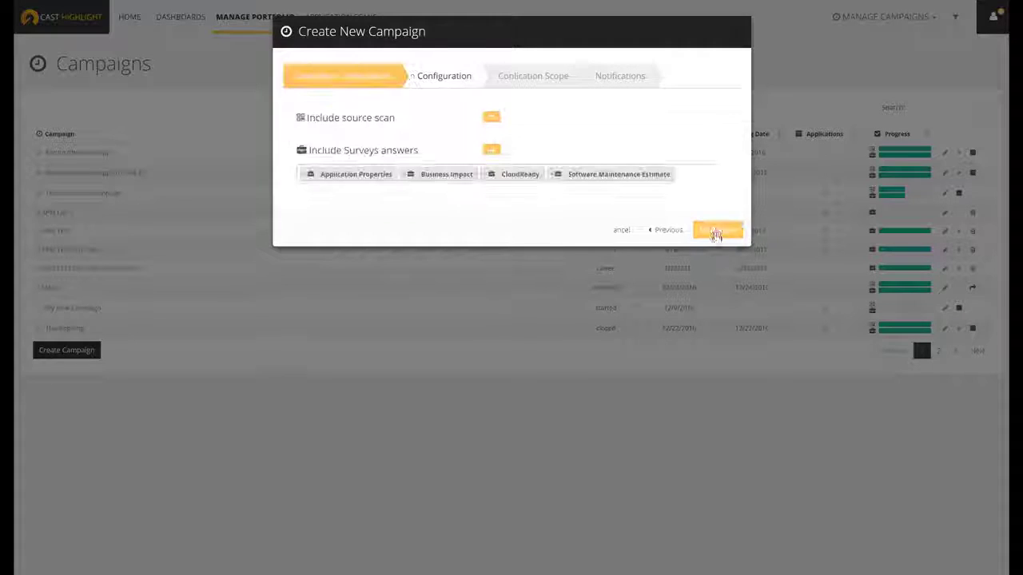
click(492, 150)
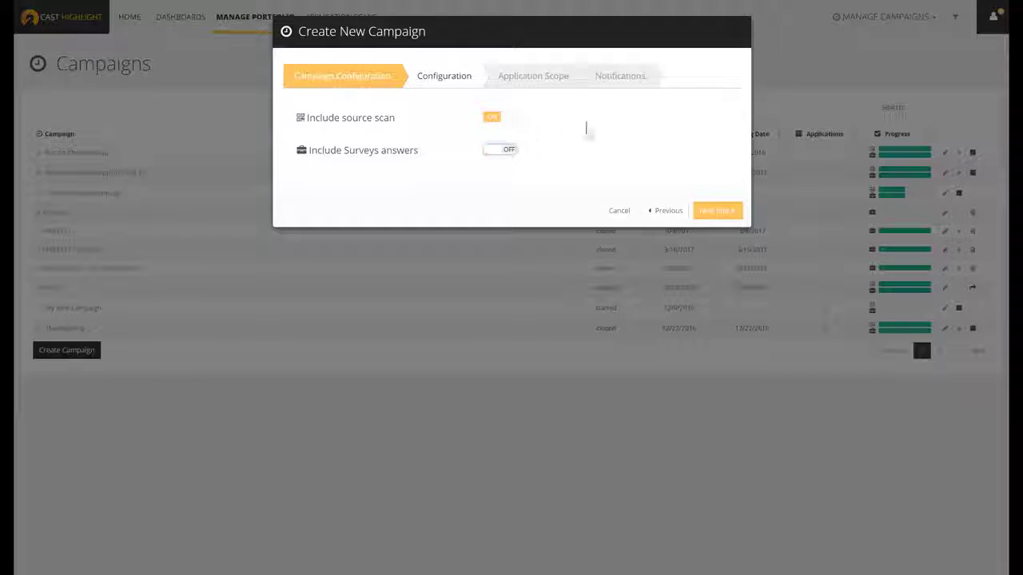
click(717, 211)
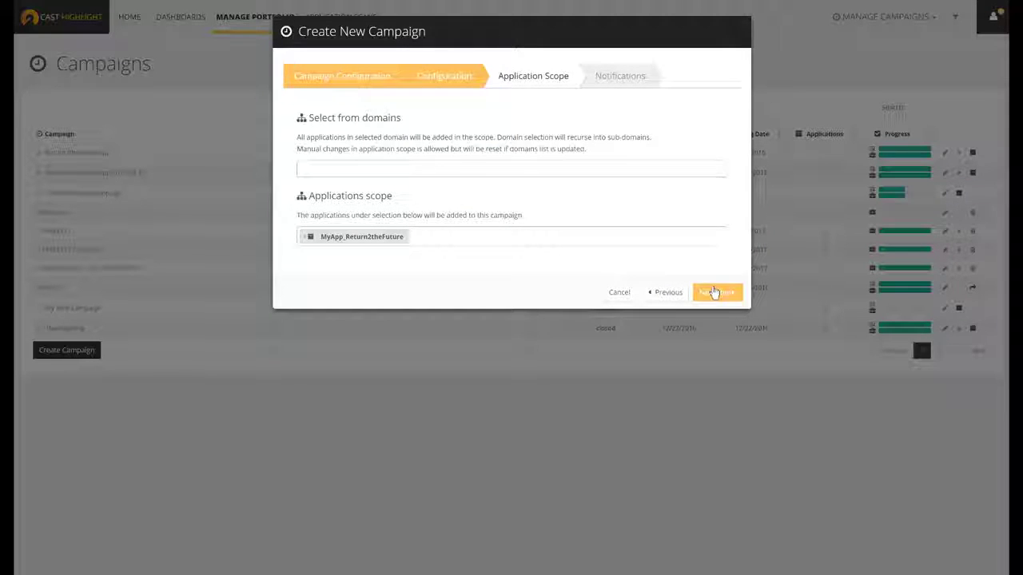
click(717, 292)
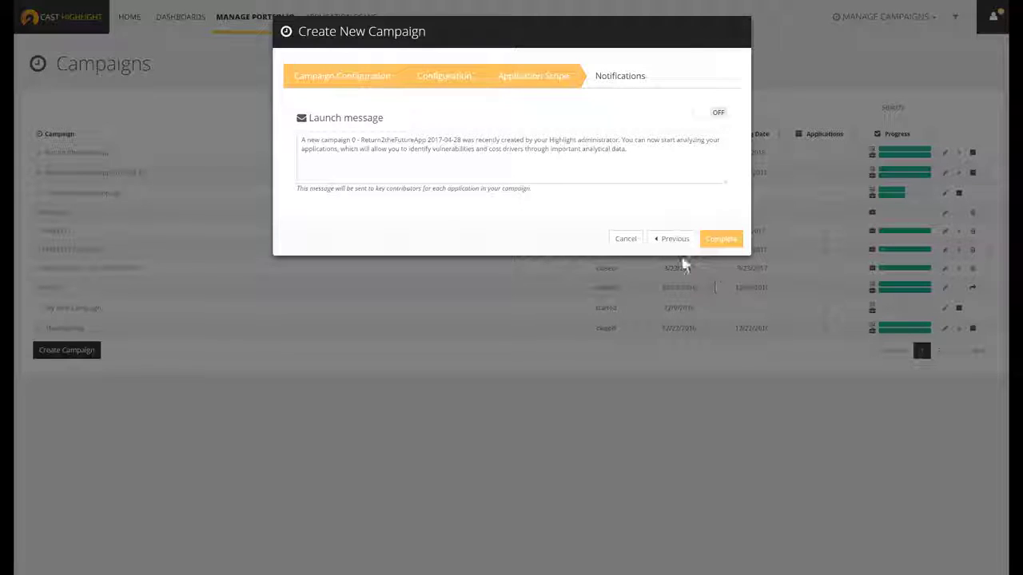